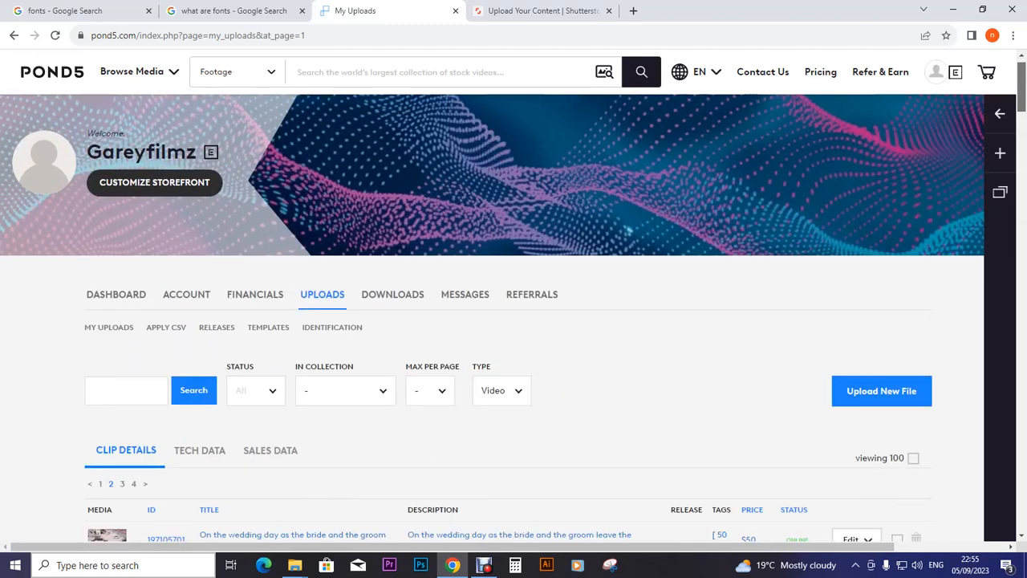
Step: Scroll through the current list of uploaded clips
scroll("down", 3)
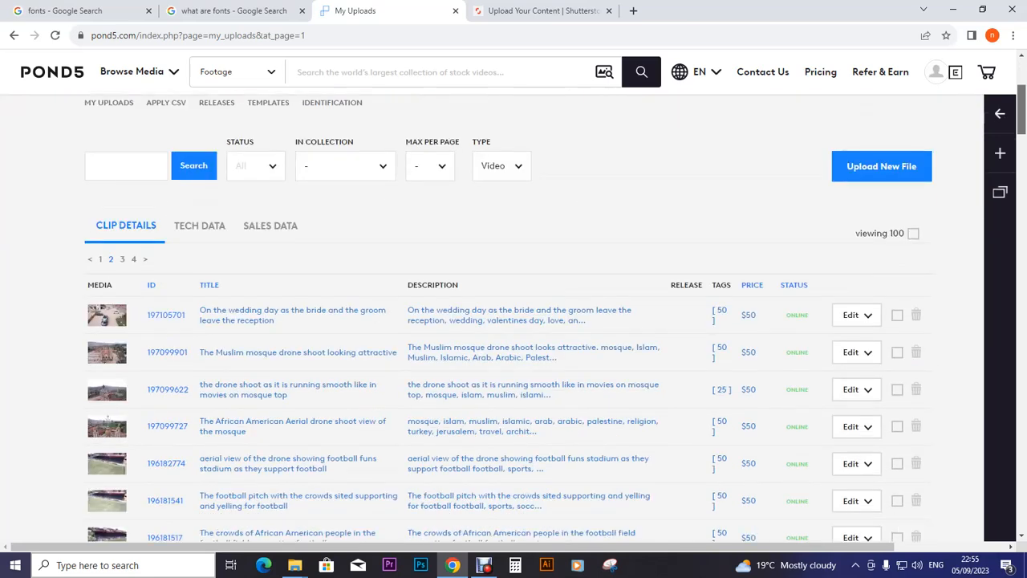
scroll("down", 3)
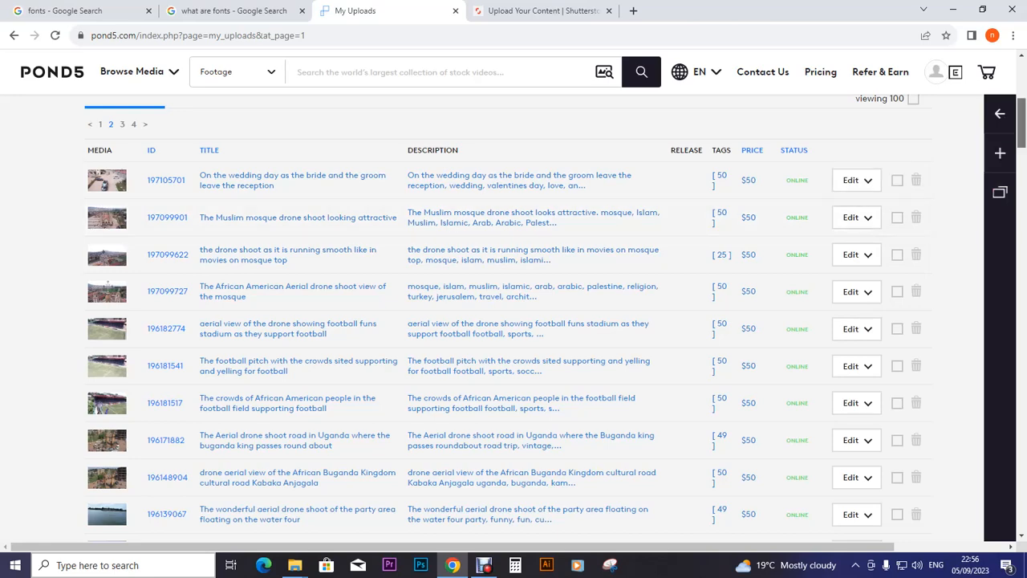
scroll("down", 3)
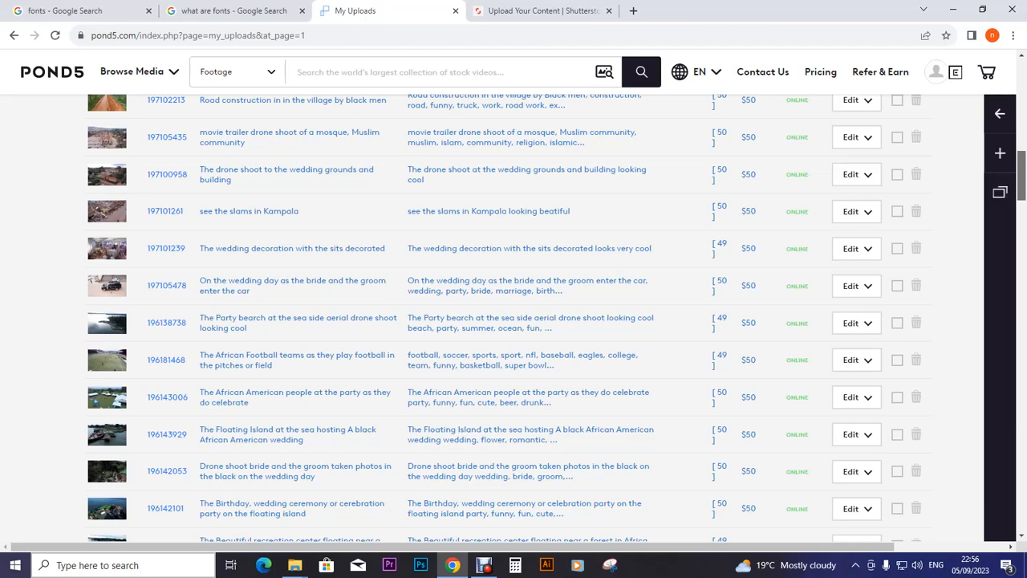
scroll("down", 3)
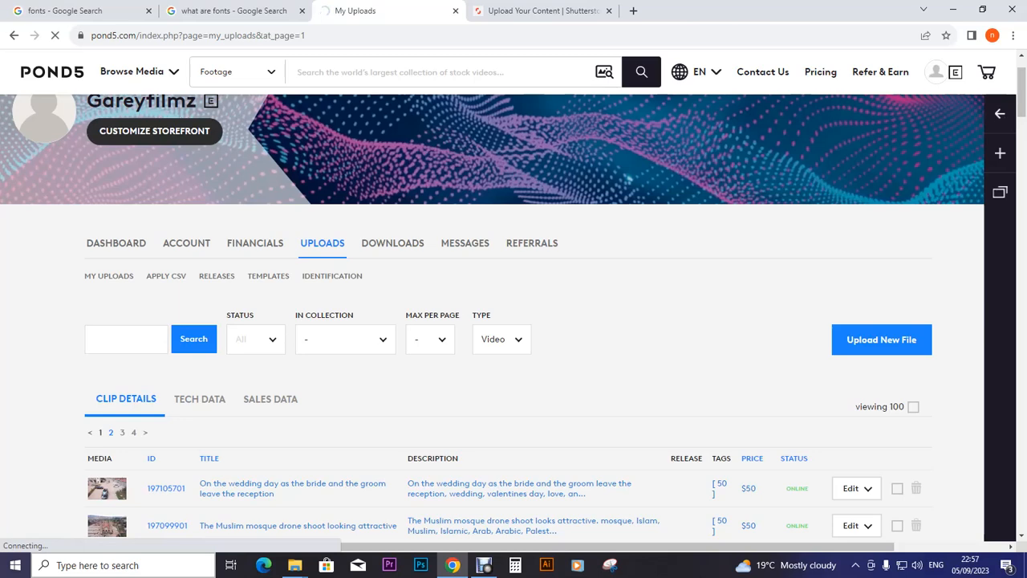
Step: Go to page 1 of uploads and browse its clips, starting with the love-message text clips
left_click(145, 431)
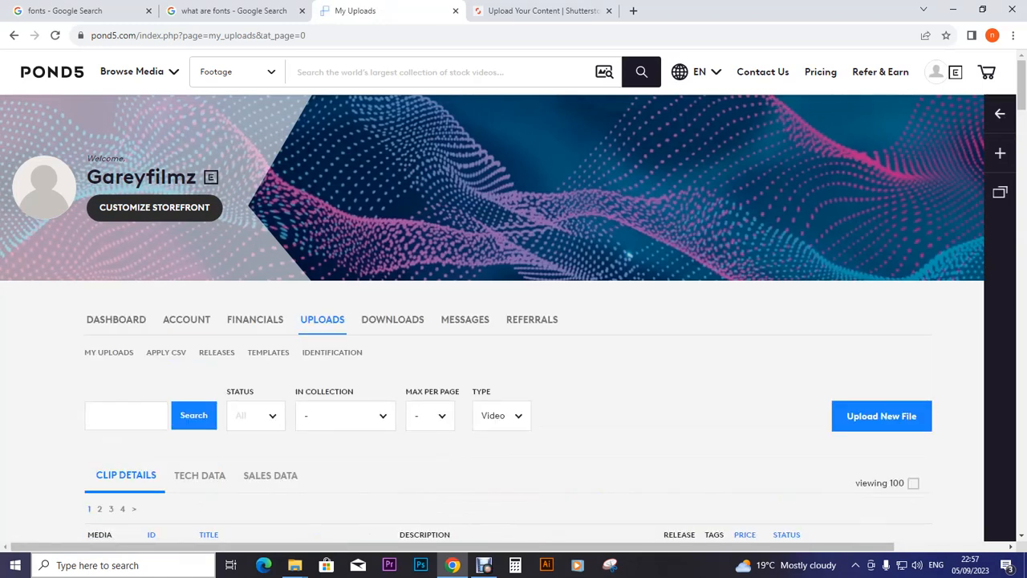
scroll("down", 3)
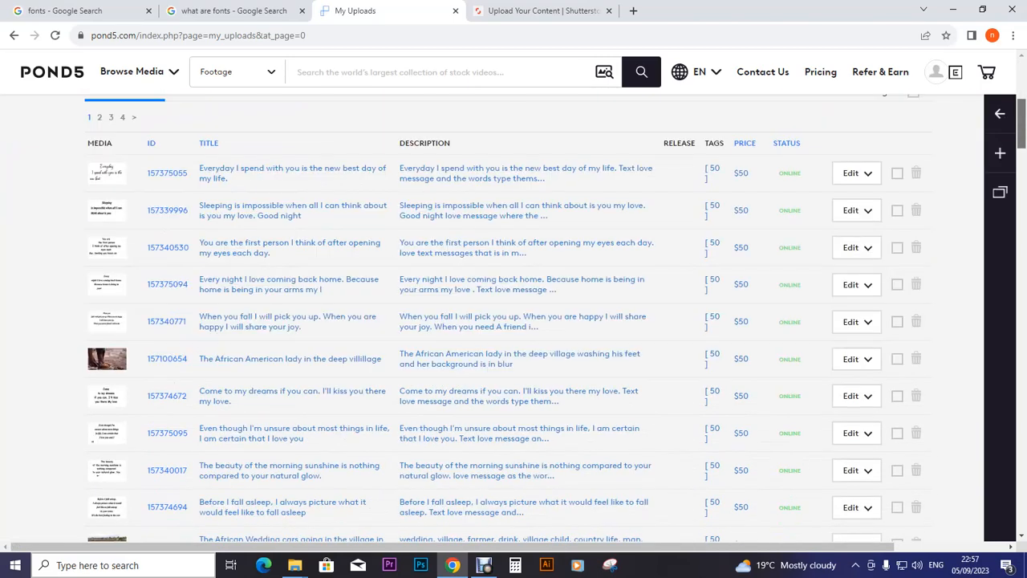
scroll("down", 3)
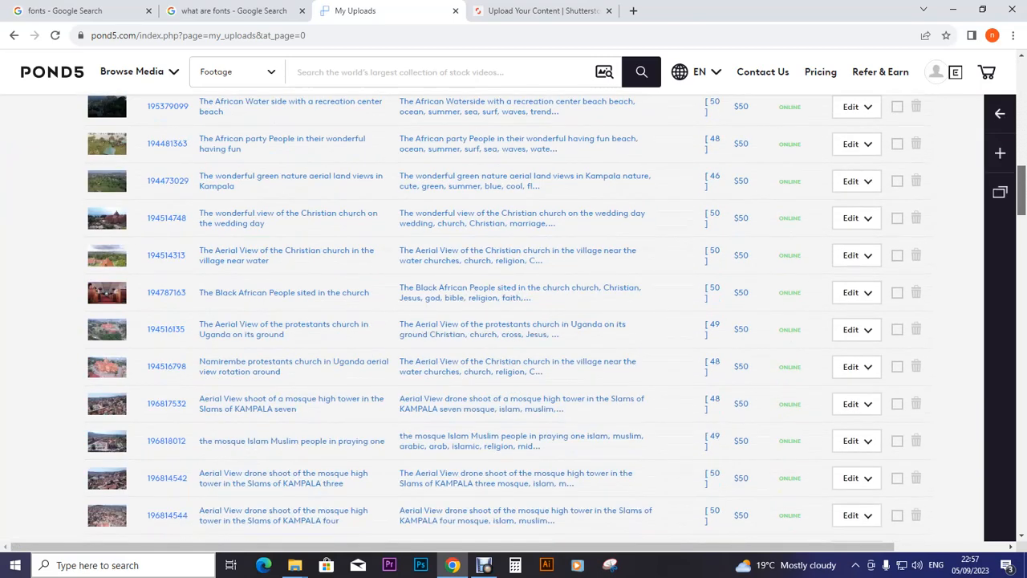
scroll("down", 3)
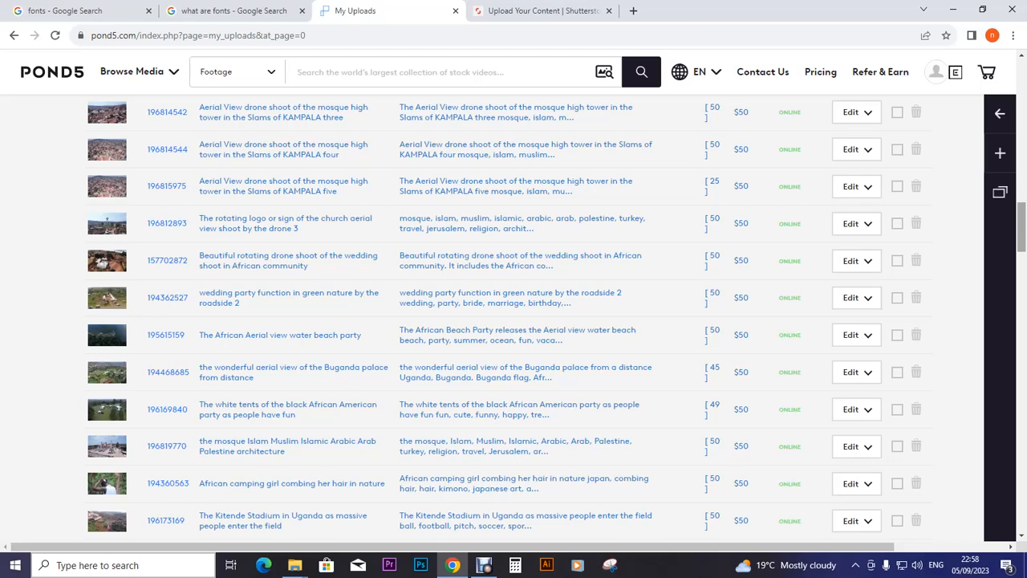
scroll("down", 3)
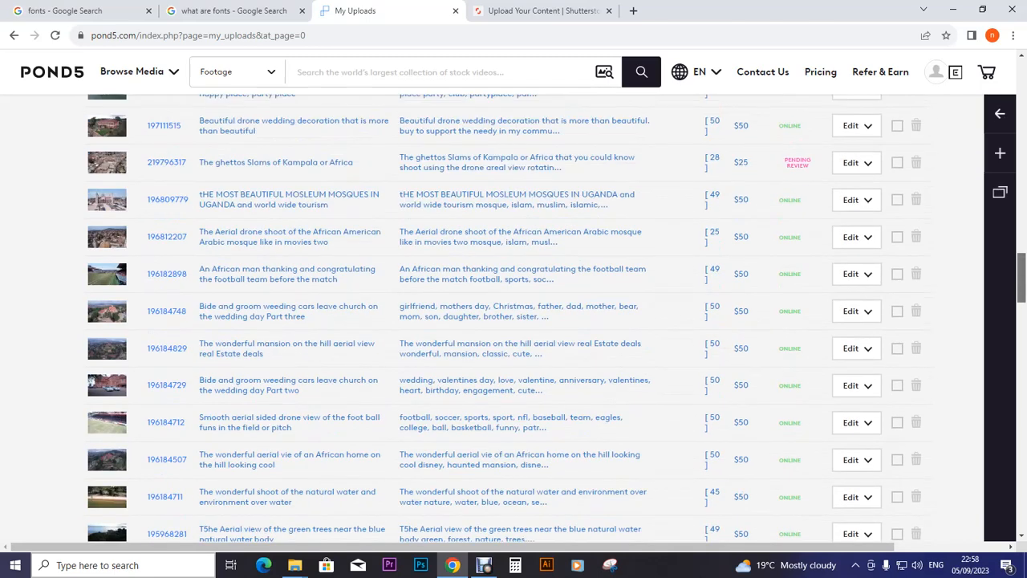
scroll("down", 3)
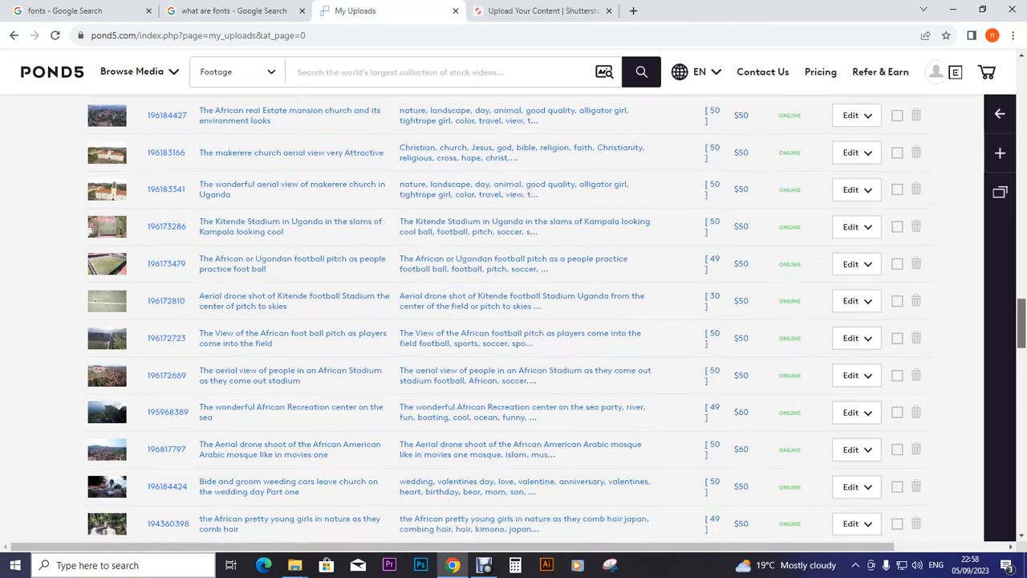
scroll("down", 3)
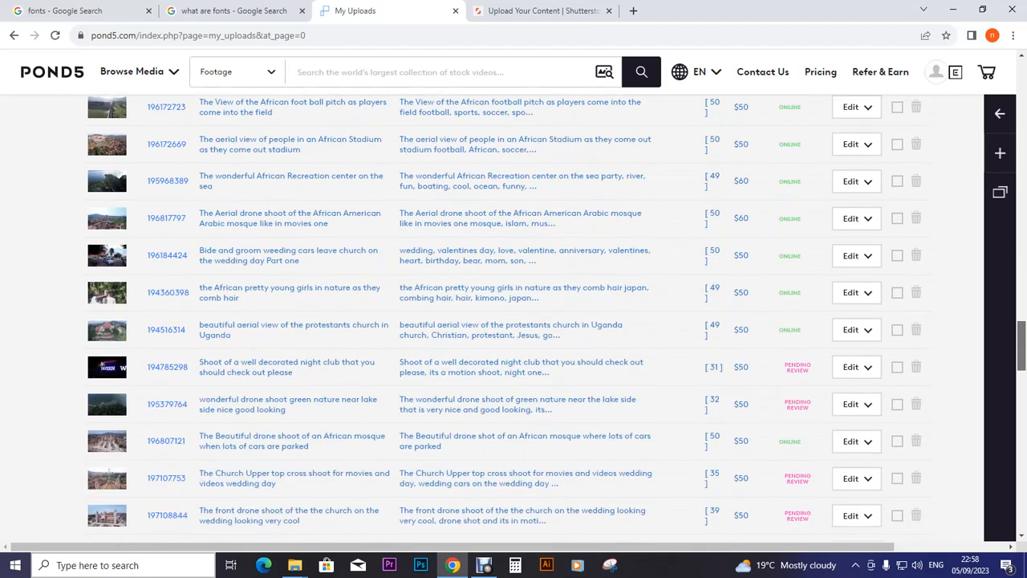
scroll("down", 3)
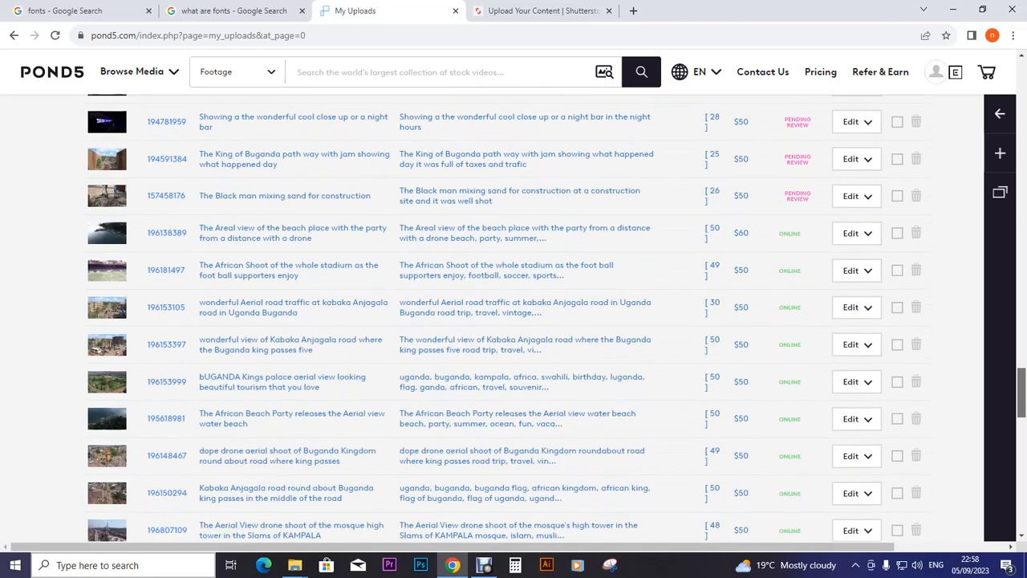
scroll("down", 3)
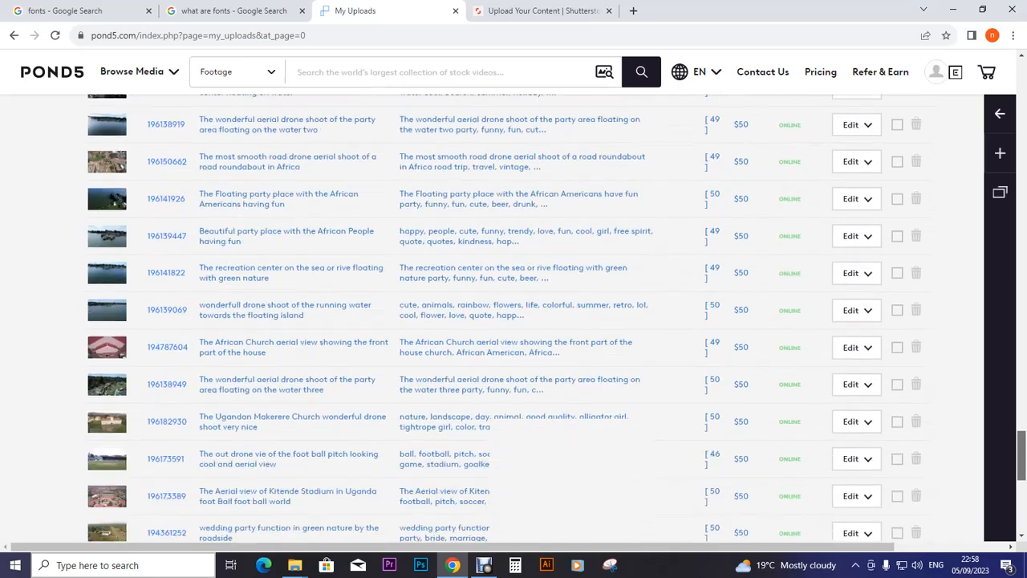
scroll("down", 3)
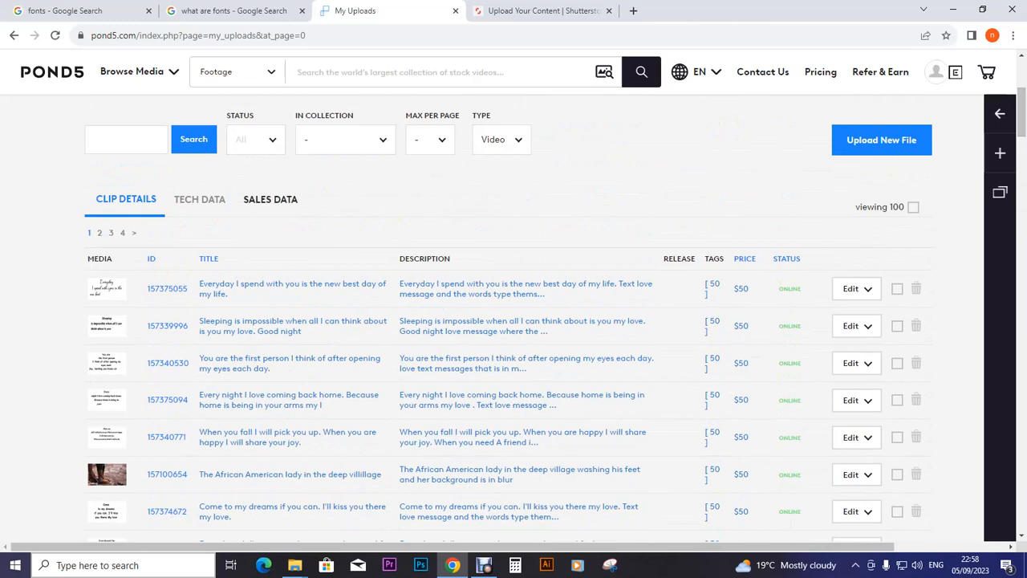
Step: Switch uploads to Sales Data and review per-clip sales, revenue, views and bin adds
left_click(270, 199)
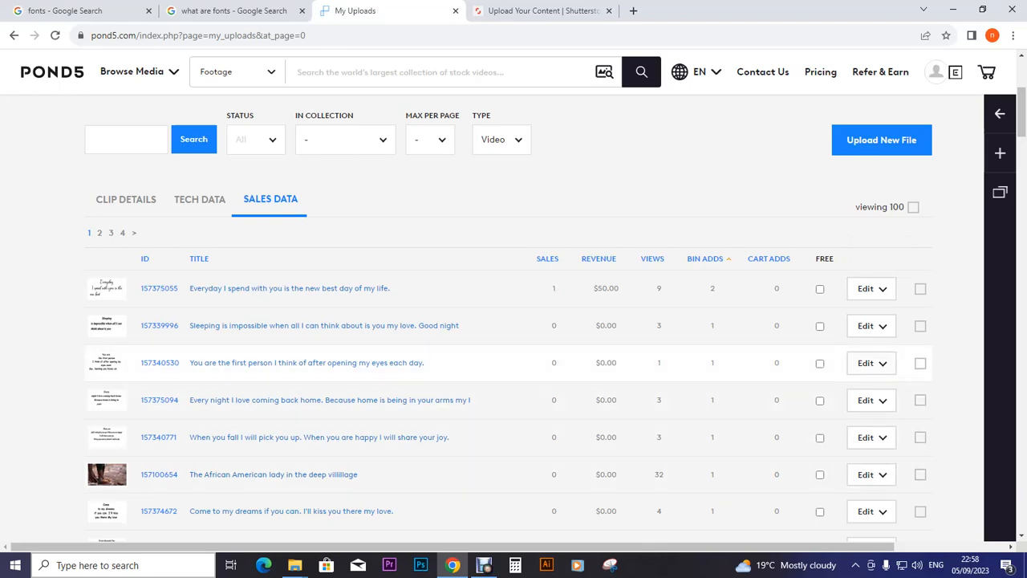
scroll("down", 3)
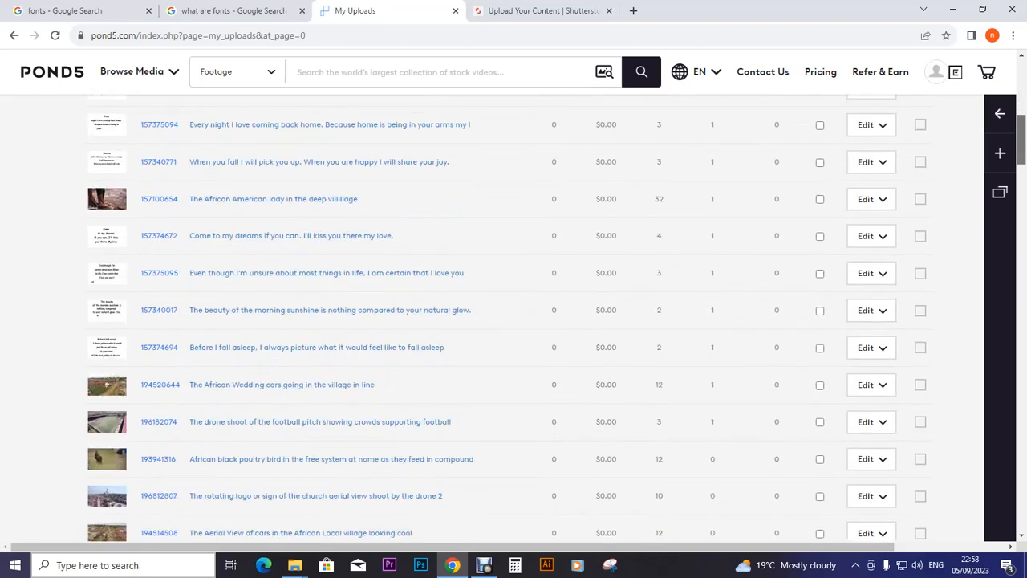
scroll("down", 3)
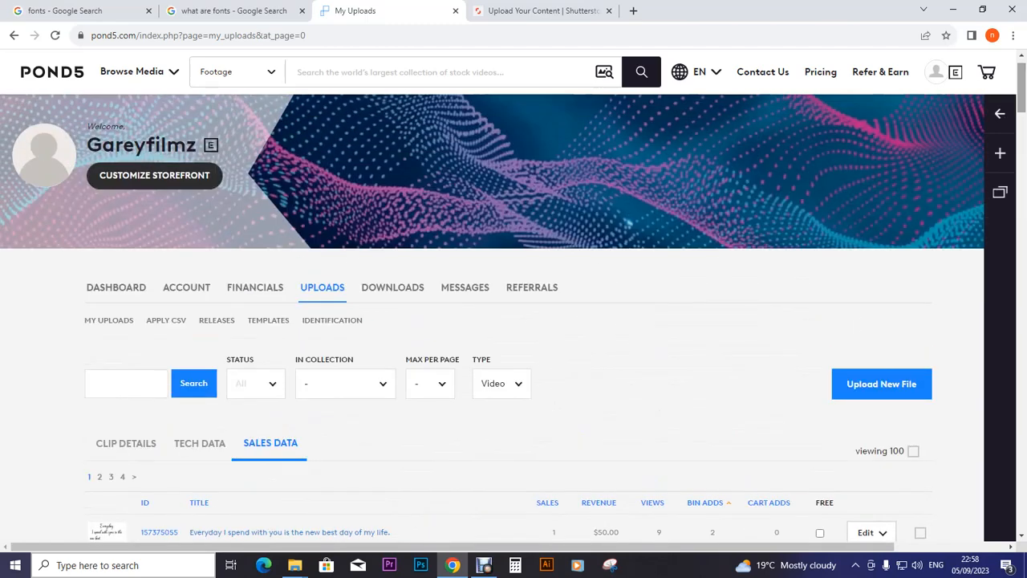
mouse_move(333, 319)
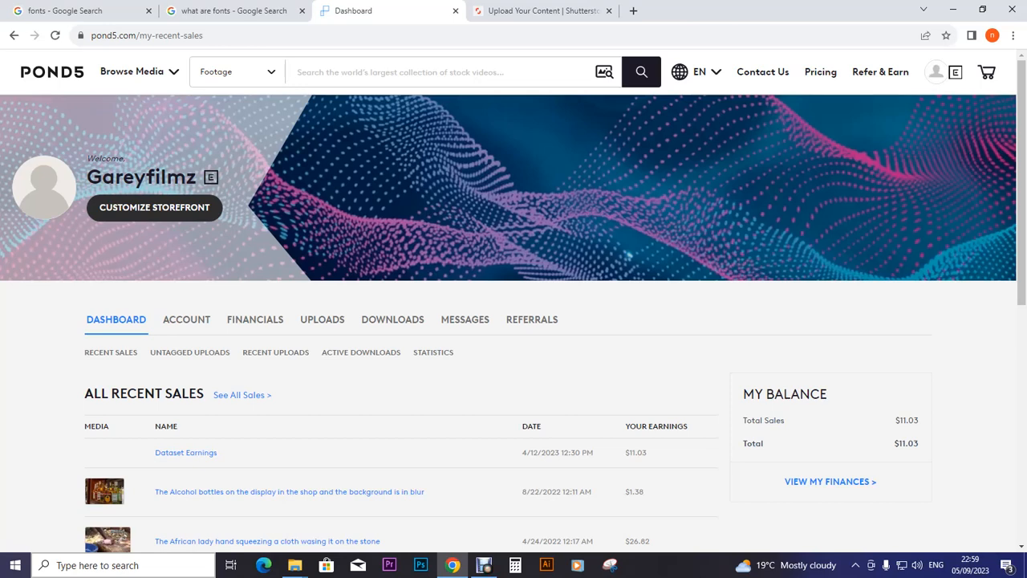
Step: Open My Financials and review the $11.03 balance and empty September 2023 report
left_click(254, 319)
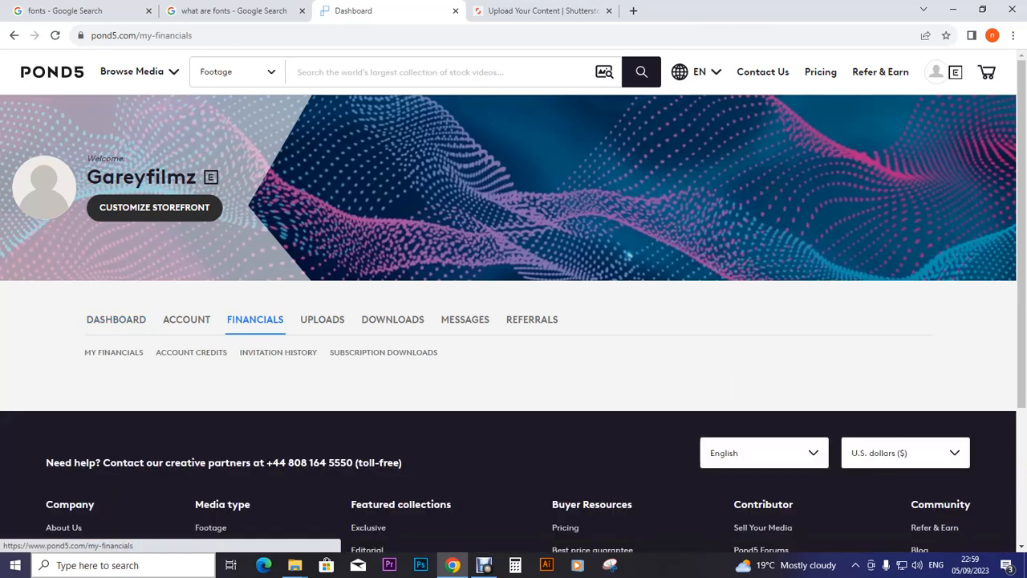
left_click(113, 351)
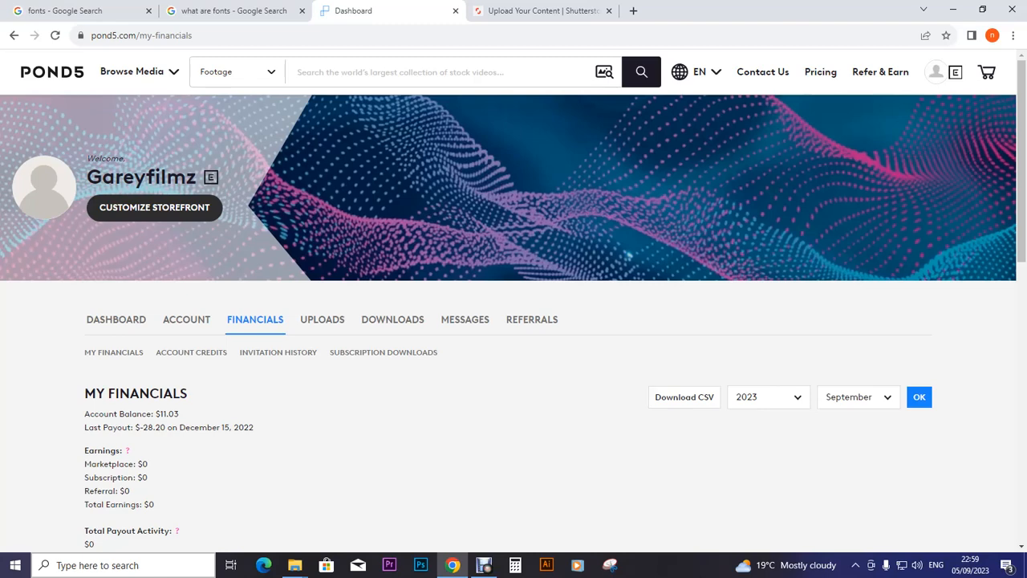
scroll("down", 3)
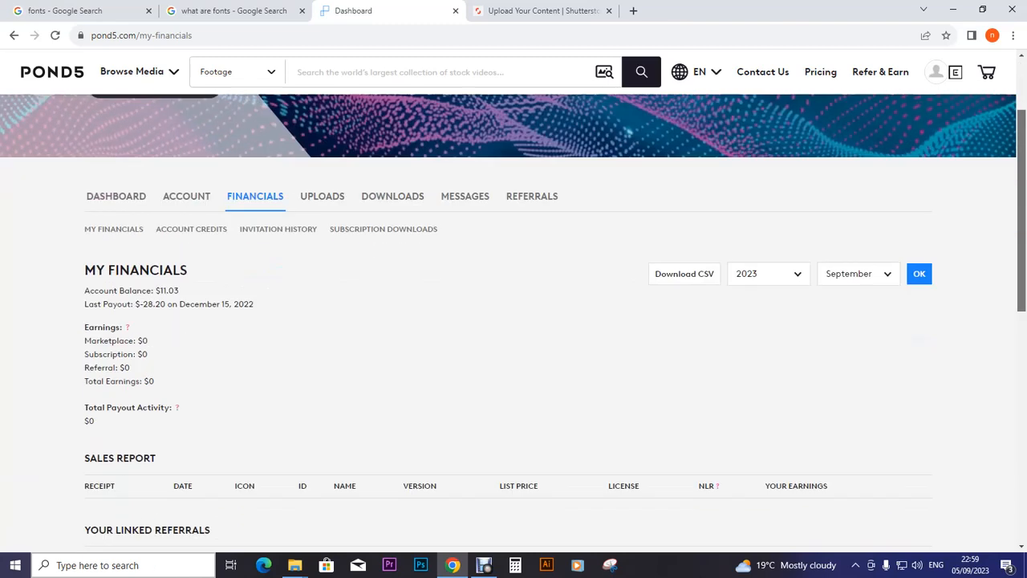
scroll("down", 3)
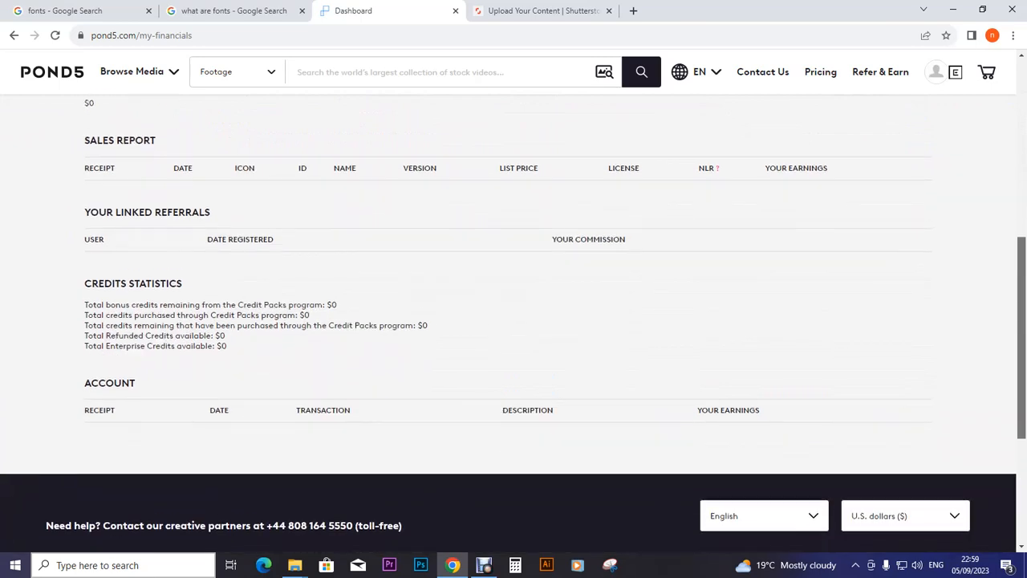
scroll("up", 3)
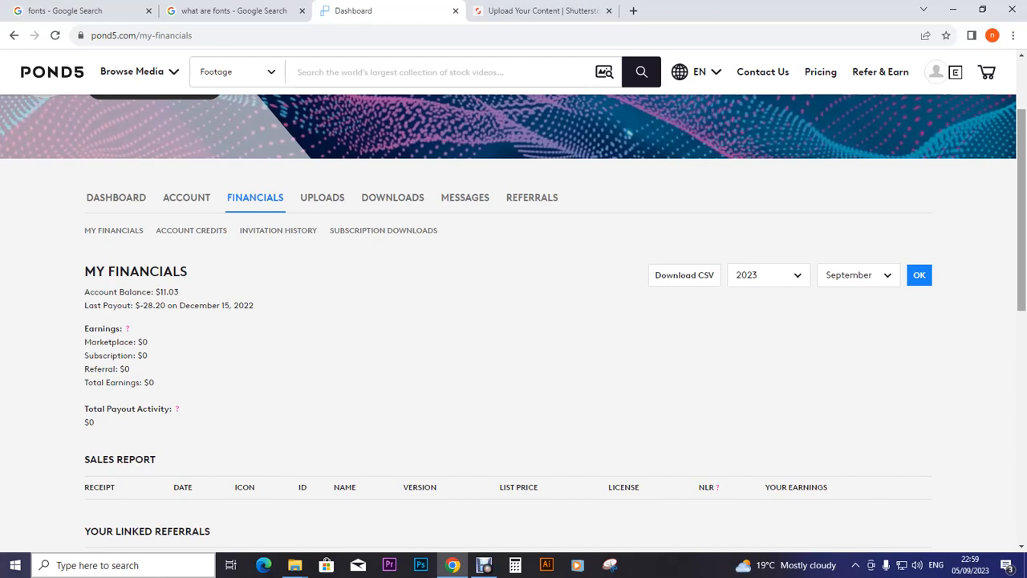
scroll("down", 3)
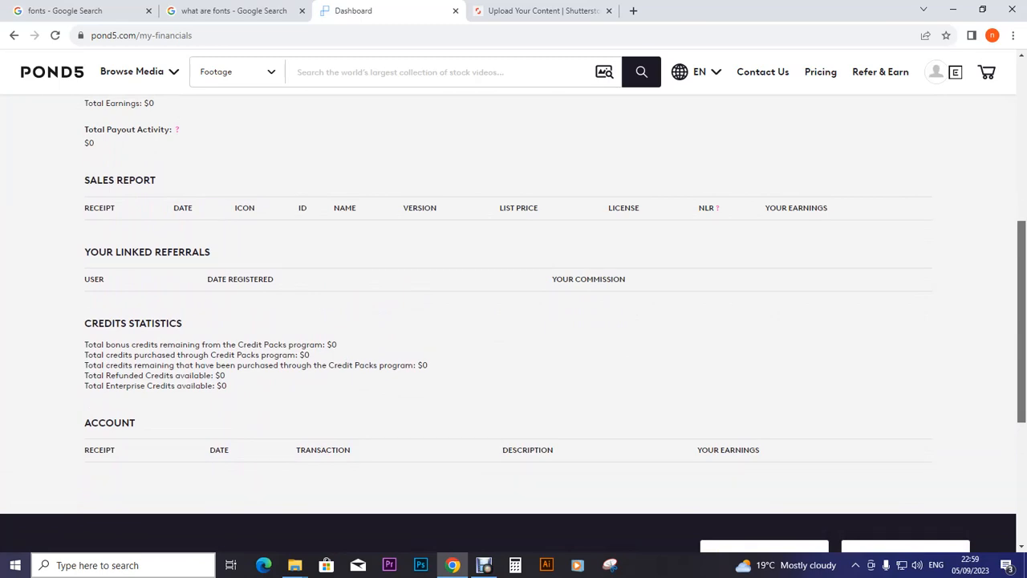
scroll("up", 3)
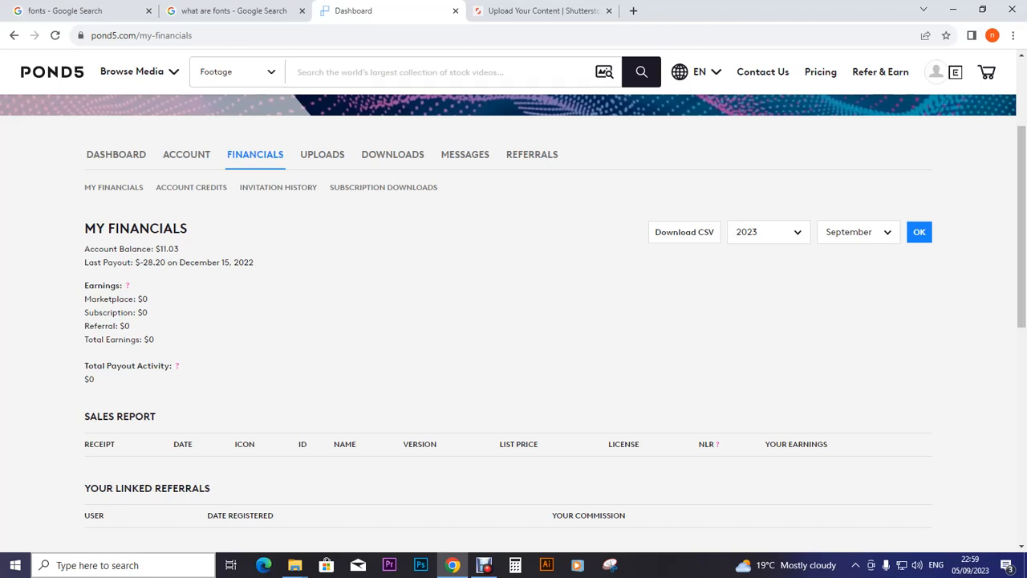
Step: Return to My Uploads and scroll to the end of the first page of clips
left_click(322, 154)
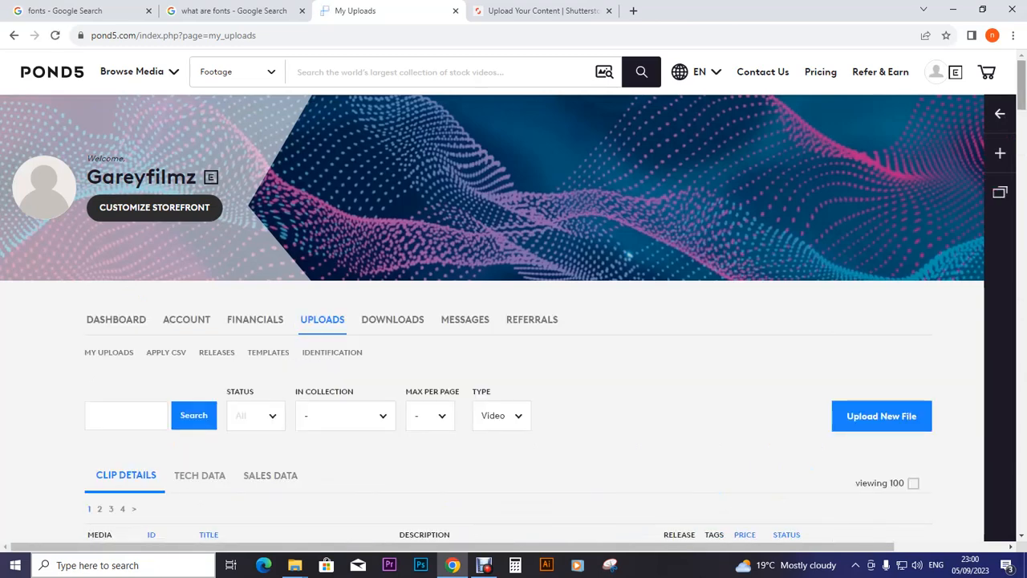
scroll("down", 3)
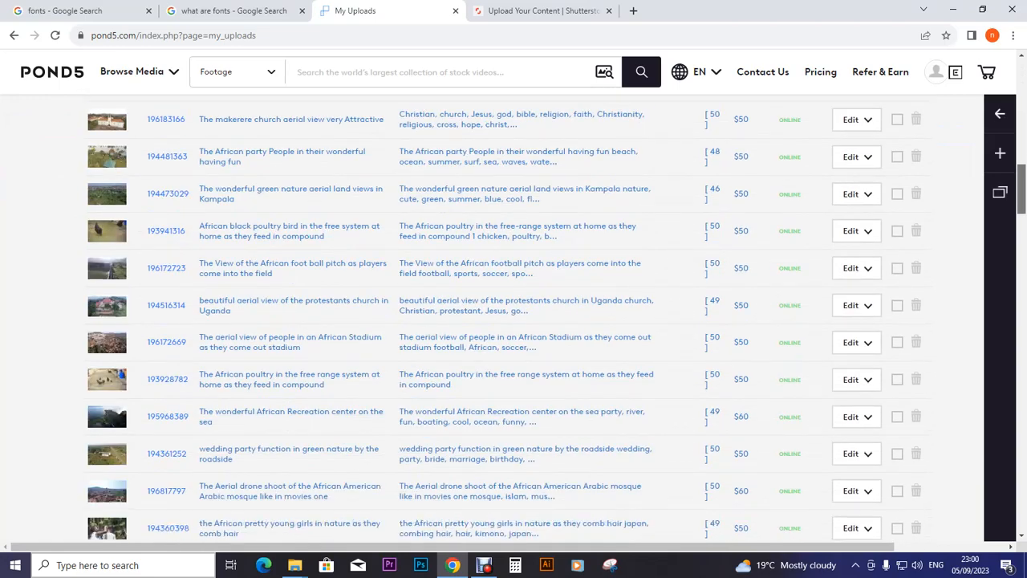
scroll("down", 3)
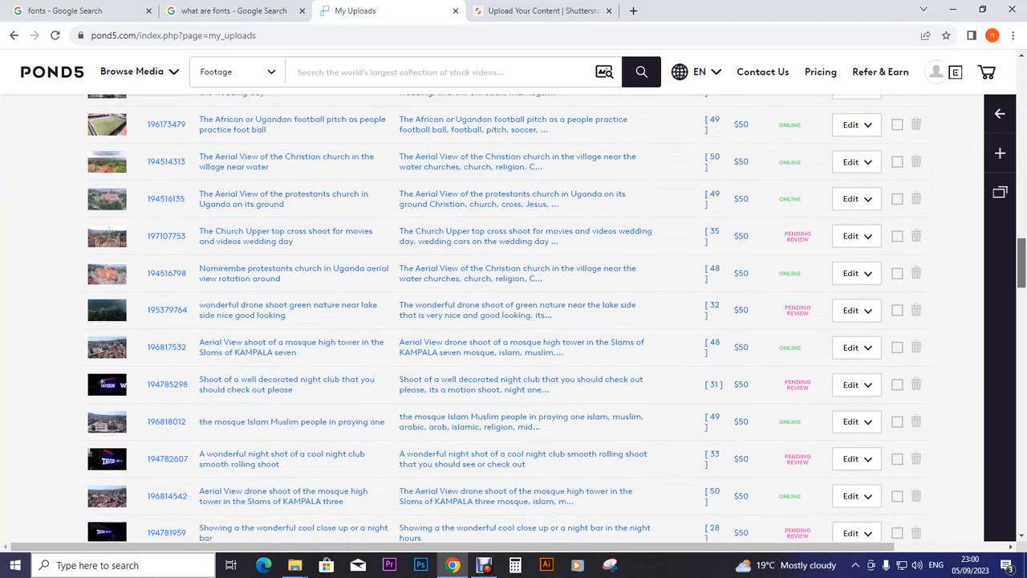
scroll("down", 3)
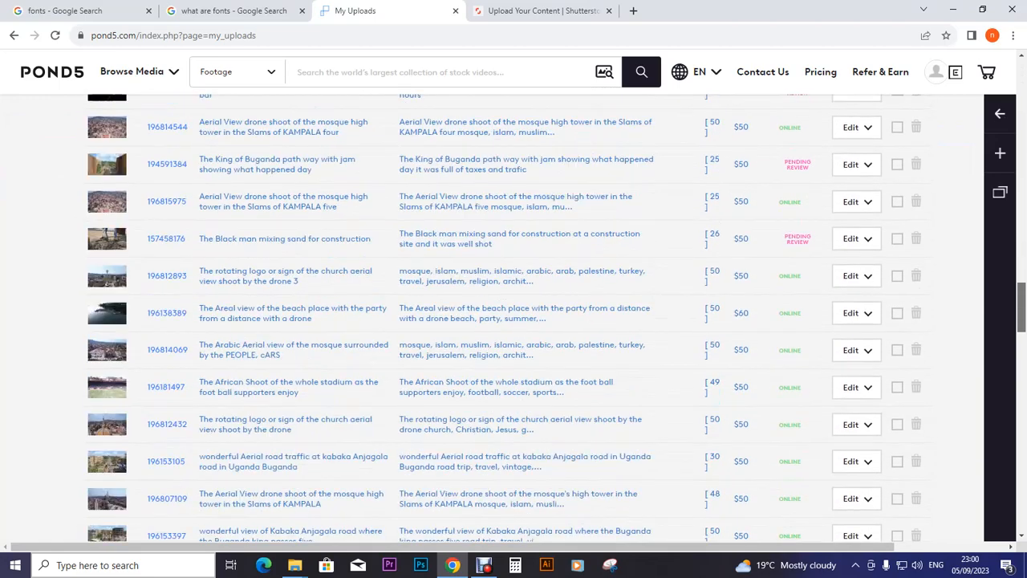
scroll("down", 3)
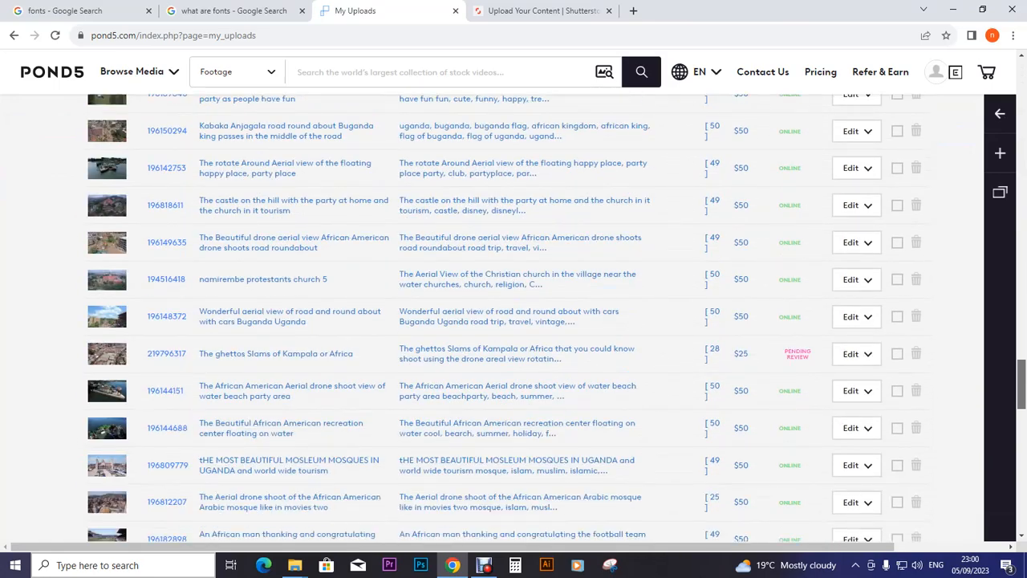
scroll("down", 3)
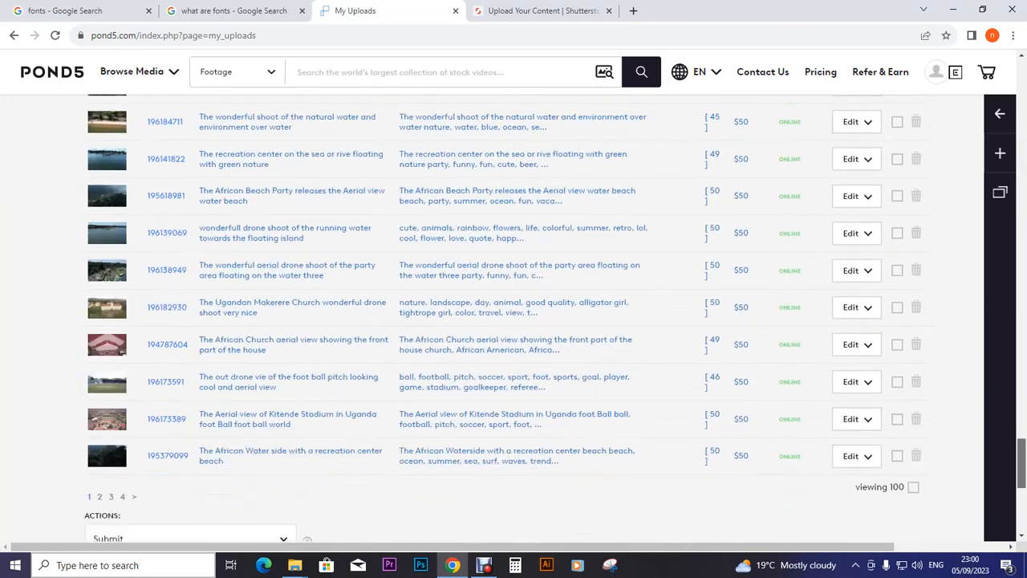
scroll("down", 3)
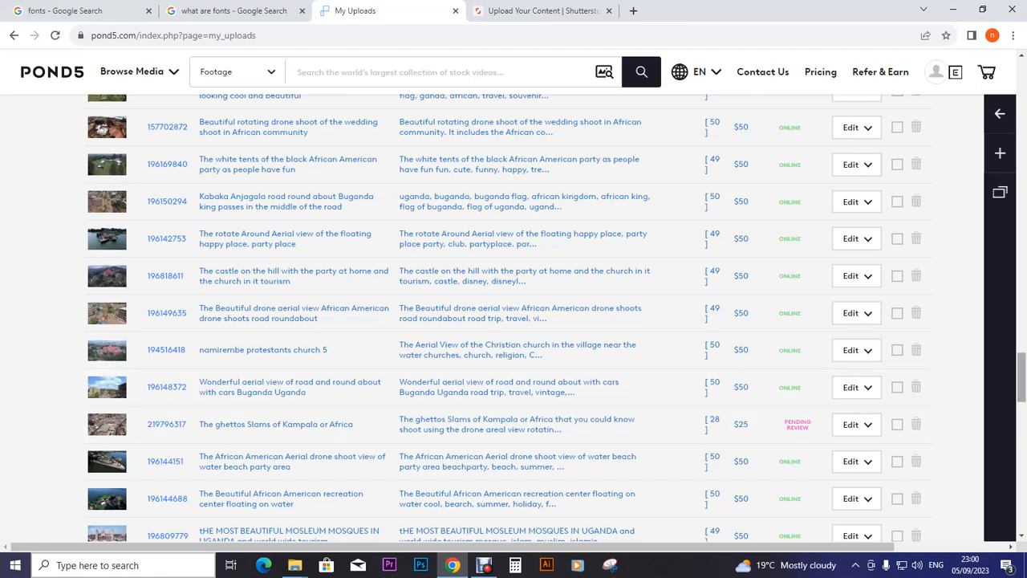
scroll("down", 3)
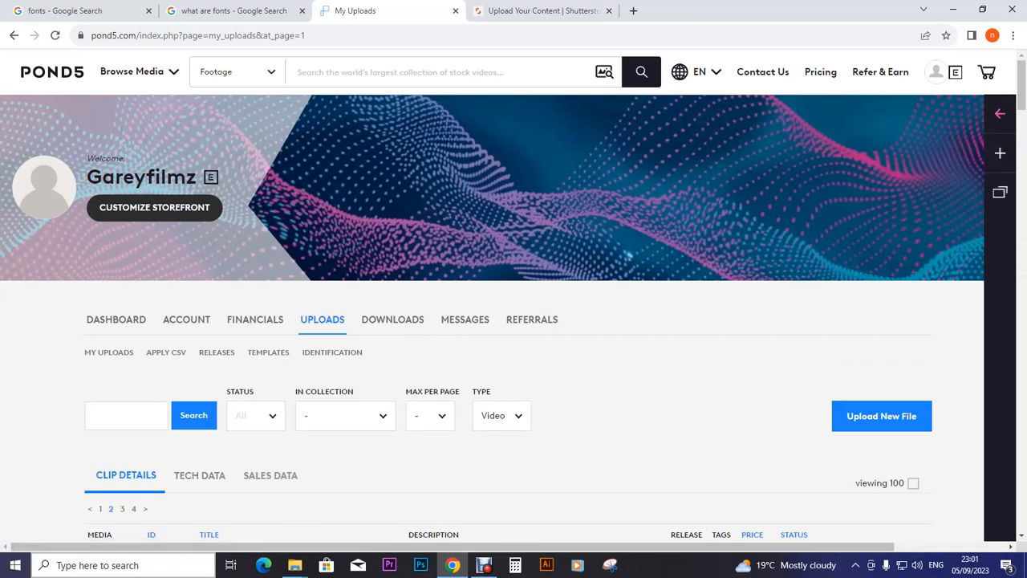
Step: Scroll to the $200 clips and open edit pages for 194475464 and 194467500 in new tabs
scroll("down", 3)
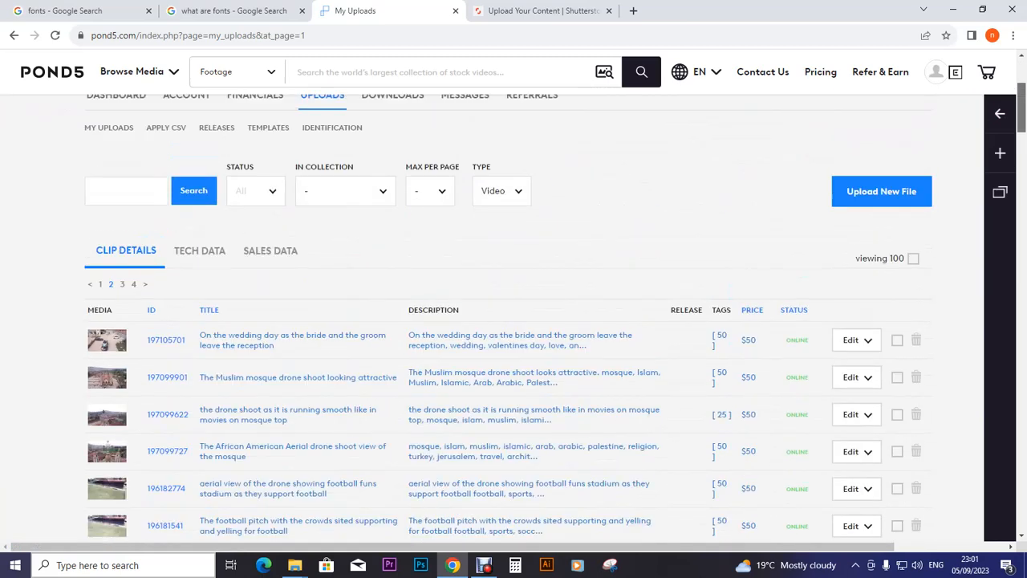
scroll("down", 3)
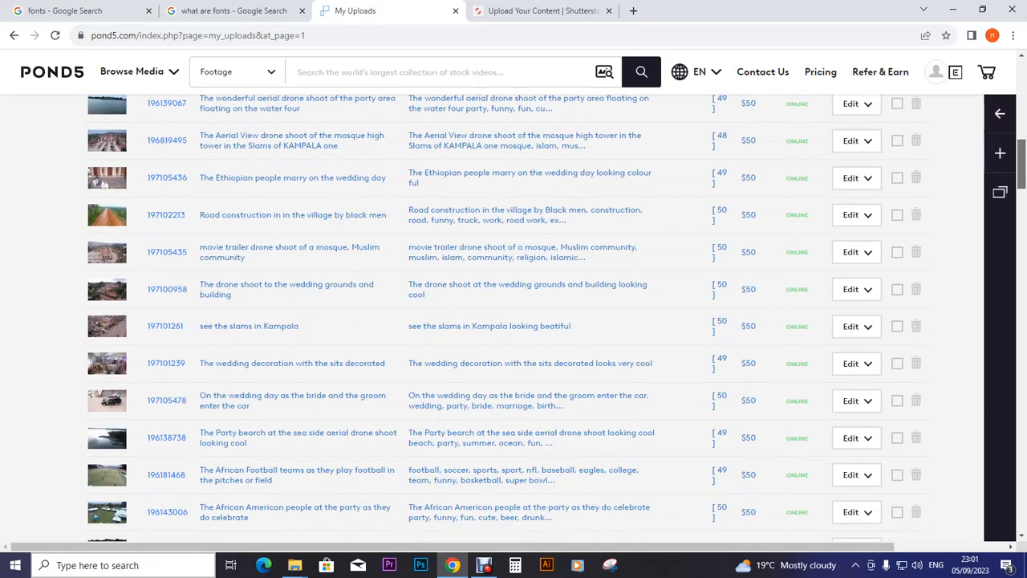
scroll("down", 3)
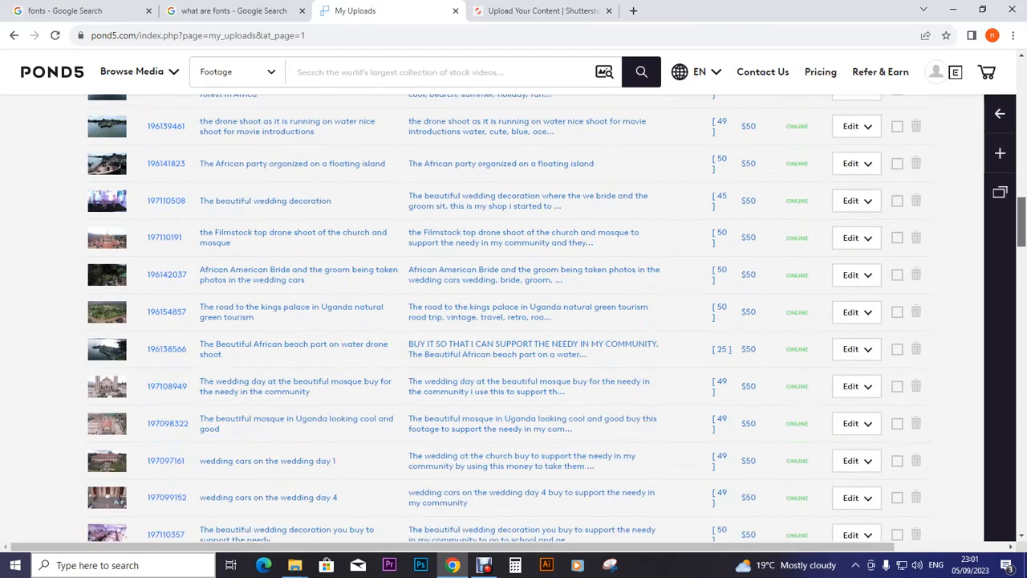
scroll("down", 3)
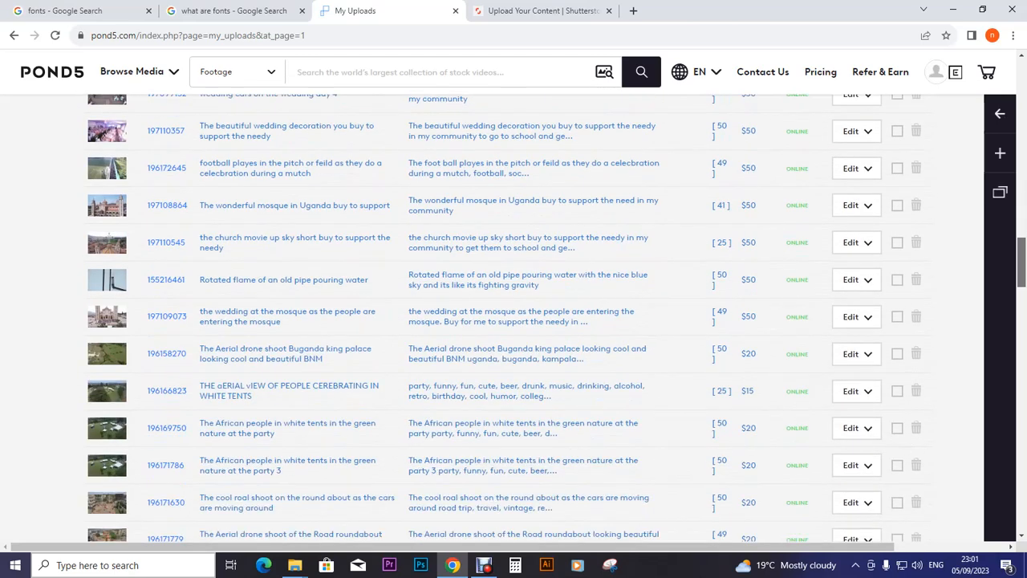
scroll("down", 3)
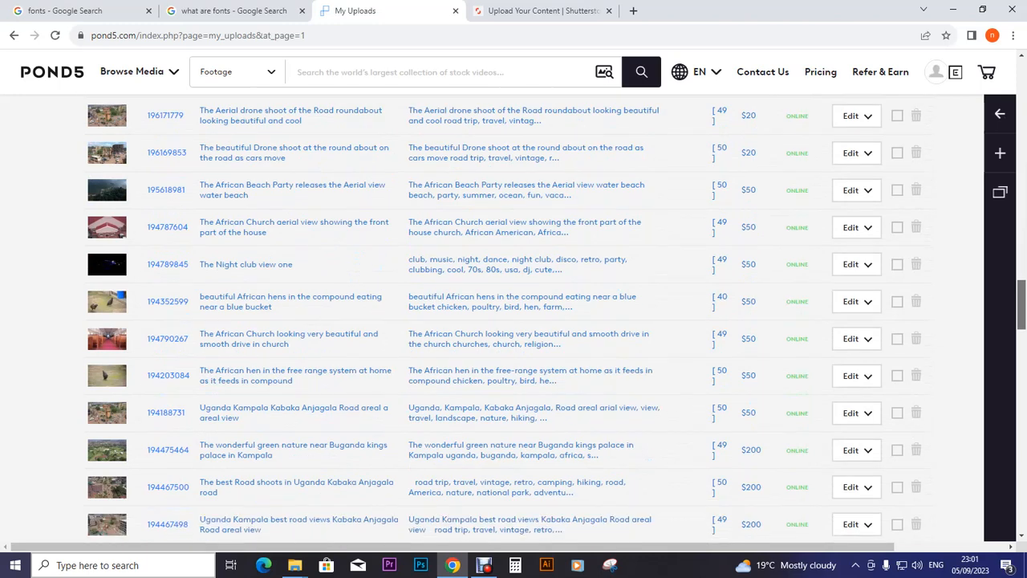
scroll("down", 3)
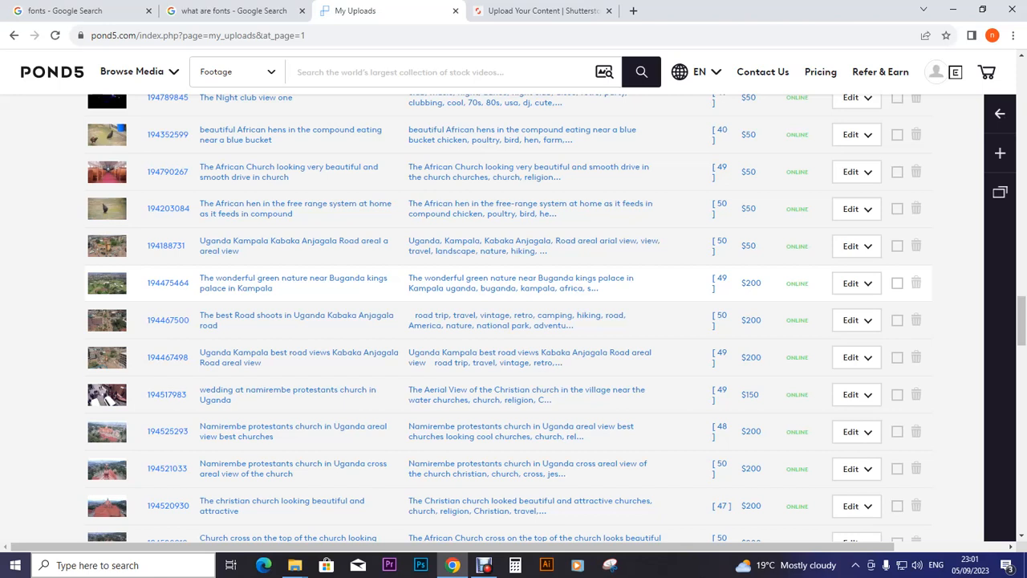
right_click(850, 283)
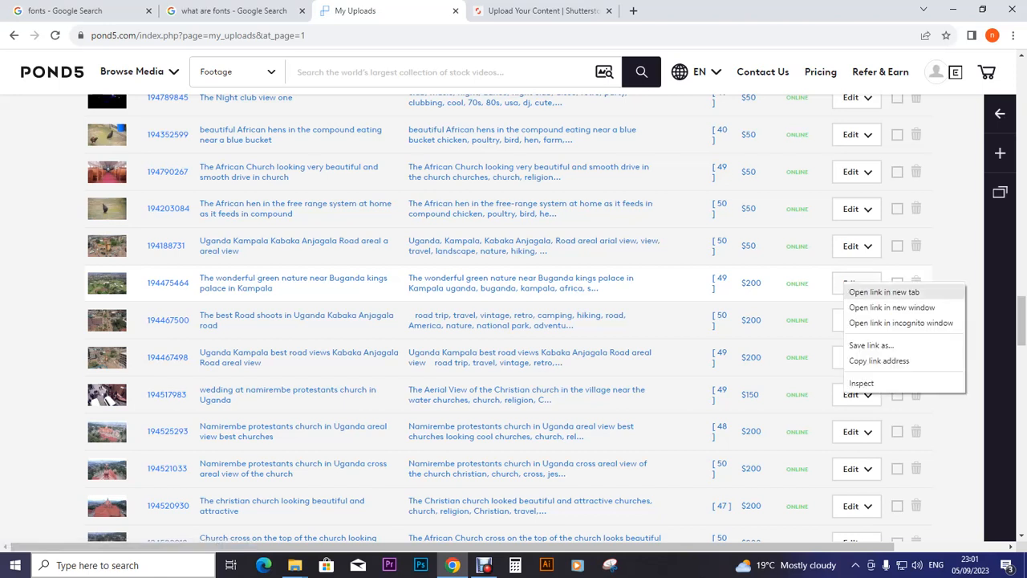
left_click(884, 291)
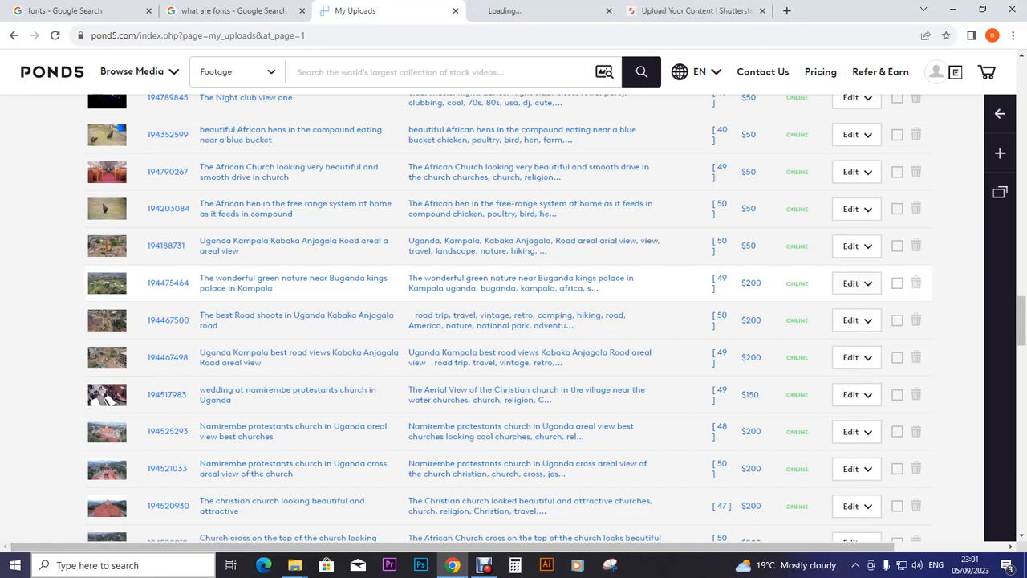
right_click(847, 320)
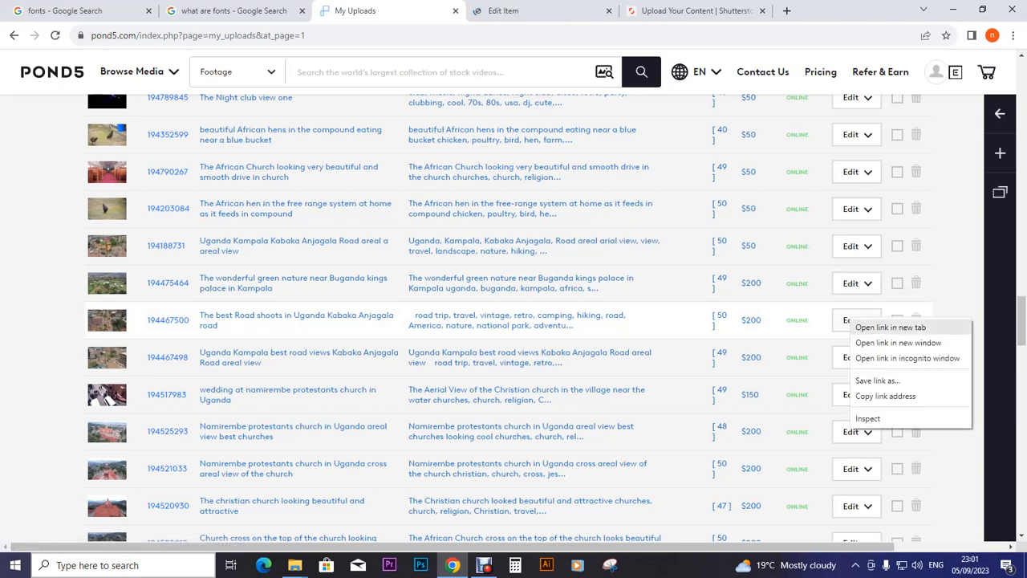
left_click(891, 326)
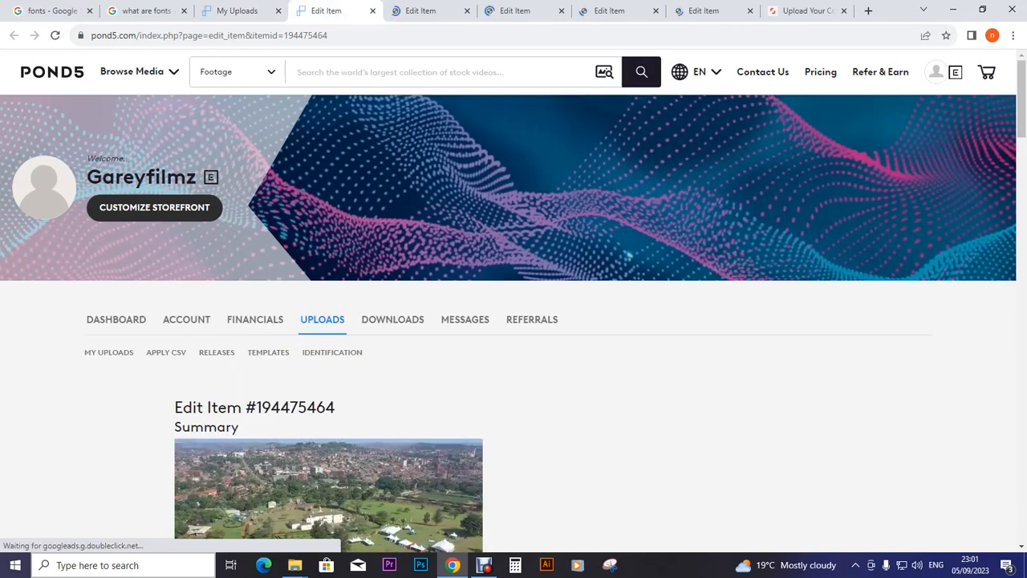
Step: Set clip 194475464's Date Created year and month to September, then pick the day
scroll("down", 3)
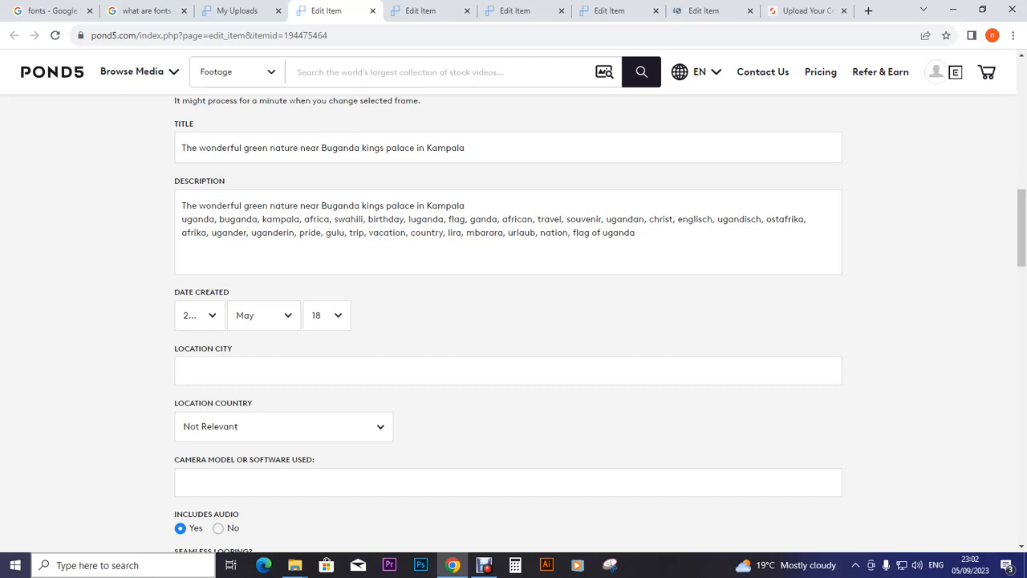
left_click(199, 314)
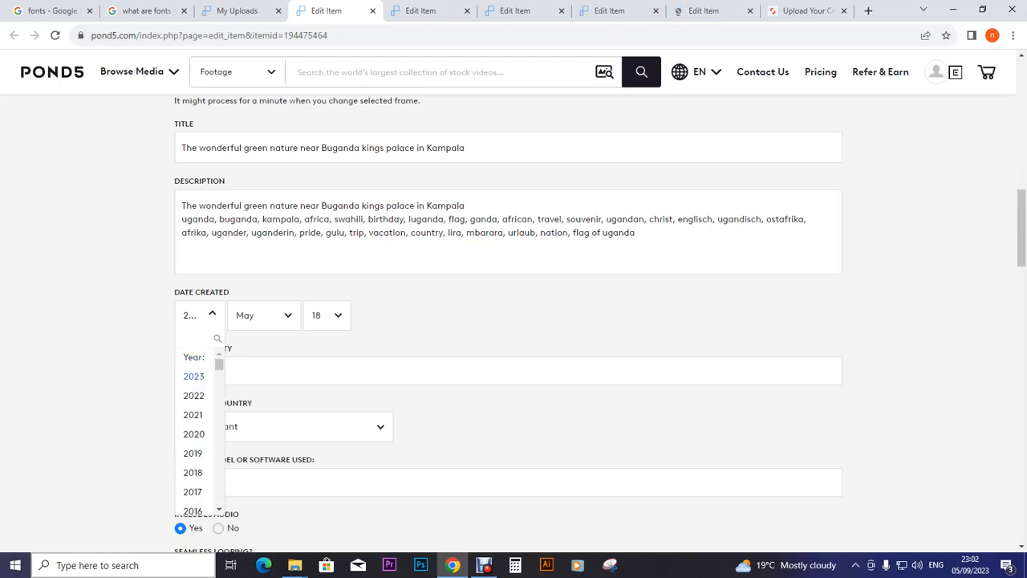
left_click(262, 315)
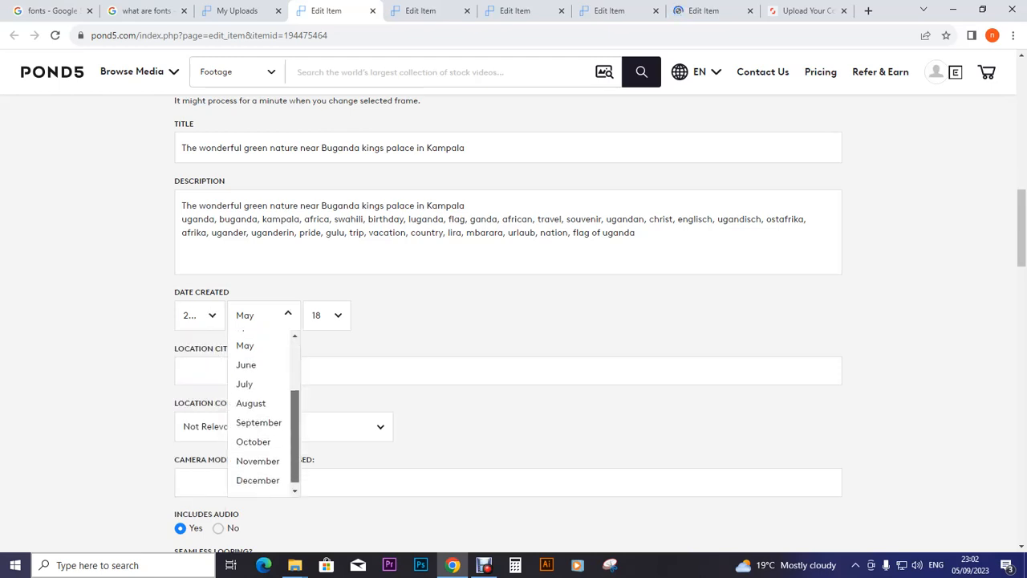
left_click(258, 422)
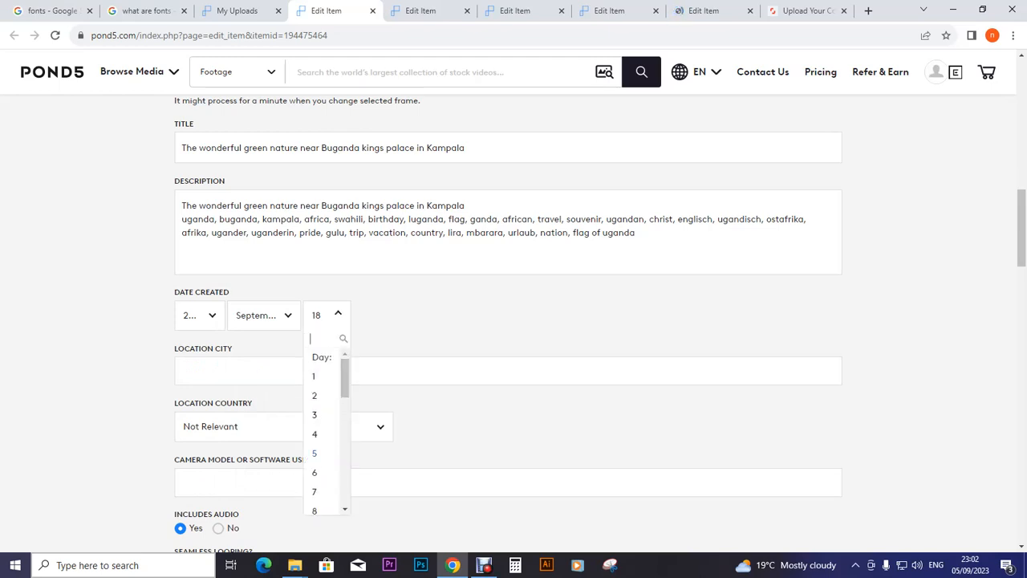
left_click(314, 453)
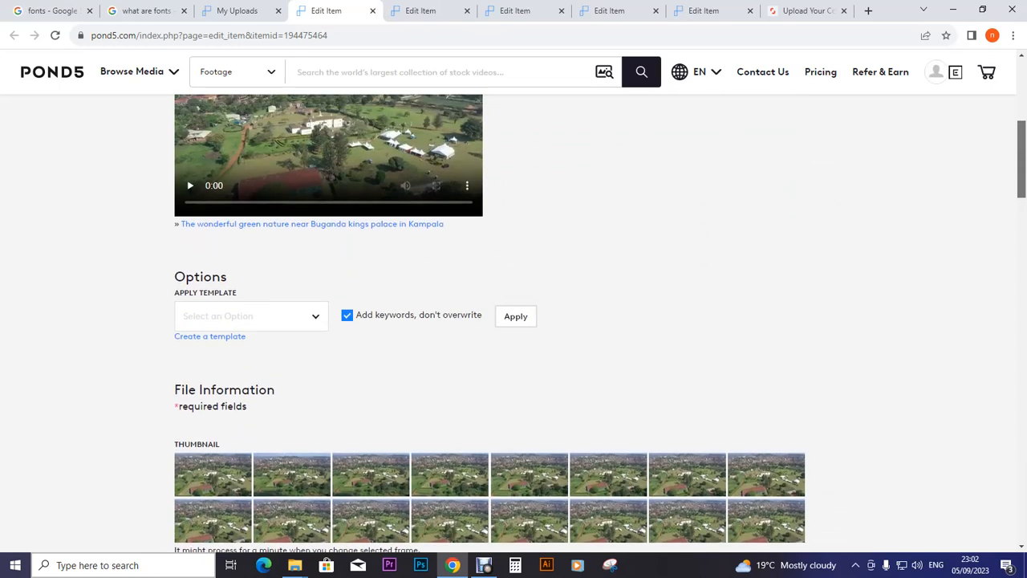
Step: Replace clip 194475464's $200 price with 50 in the Price field
scroll("down", 3)
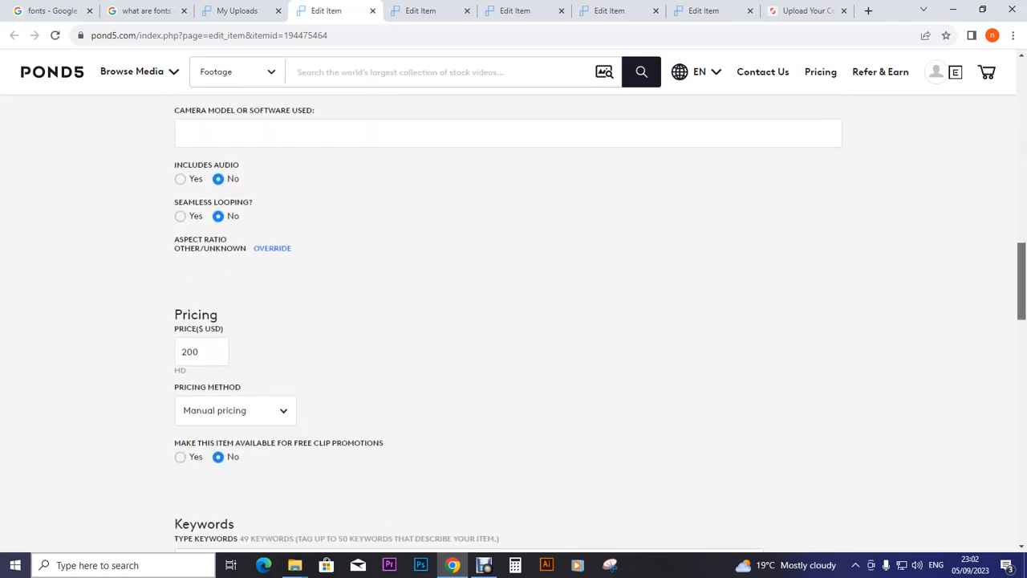
scroll("down", 3)
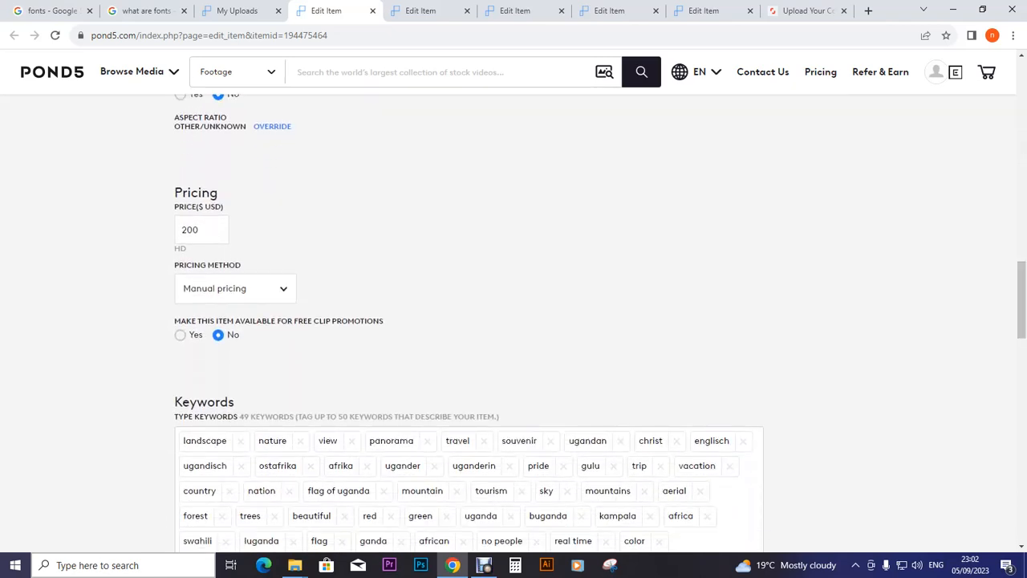
left_click(201, 230)
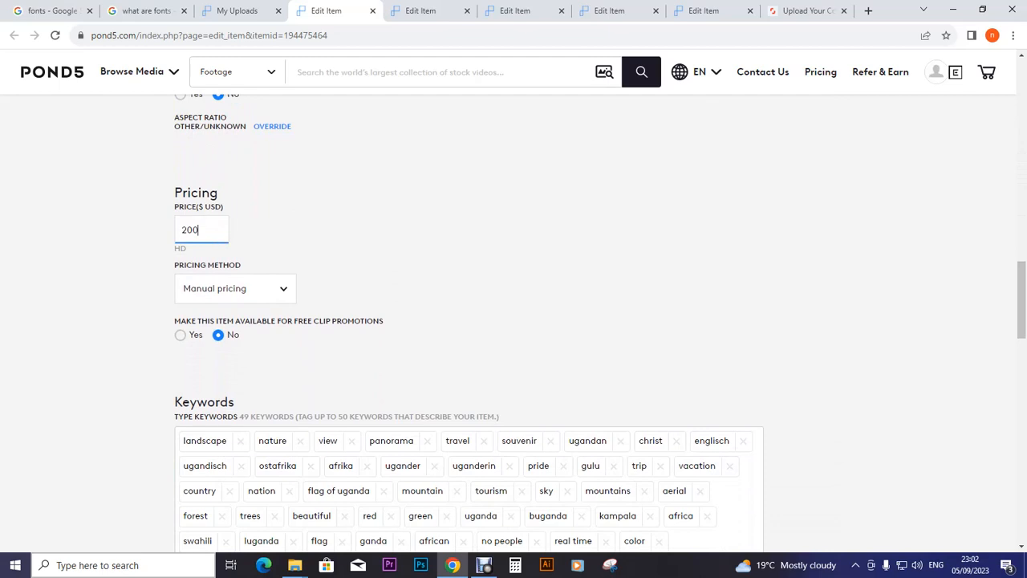
type("5")
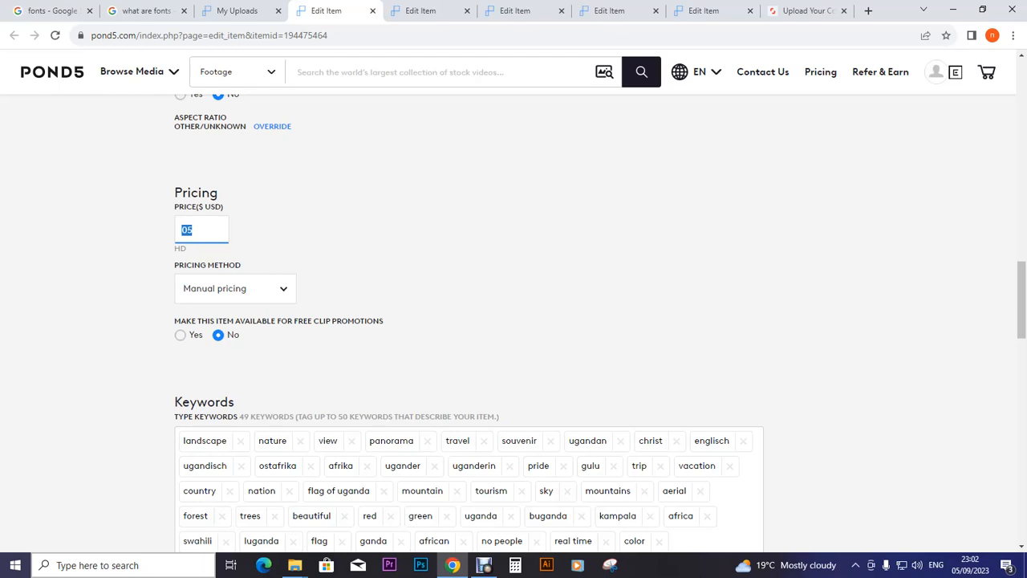
left_click(201, 231)
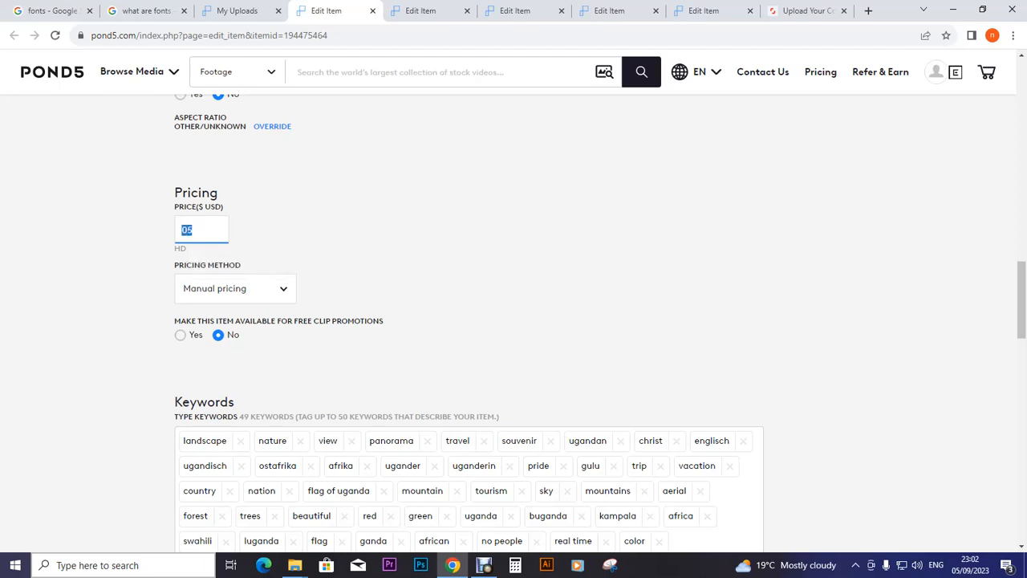
type("5")
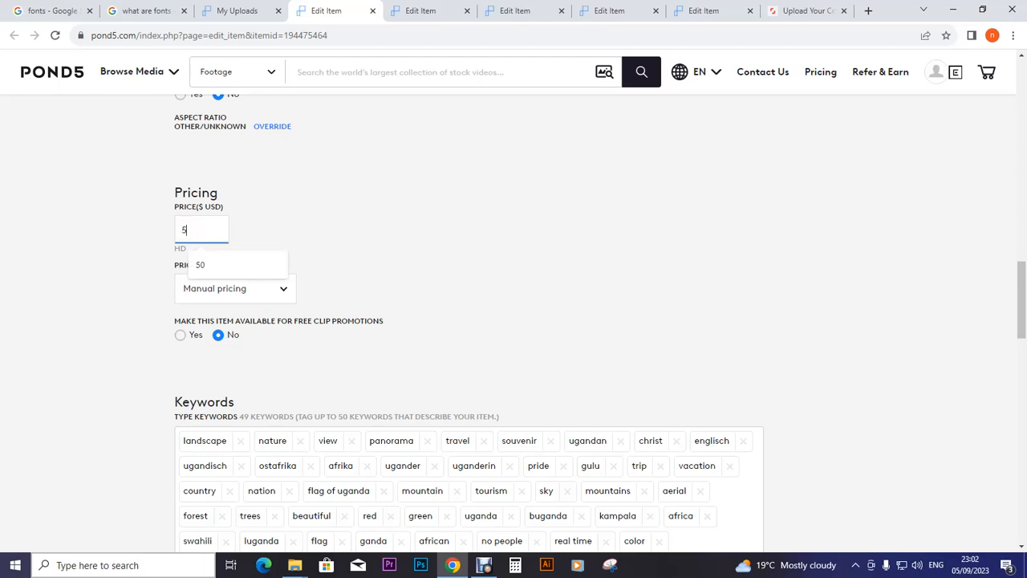
type("0")
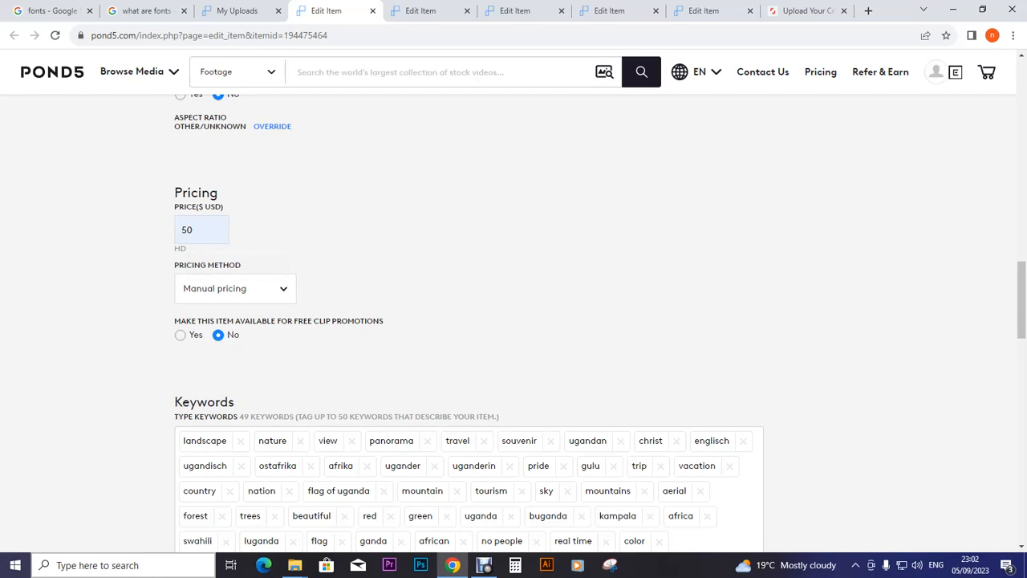
scroll("down", 3)
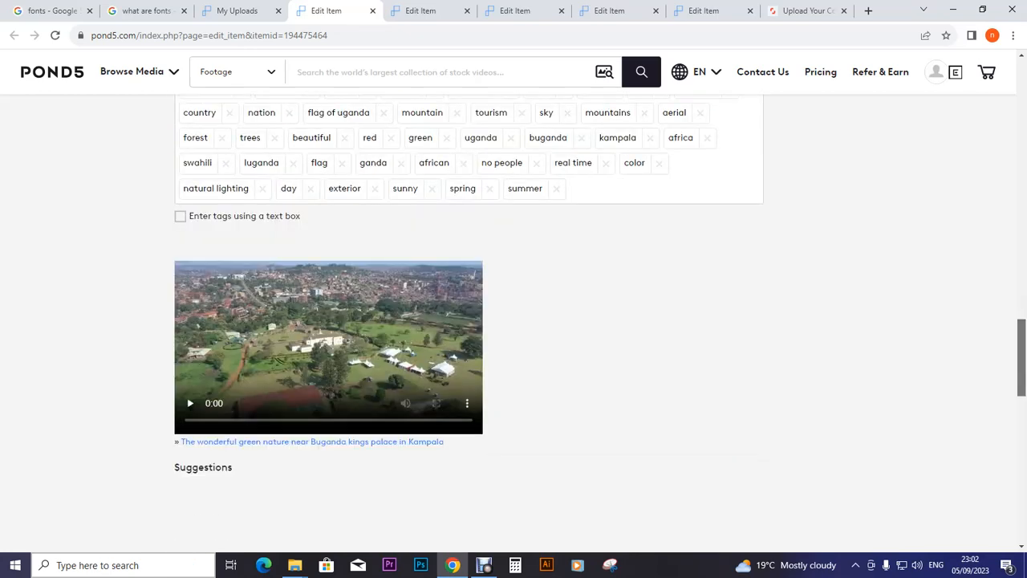
Step: Save clip 194475464's new date and price, then reopen its edit page
scroll("down", 3)
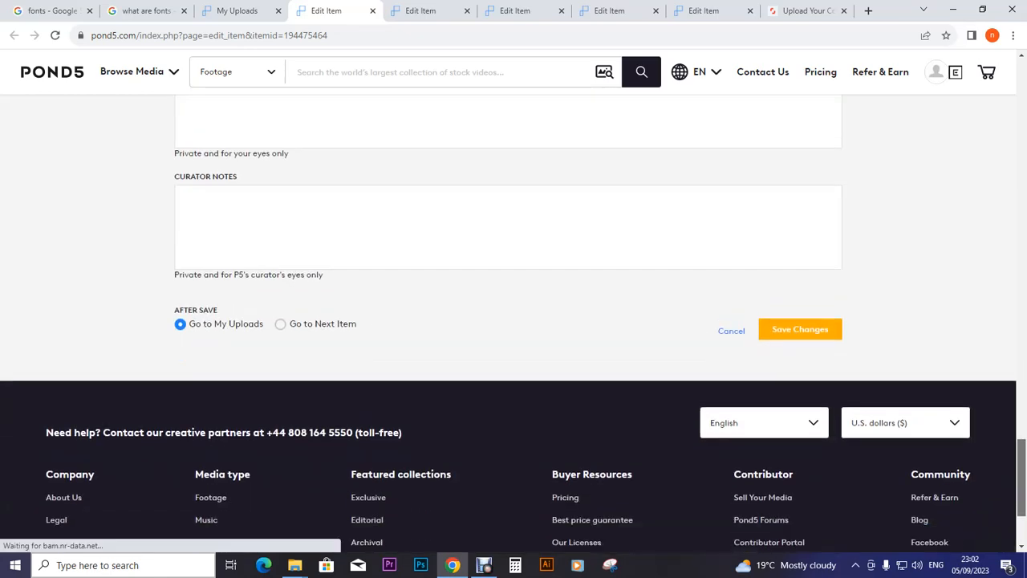
left_click(800, 329)
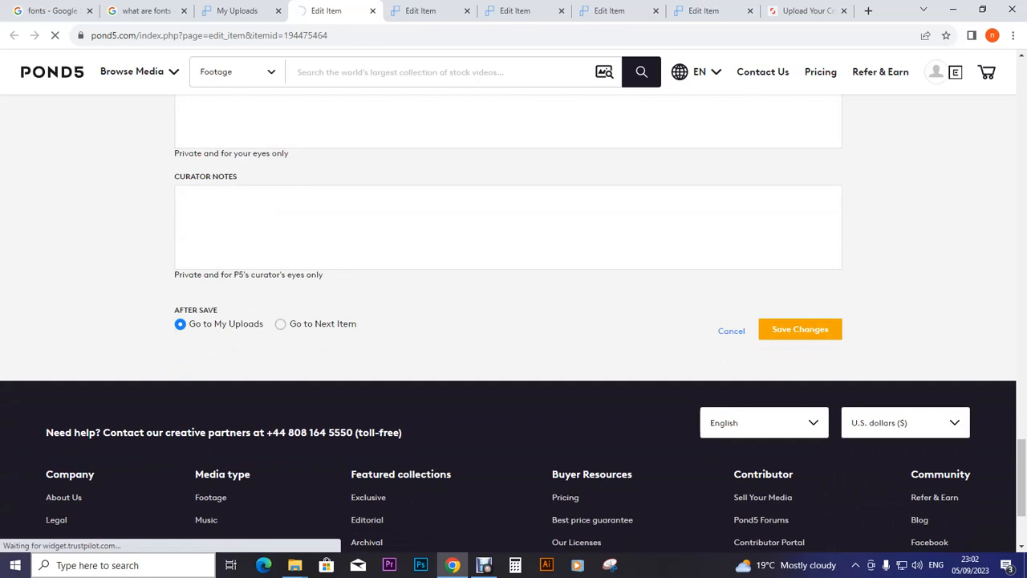
left_click(800, 329)
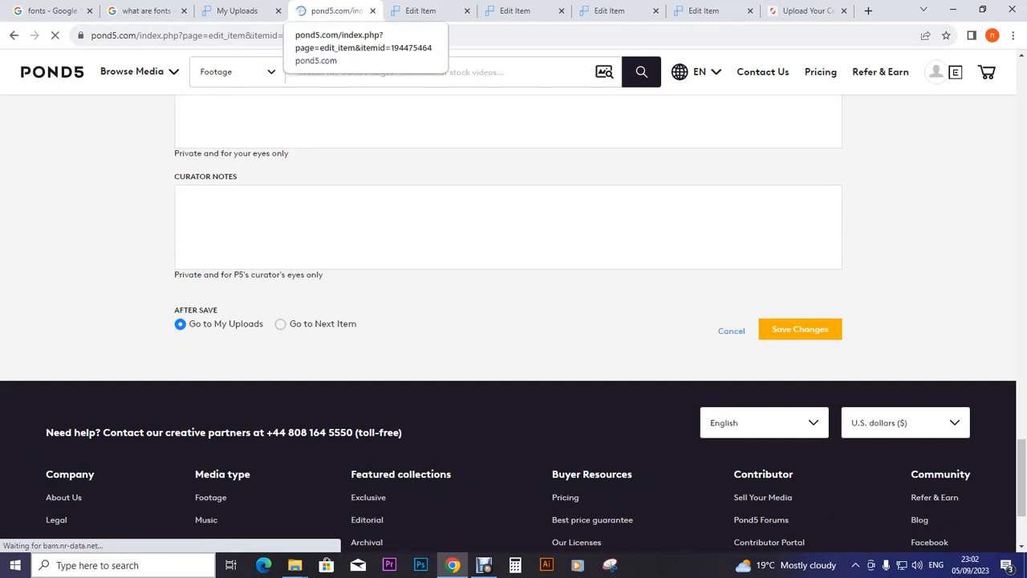
left_click(799, 329)
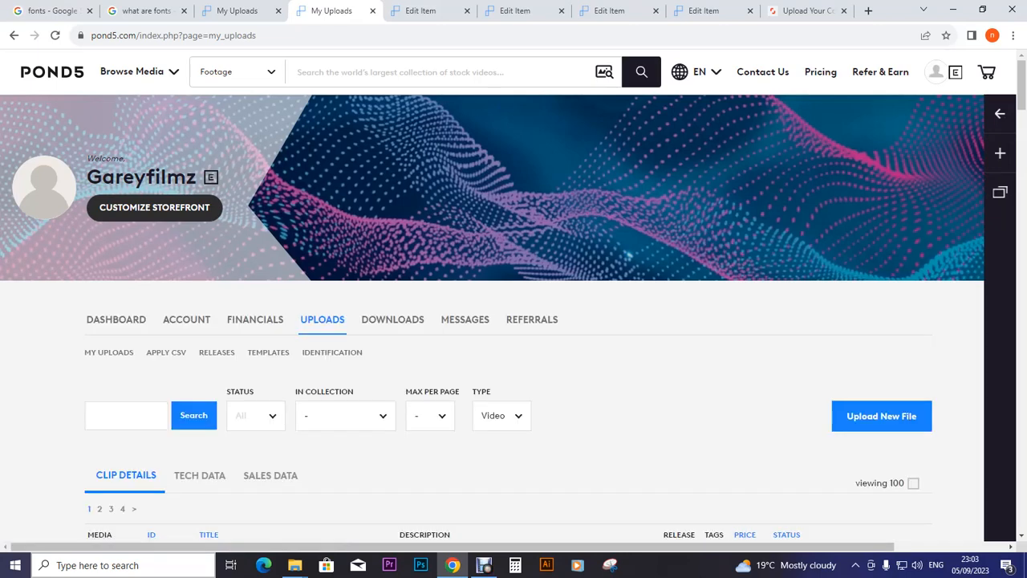
scroll("down", 3)
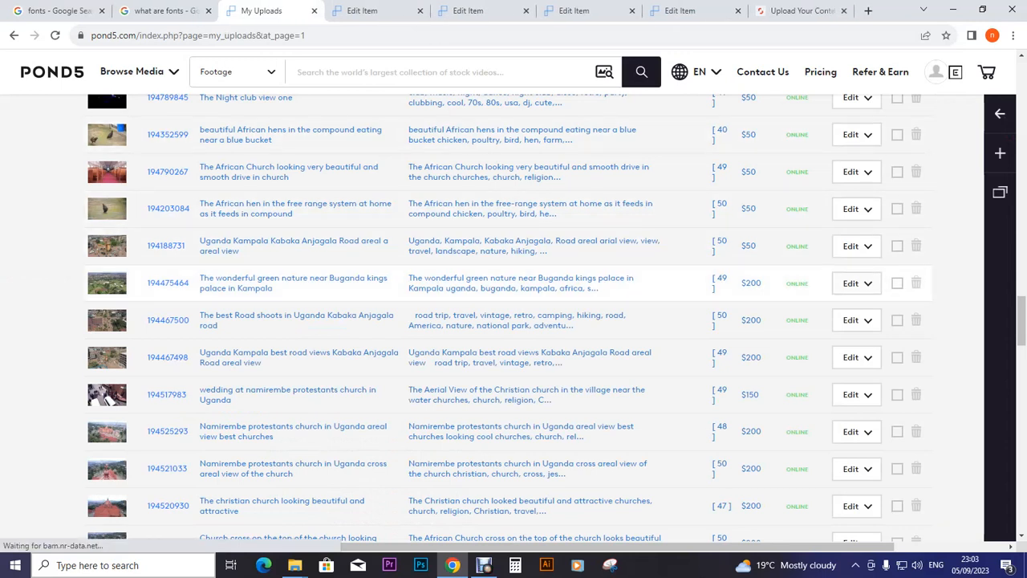
left_click(850, 282)
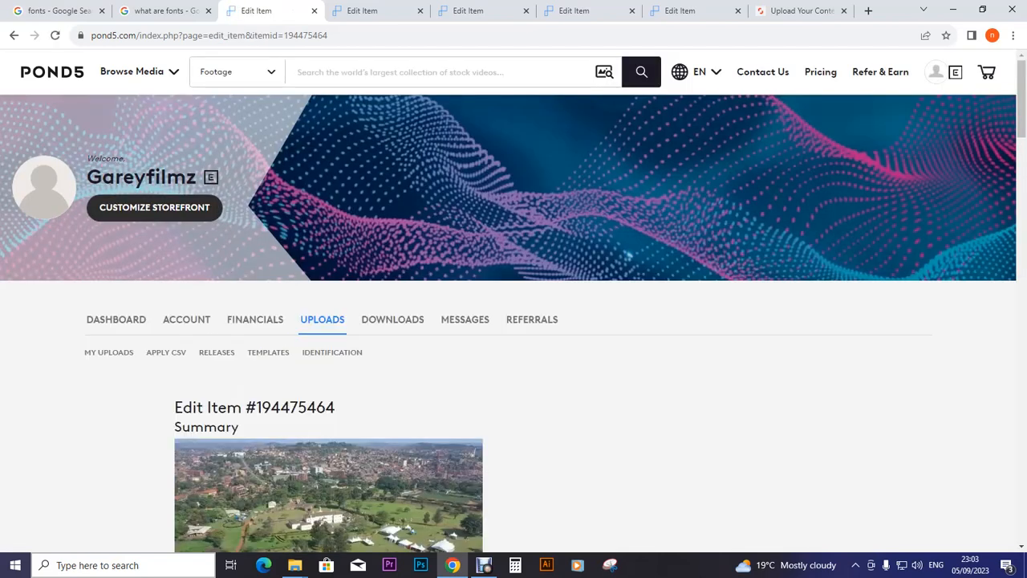
Step: Set item 194467500's Date Created year to 2023 and month to September, then open Day
scroll("down", 3)
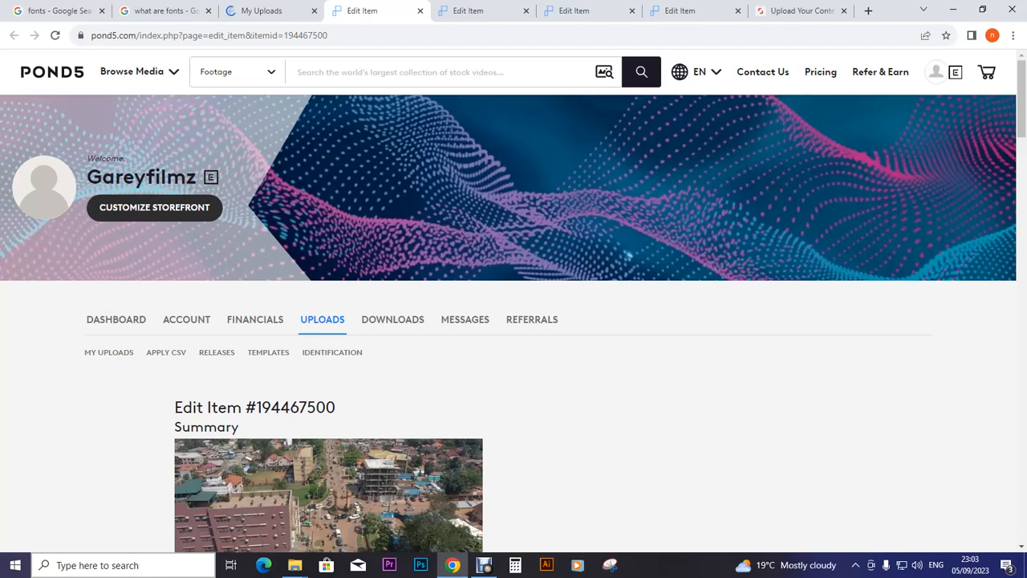
left_click(267, 10)
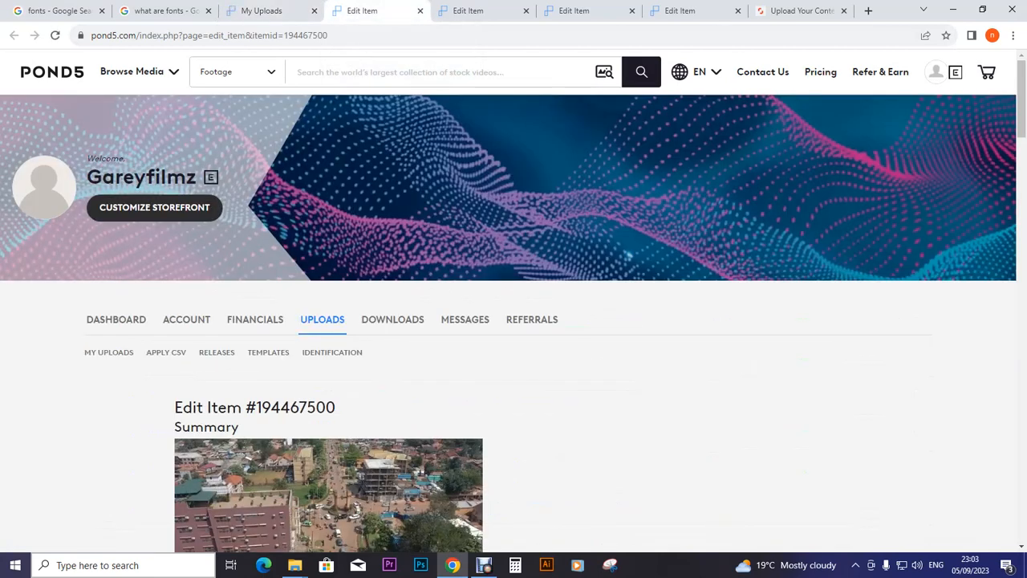
scroll("down", 3)
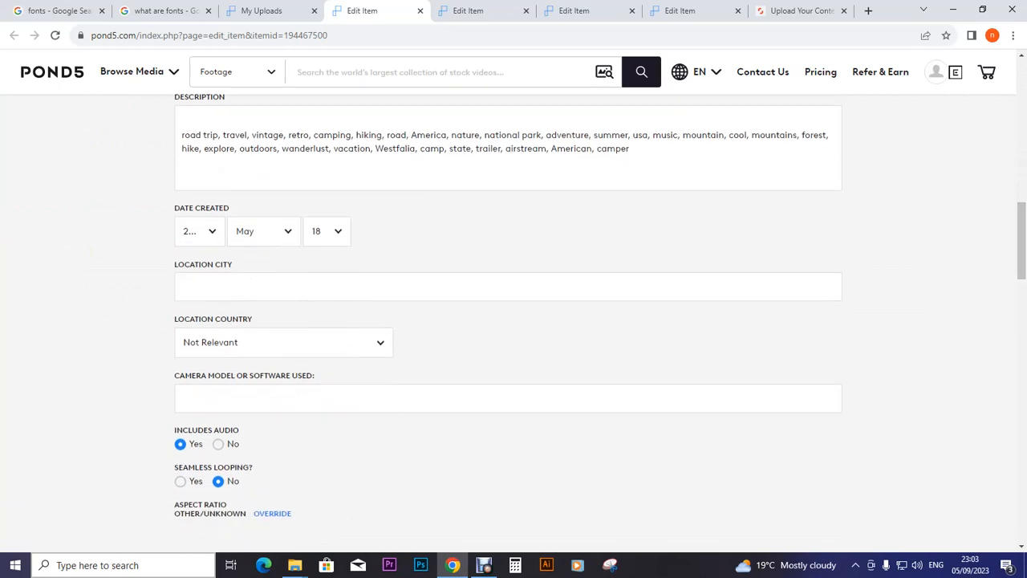
left_click(199, 231)
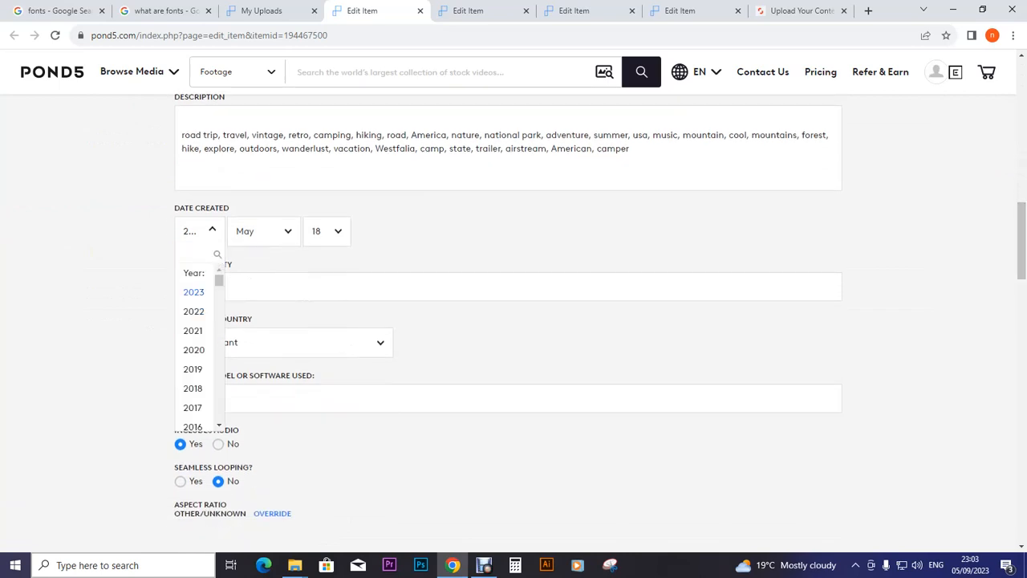
left_click(256, 231)
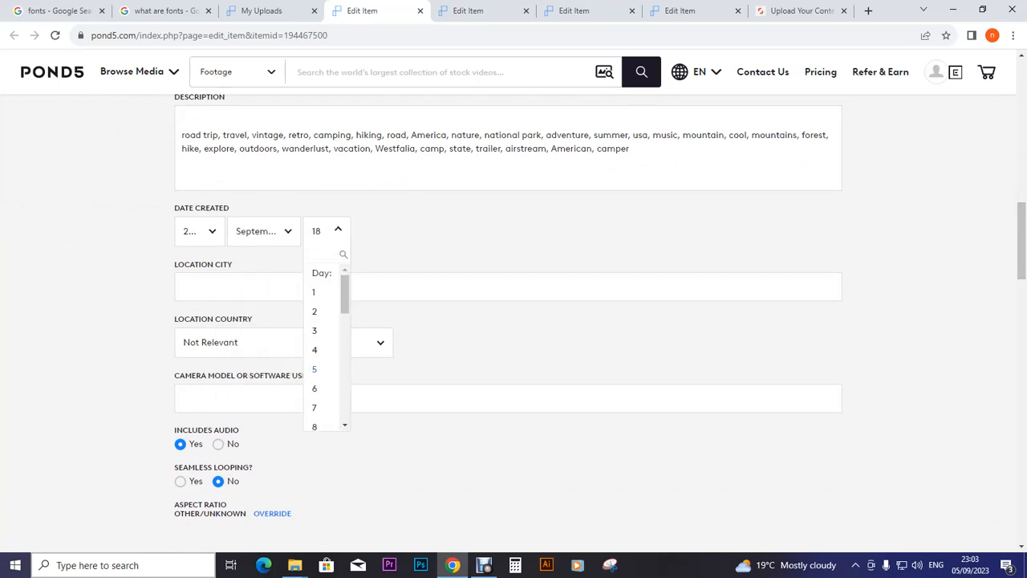
left_click(314, 368)
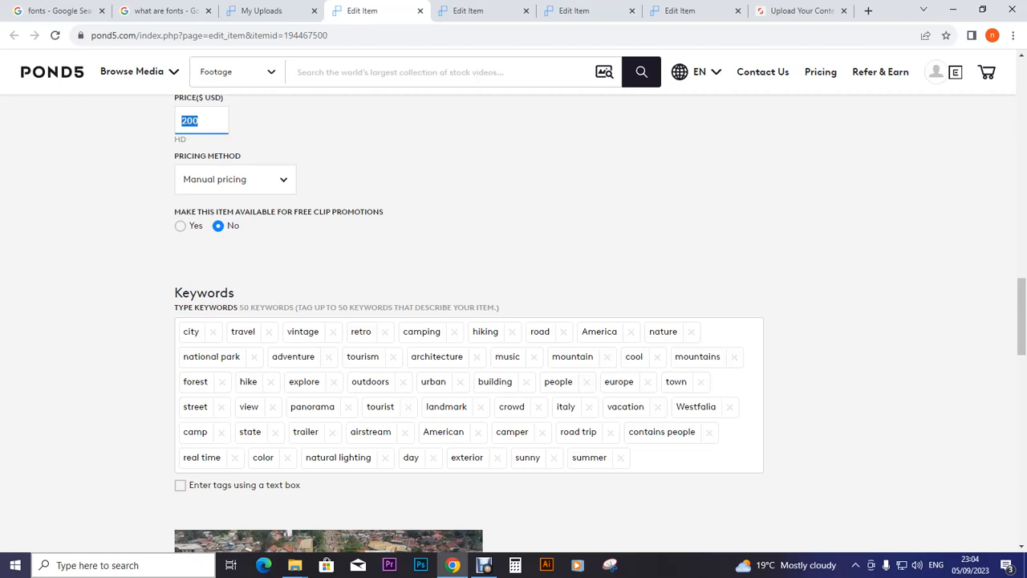
Step: Enter 50 as item 194467500's price, save changes, and close its page
type("50")
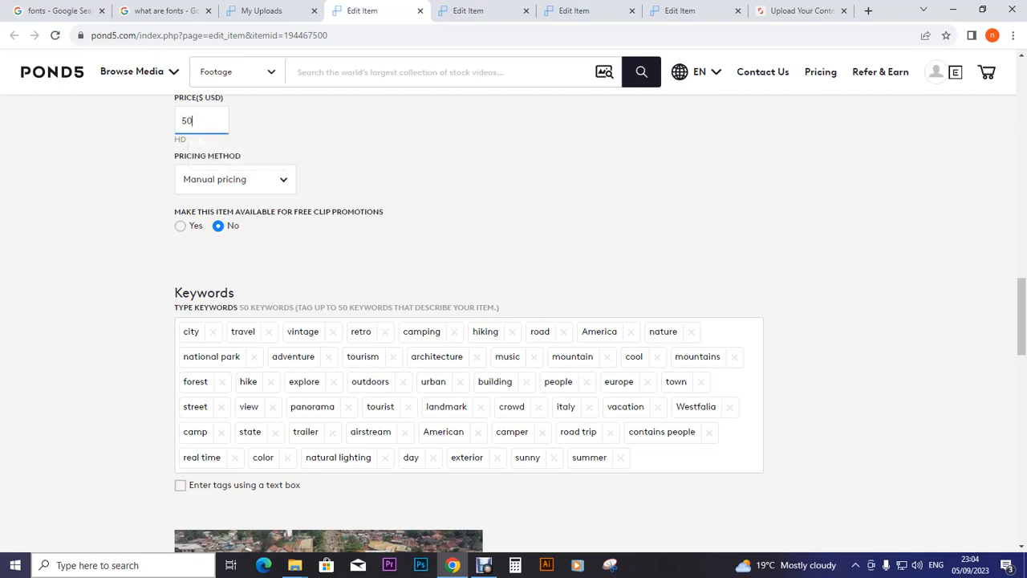
scroll("down", 3)
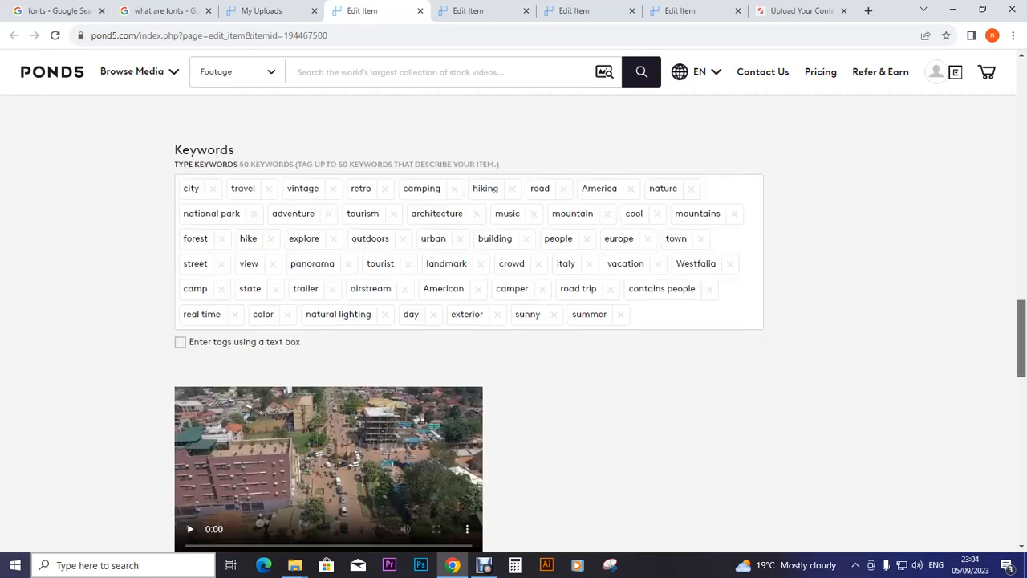
scroll("down", 3)
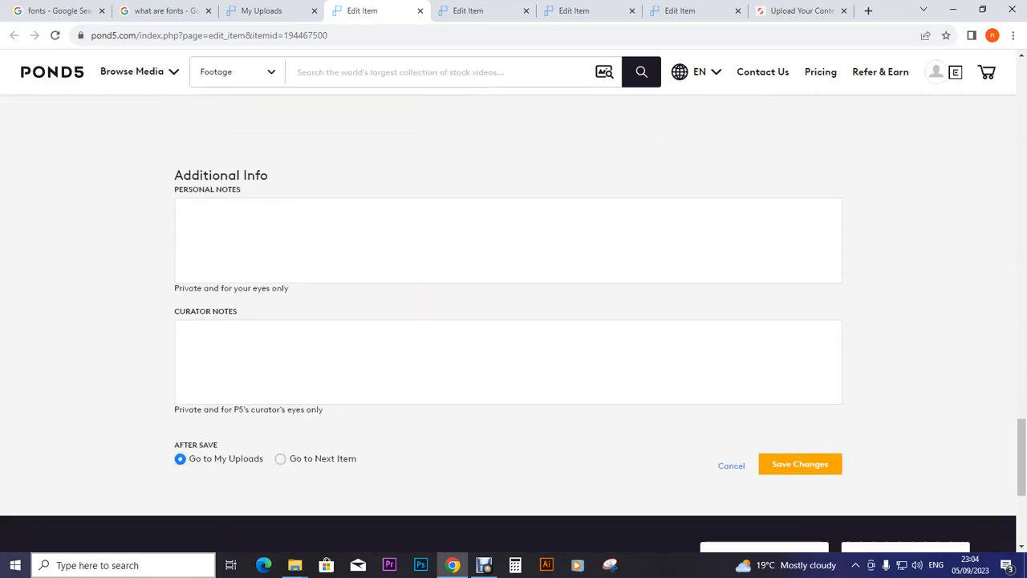
left_click(799, 464)
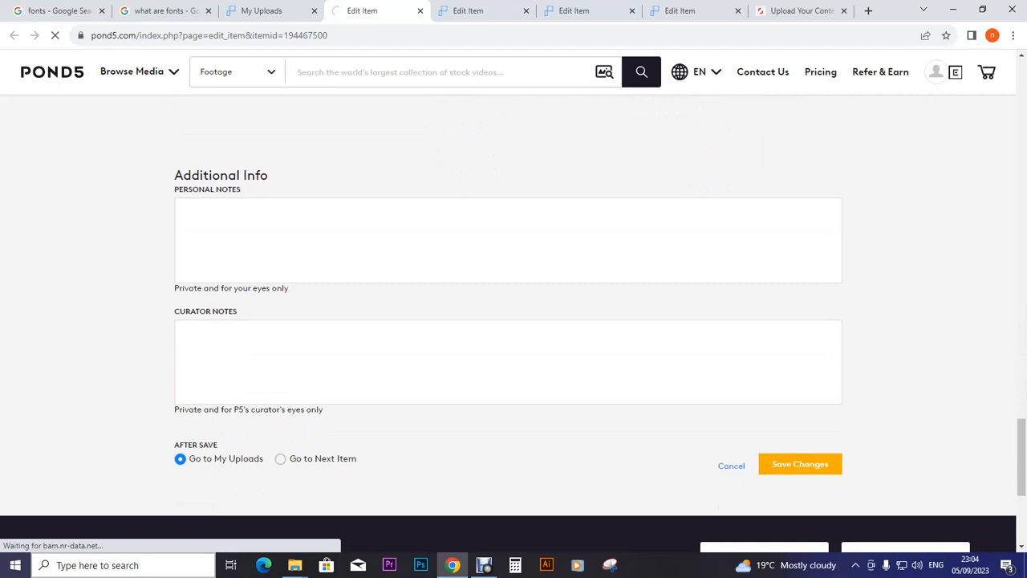
left_click(799, 463)
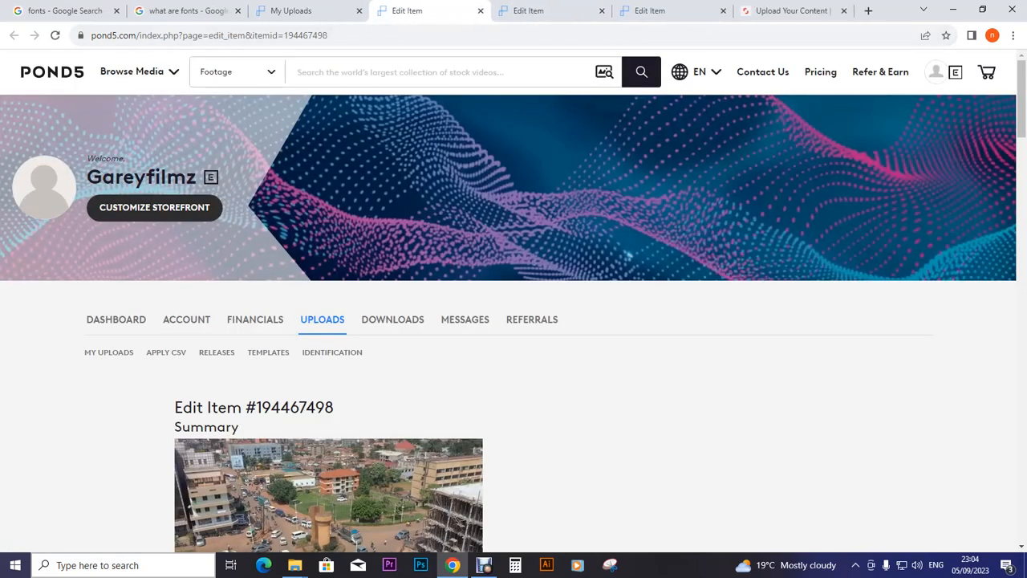
Step: Set clip 194467498's Date Created month to September and day to 5
scroll("down", 3)
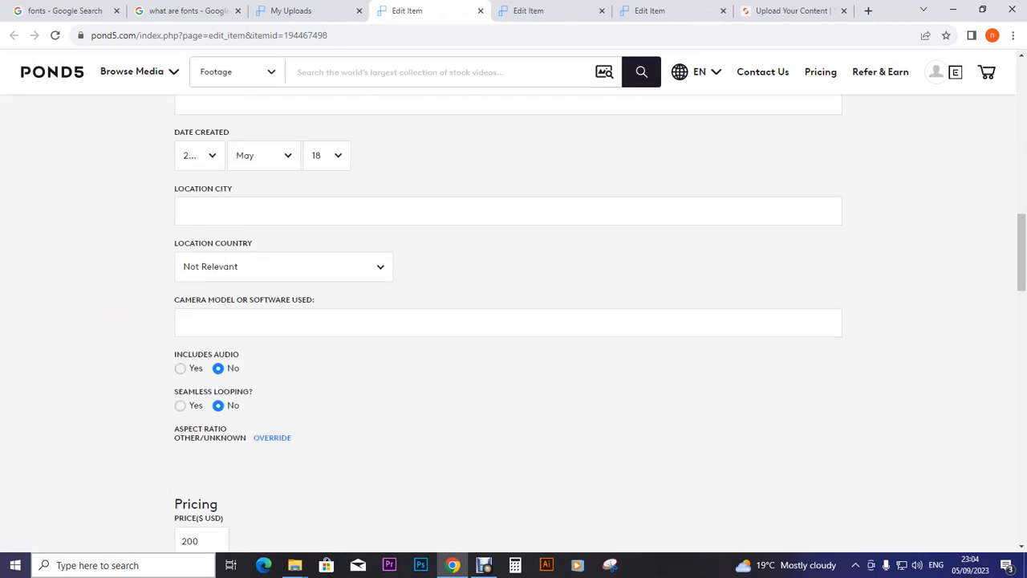
left_click(263, 155)
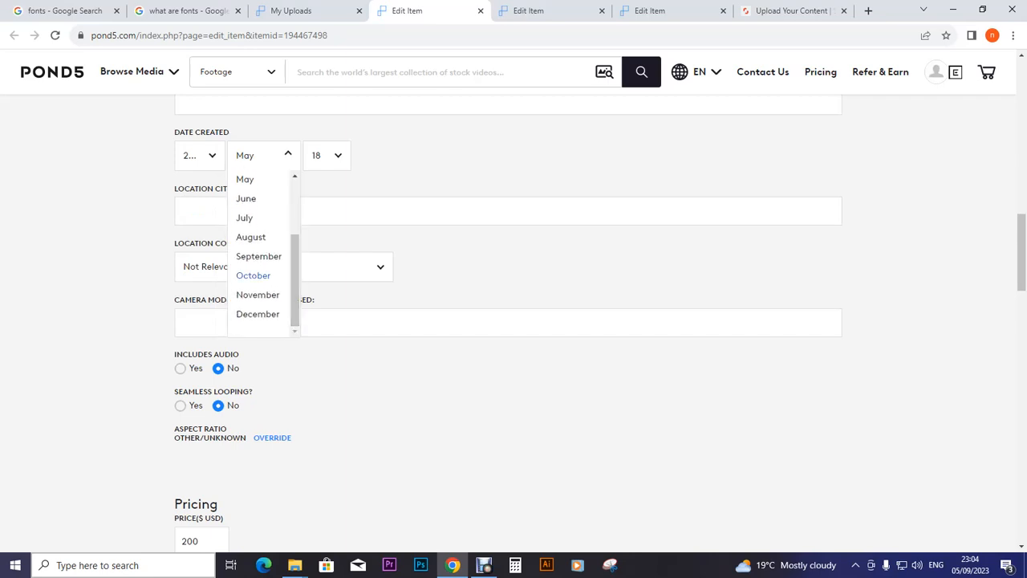
left_click(258, 255)
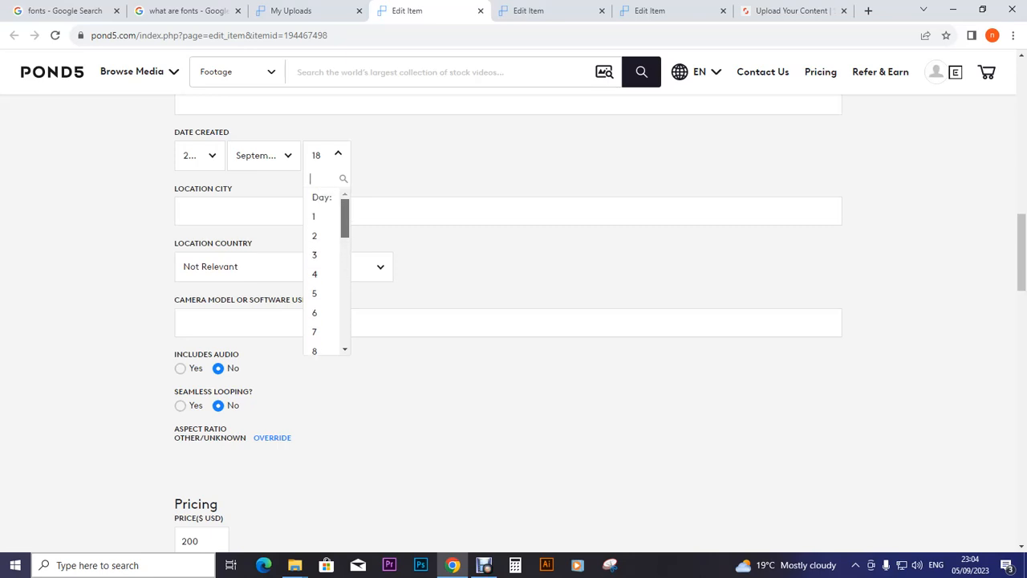
left_click(314, 293)
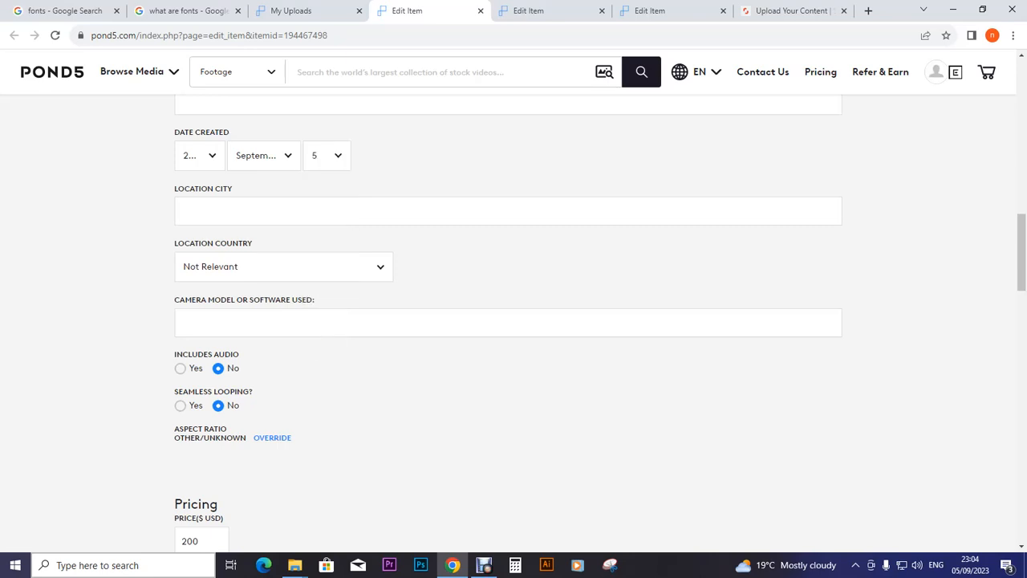
scroll("down", 3)
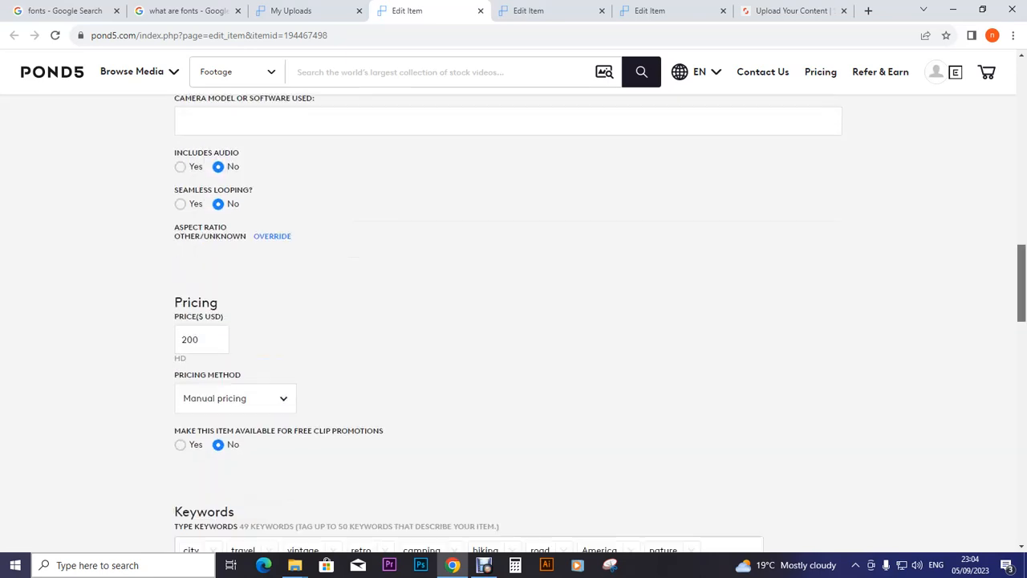
Step: Replace clip 194467498's $200 price with 50
scroll("down", 3)
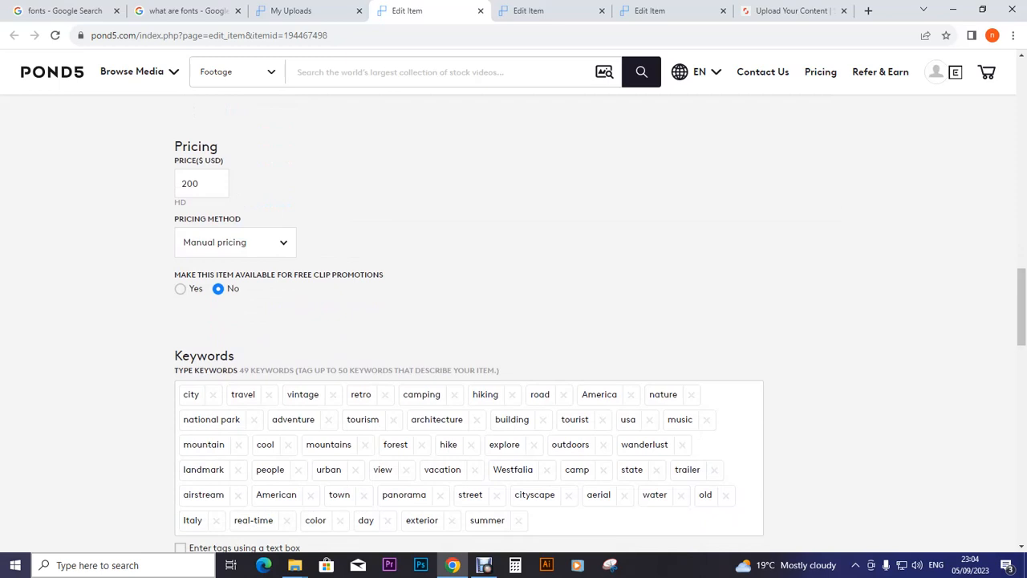
triple_click(201, 183)
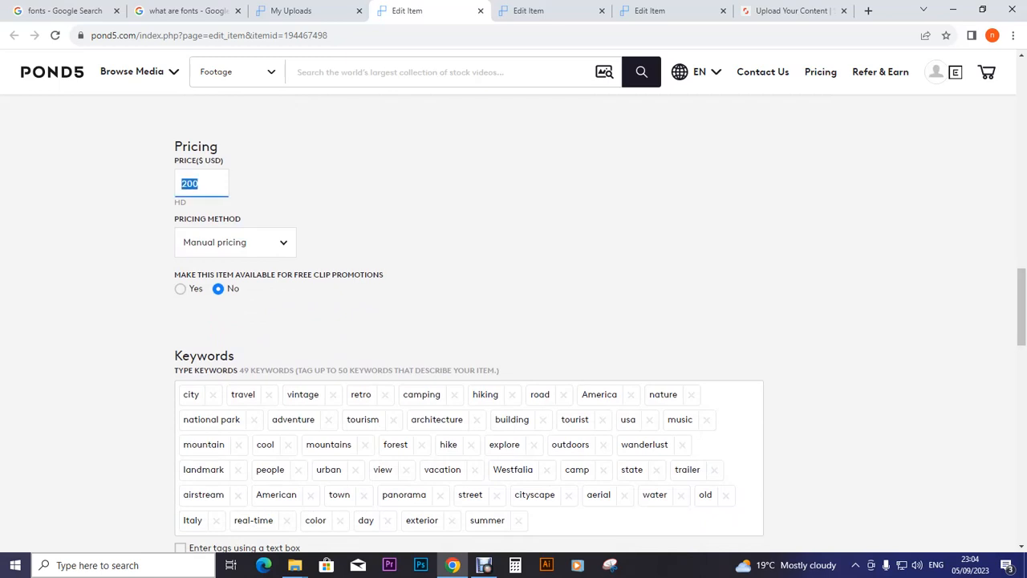
type("50")
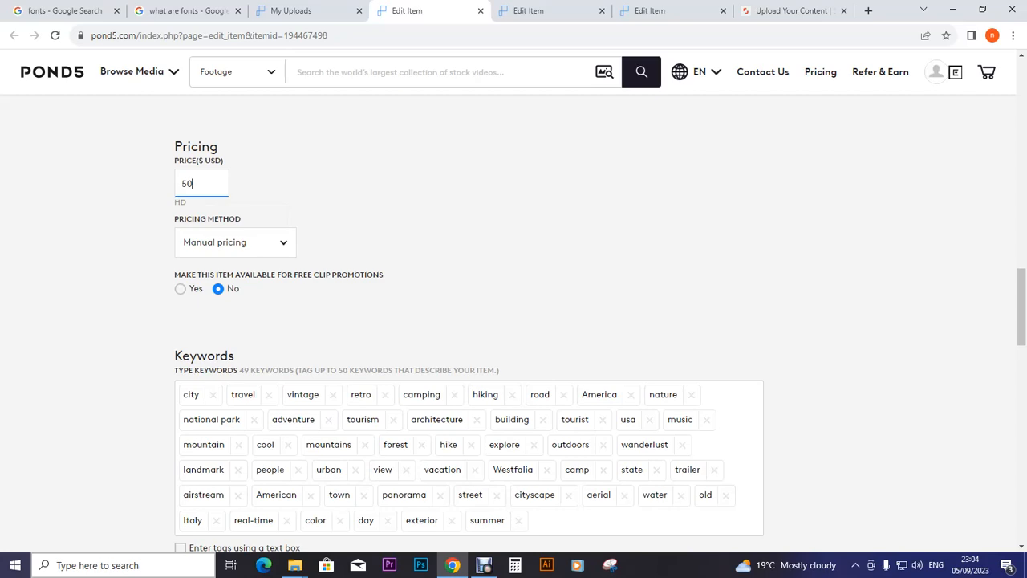
scroll("down", 3)
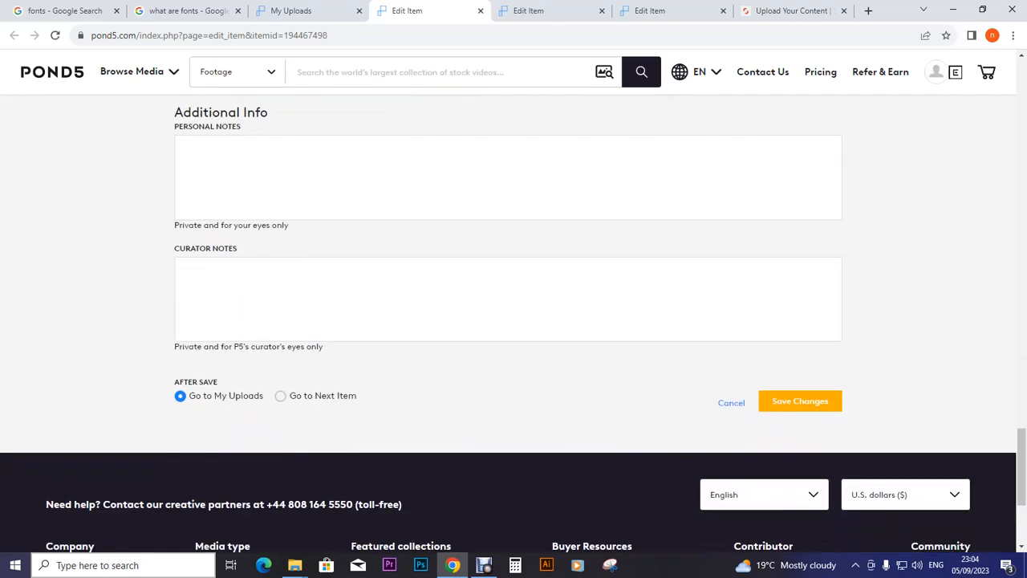
Step: Save clip 194467498's new date and price and leave the uploads list
left_click(799, 402)
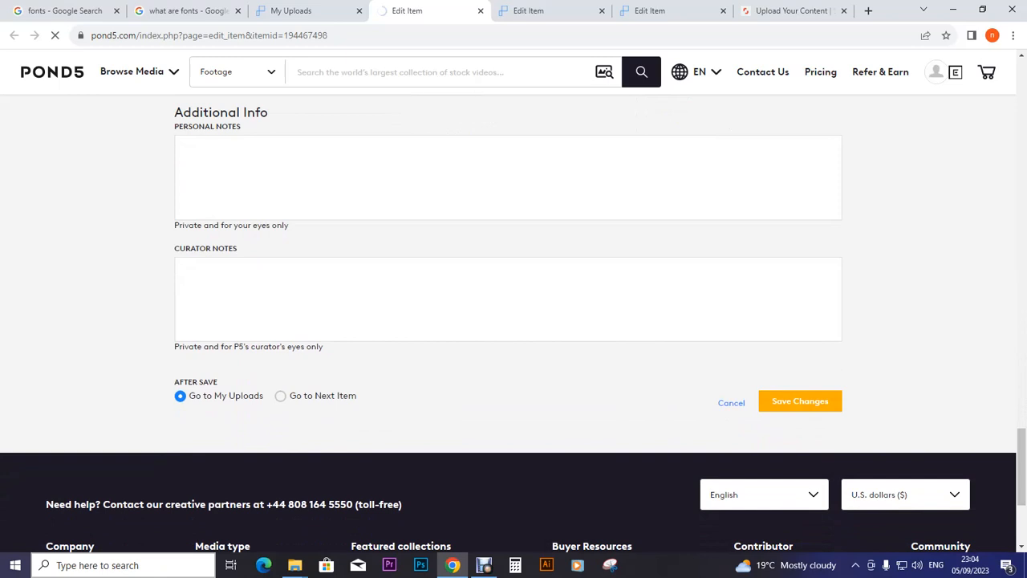
left_click(799, 401)
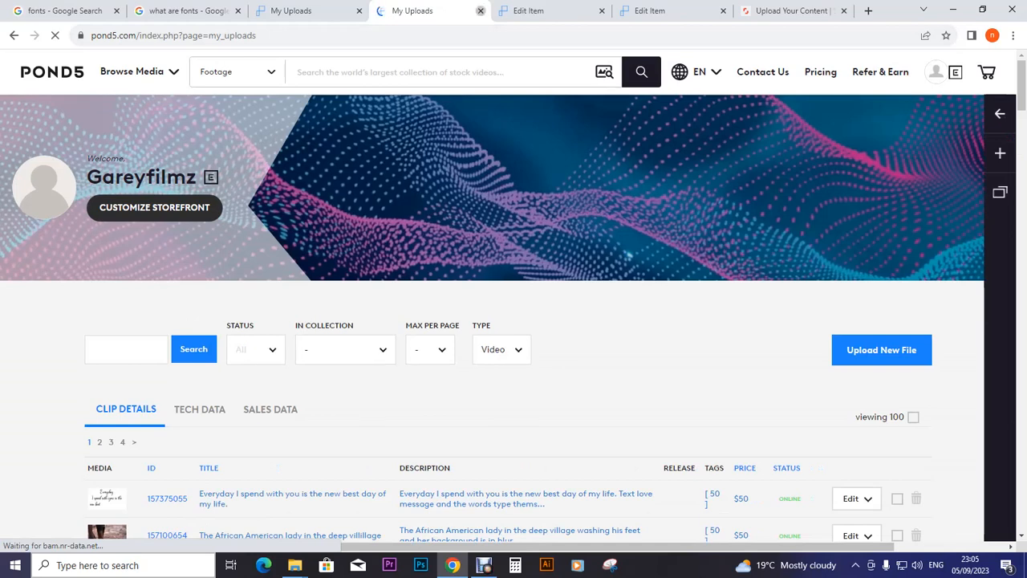
left_click(850, 498)
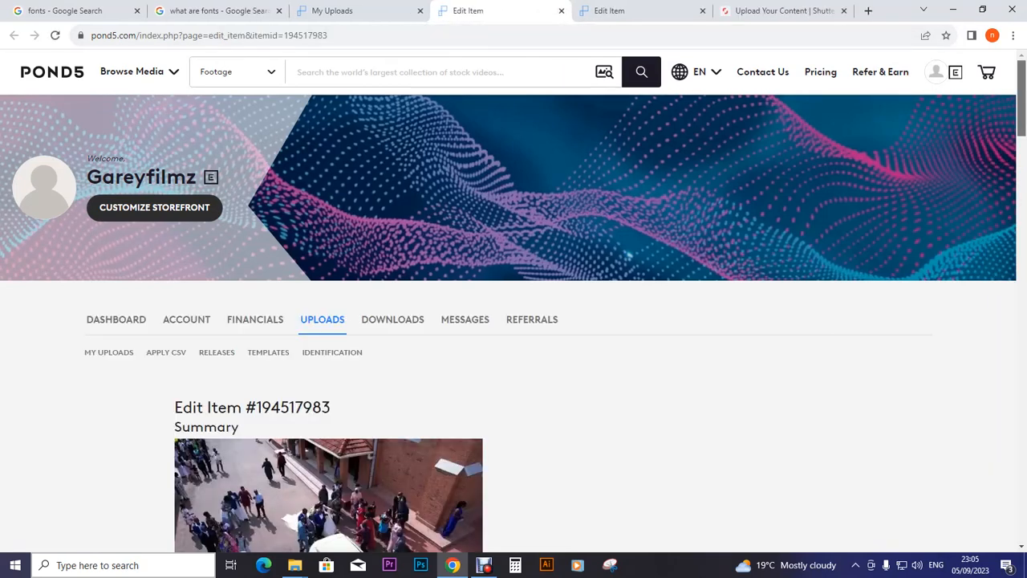
Step: Mark clip 194517983 as having no audio and change its price from 150 to 50
scroll("down", 3)
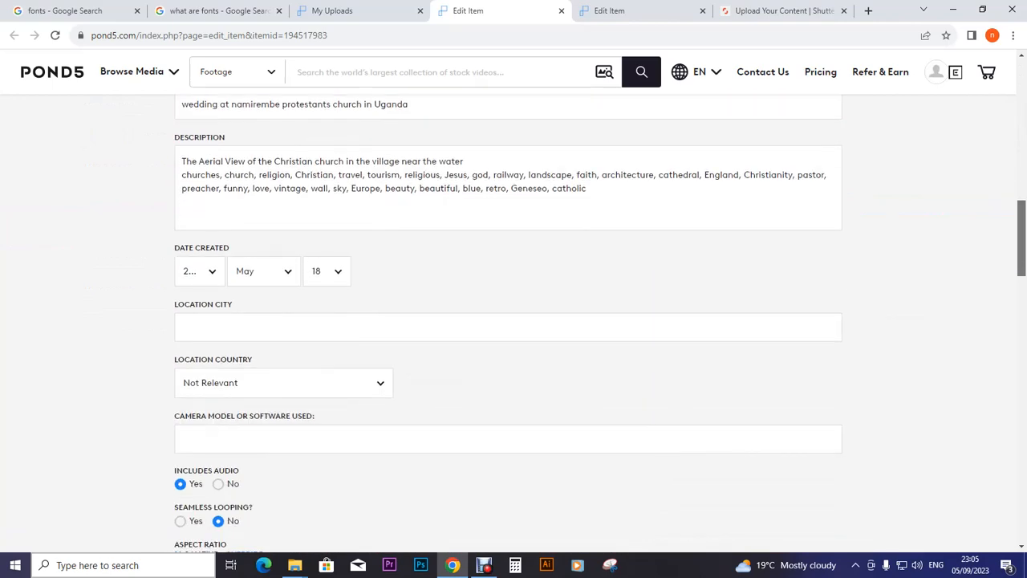
scroll("down", 3)
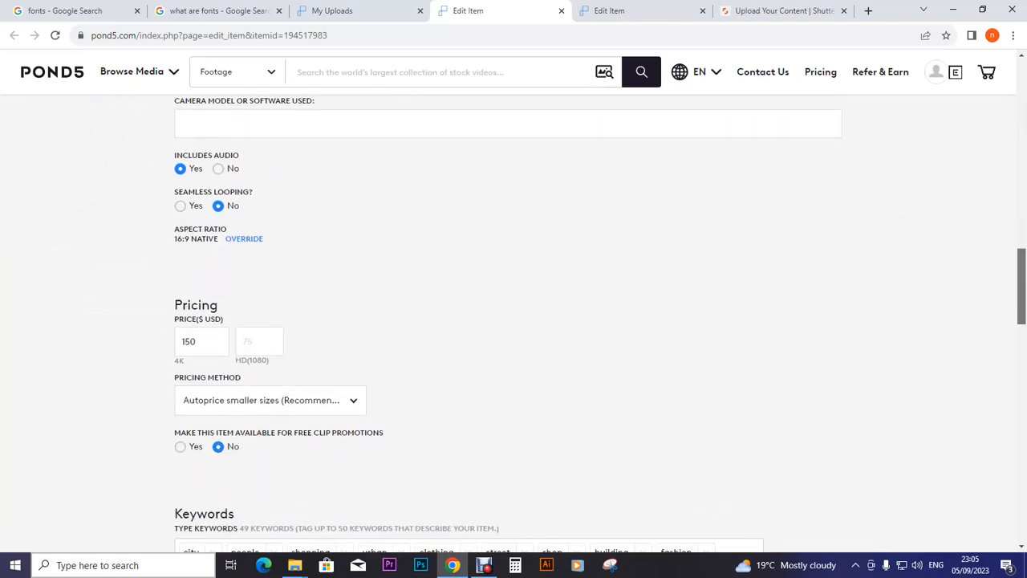
left_click(218, 169)
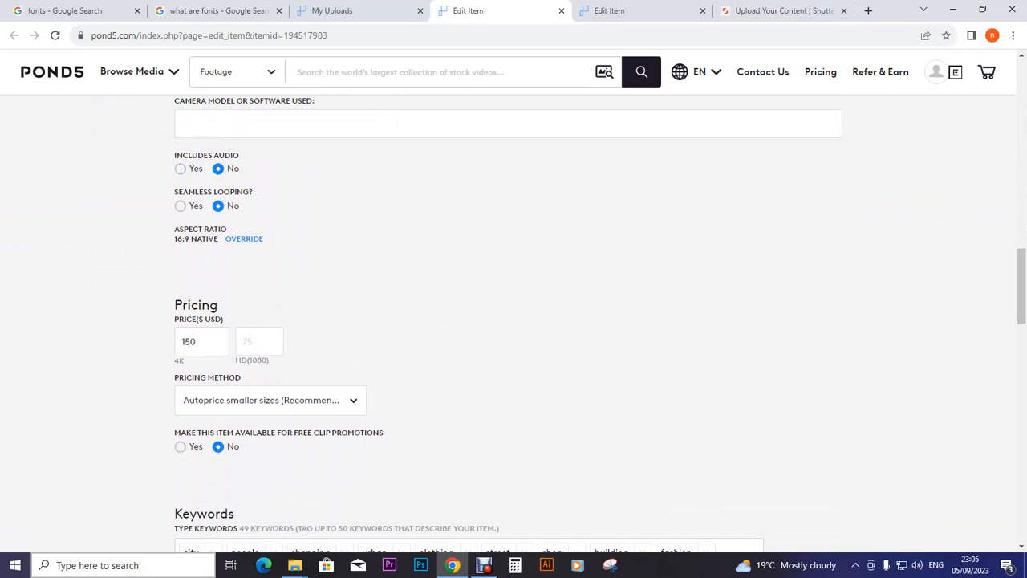
triple_click(202, 342)
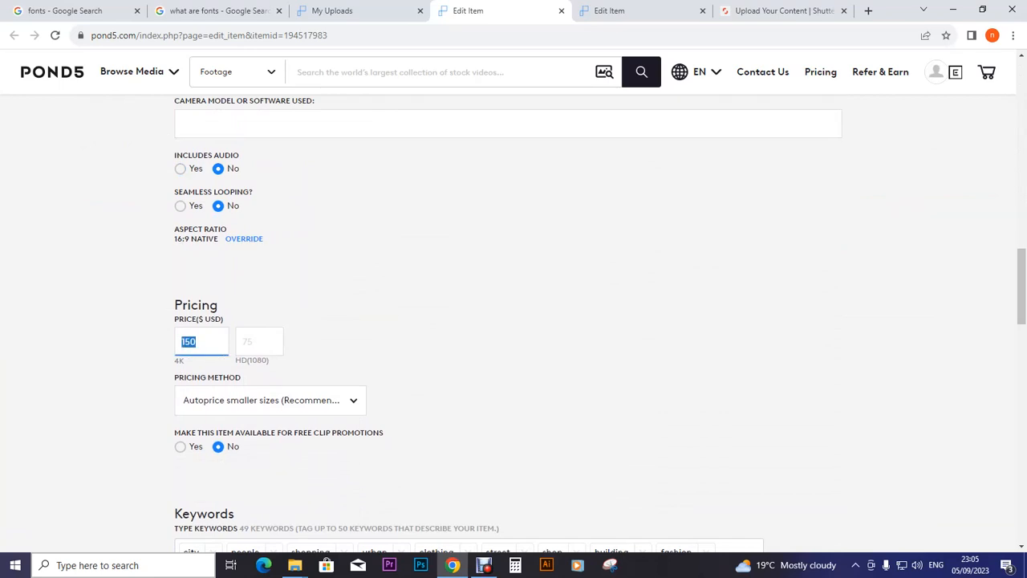
type("50")
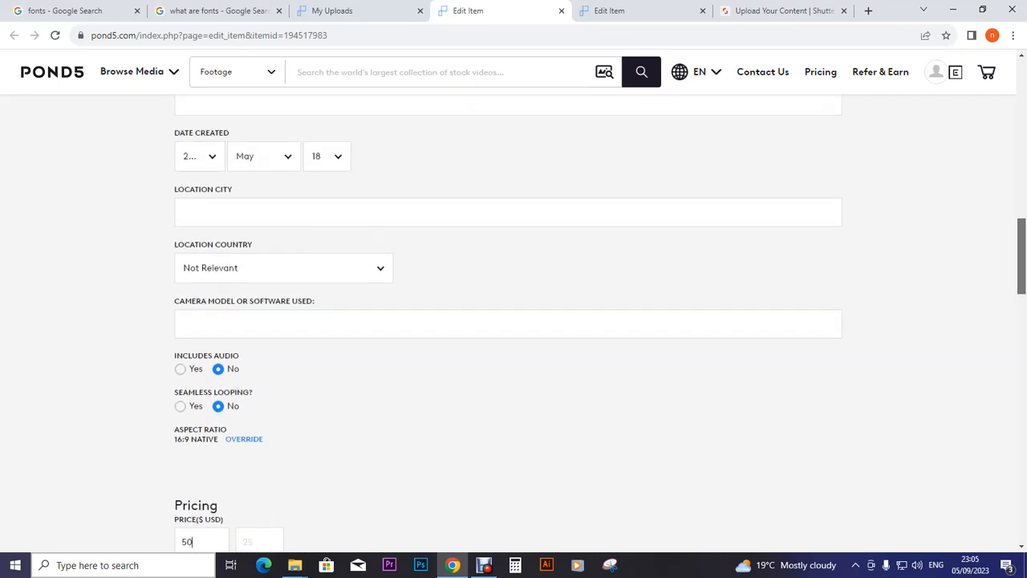
Step: Set its creation date to September 5, save, and open the next church clip
left_click(199, 155)
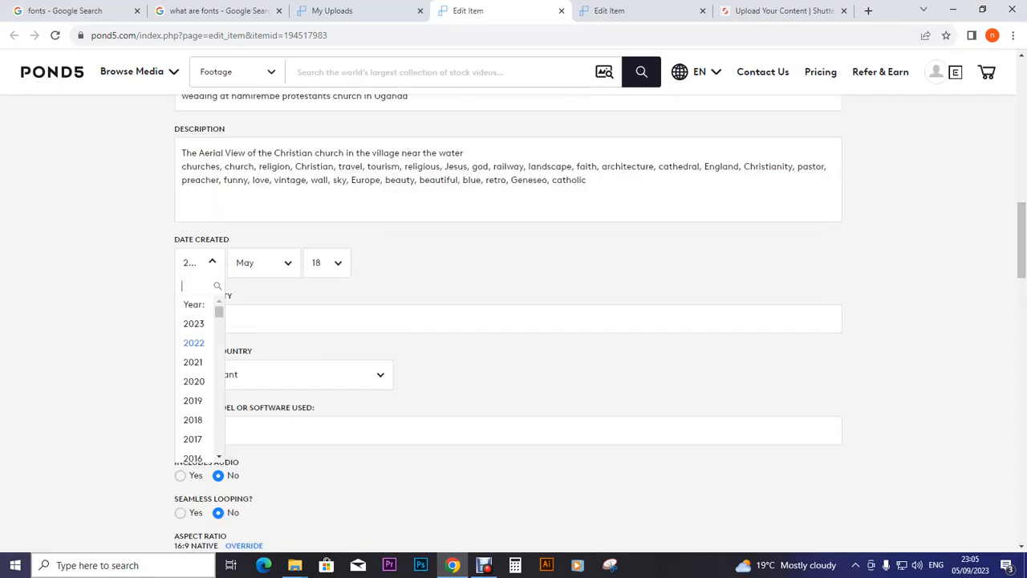
left_click(263, 262)
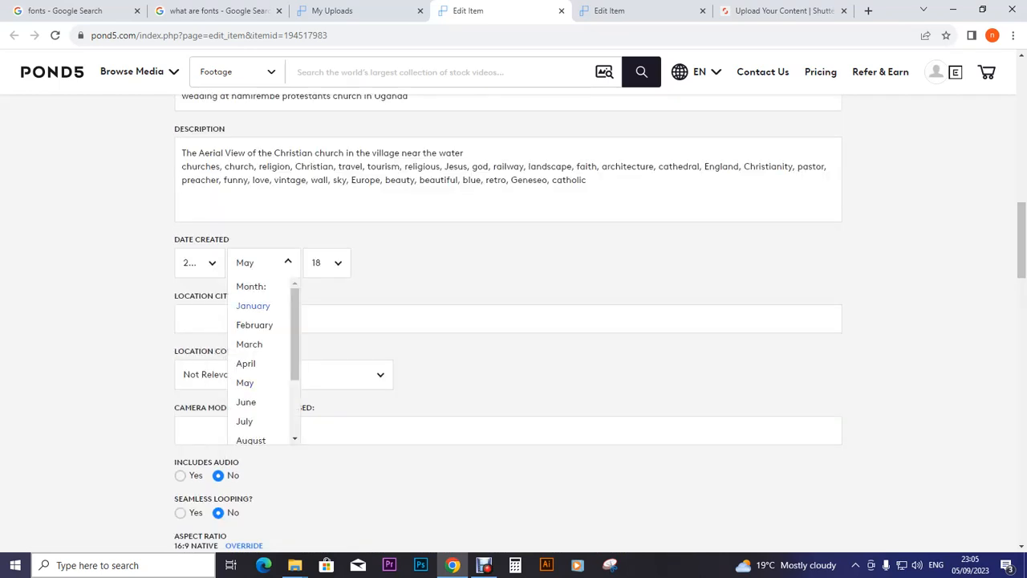
left_click(256, 263)
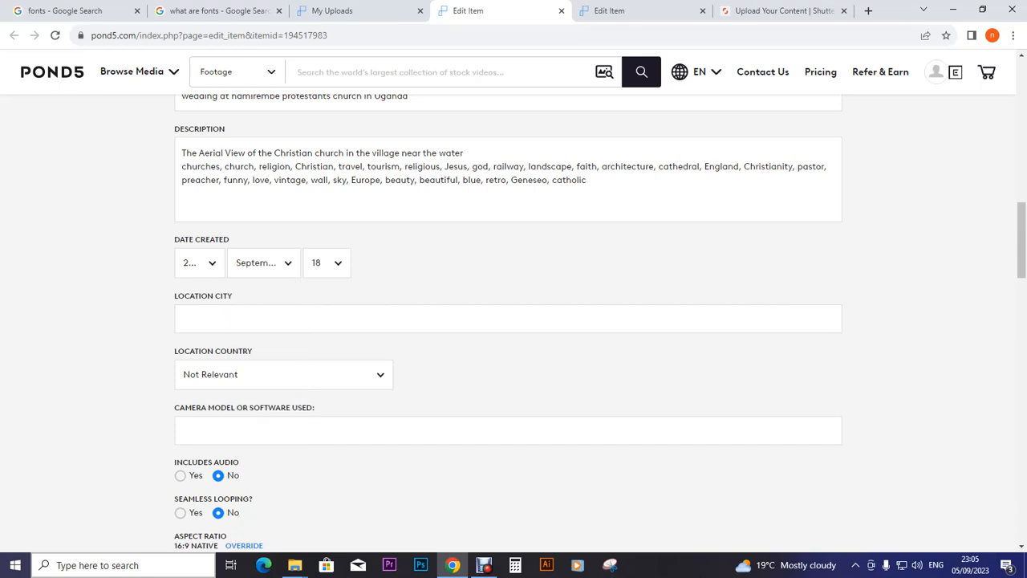
left_click(325, 262)
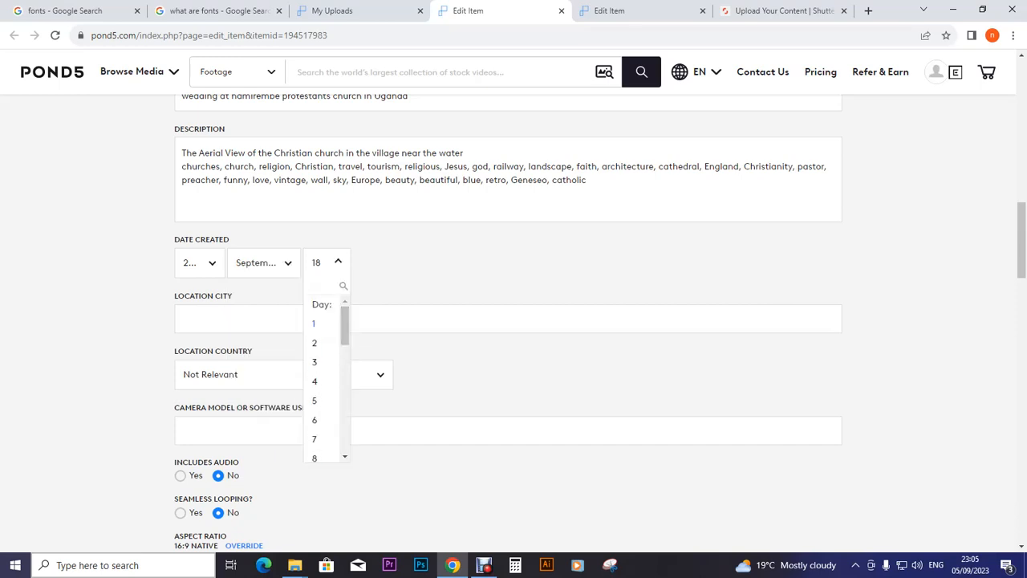
left_click(314, 401)
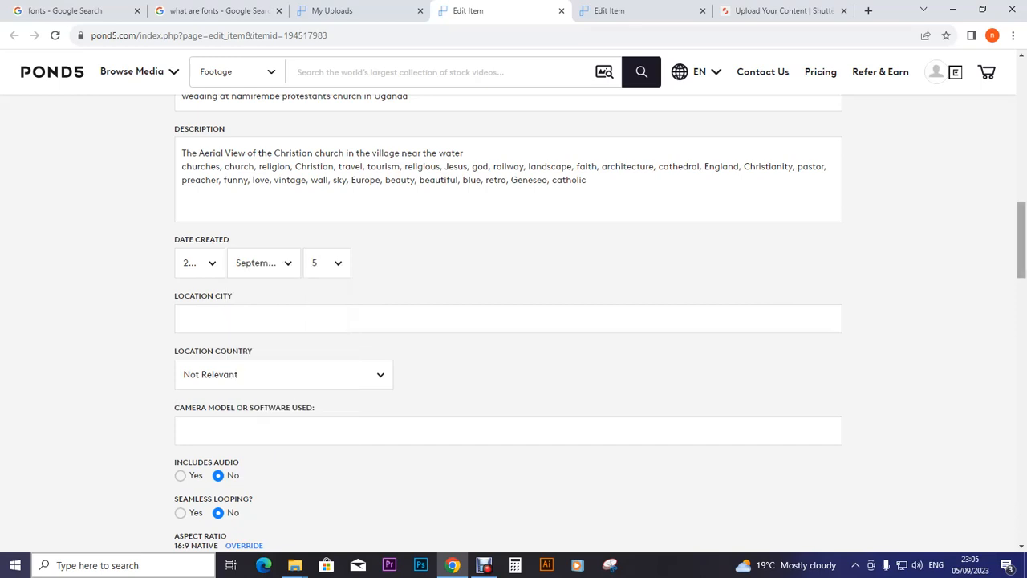
scroll("down", 3)
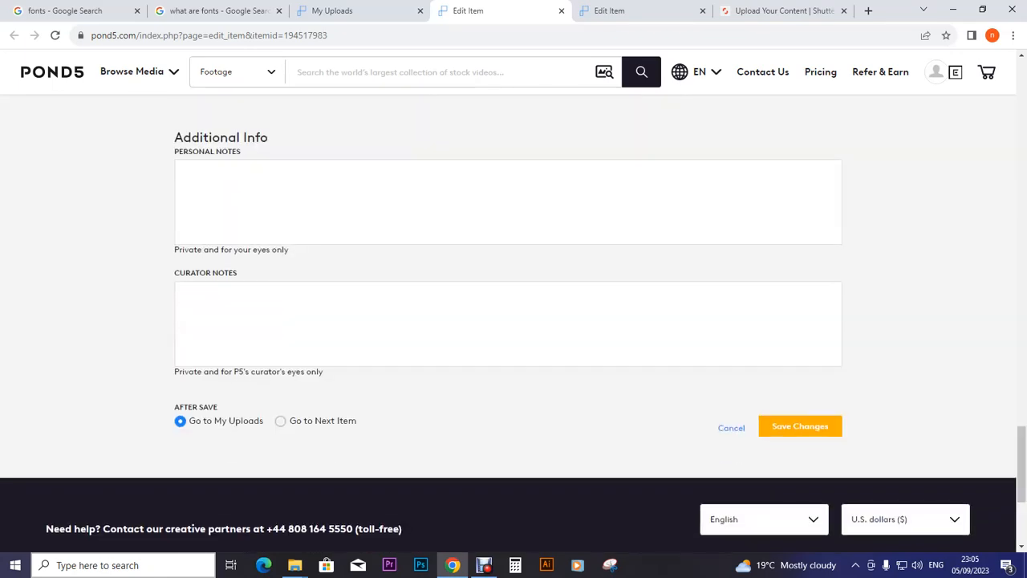
left_click(799, 426)
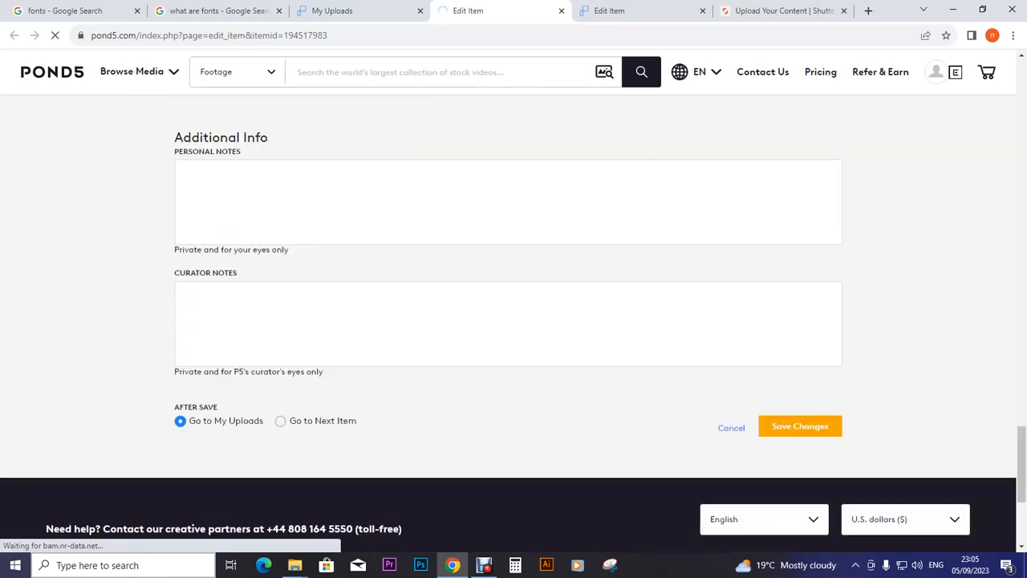
left_click(799, 426)
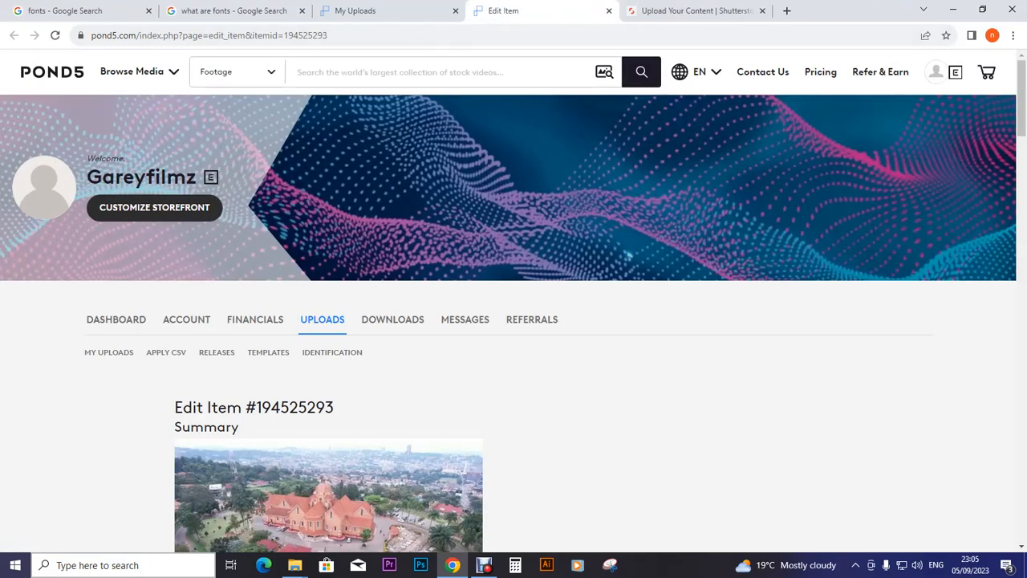
Step: Change clip 194525293's creation date from May to September 5
scroll("down", 3)
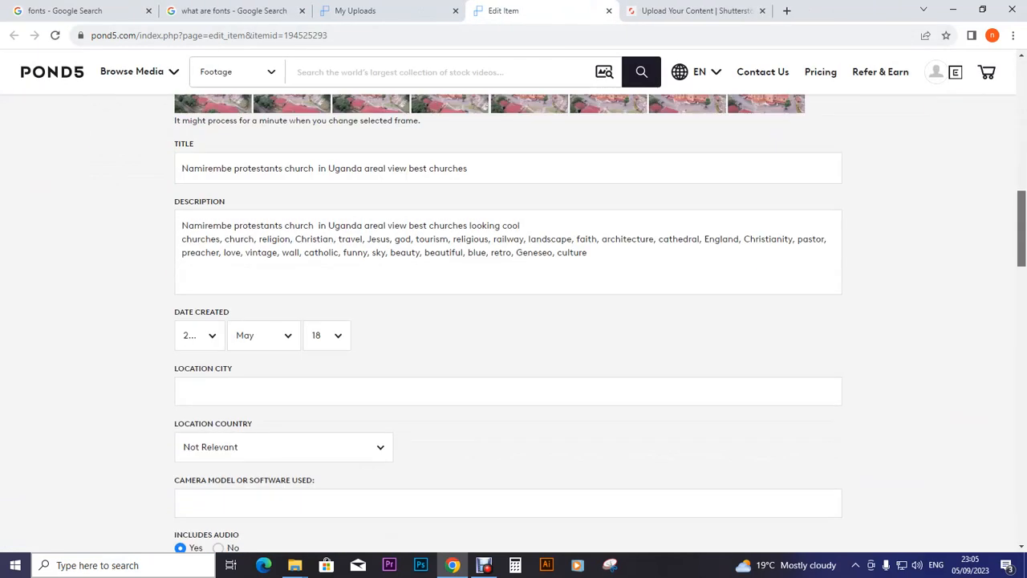
scroll("down", 3)
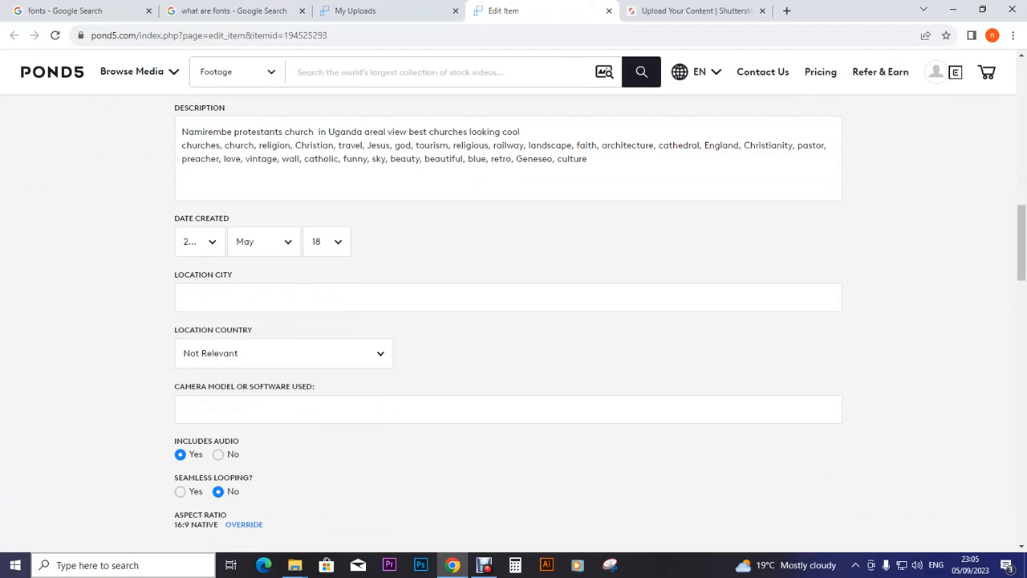
left_click(263, 242)
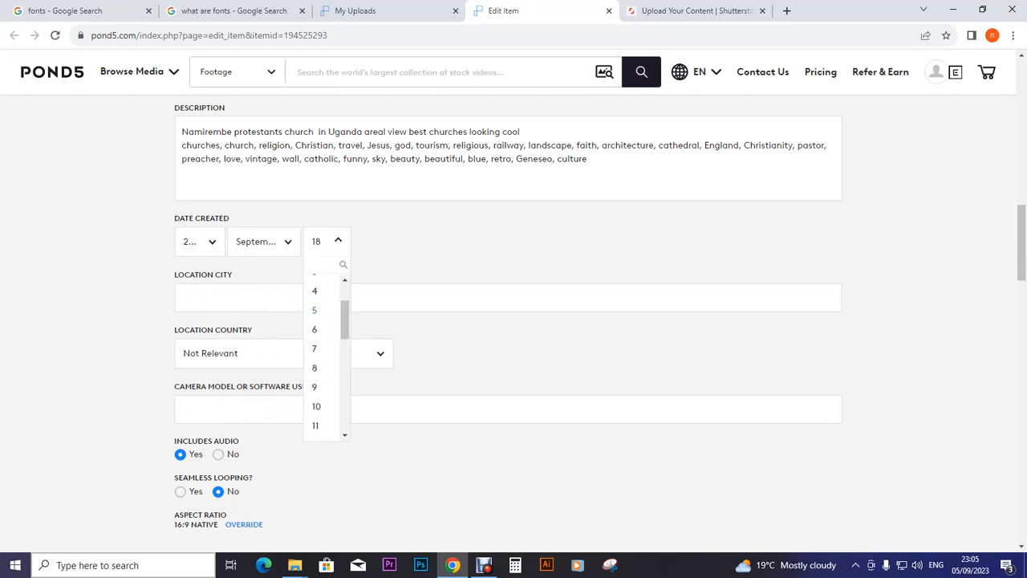
left_click(314, 310)
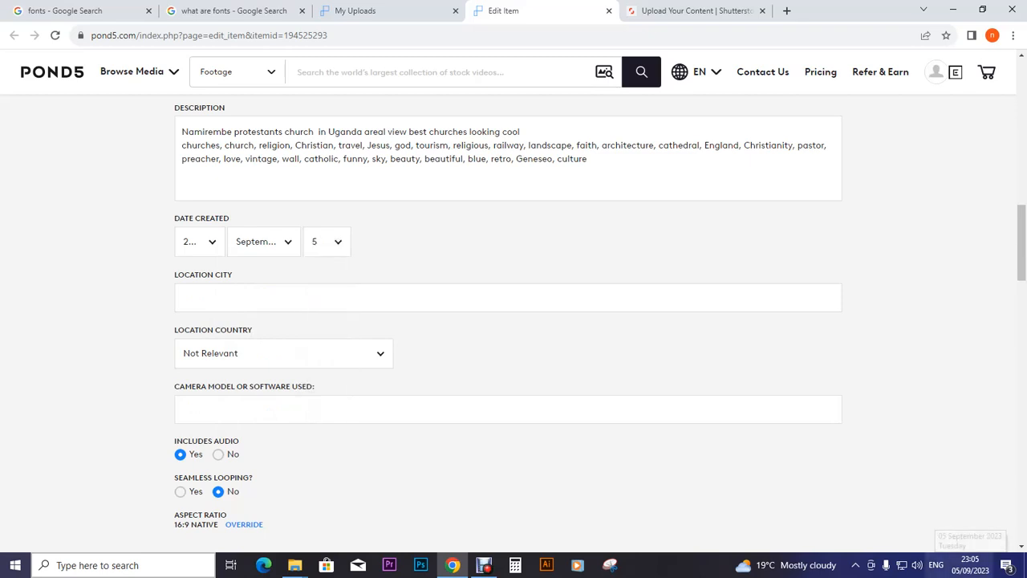
Step: Enter 50 as the 4K price in place of 200 and save the clip
scroll("down", 3)
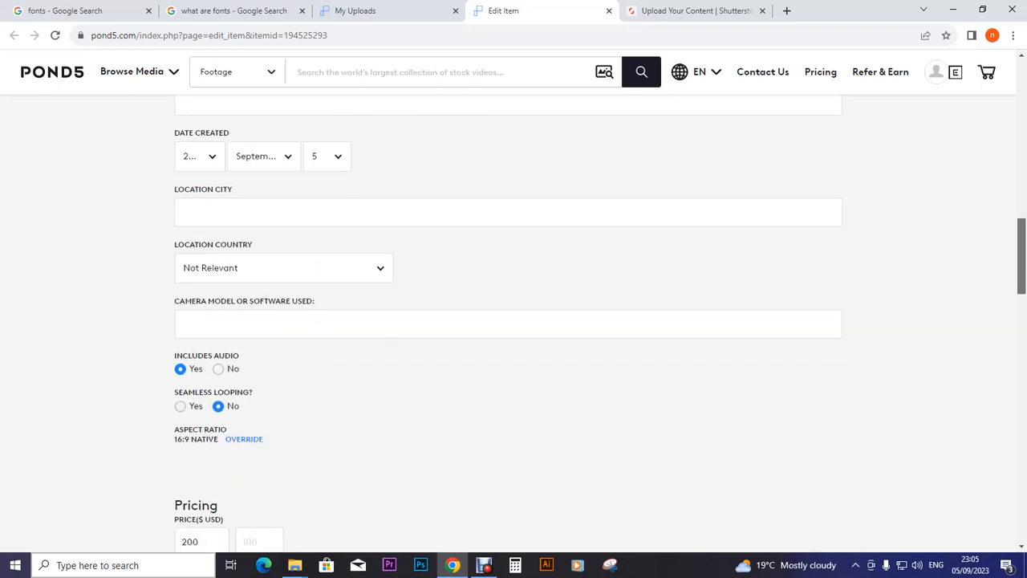
scroll("down", 3)
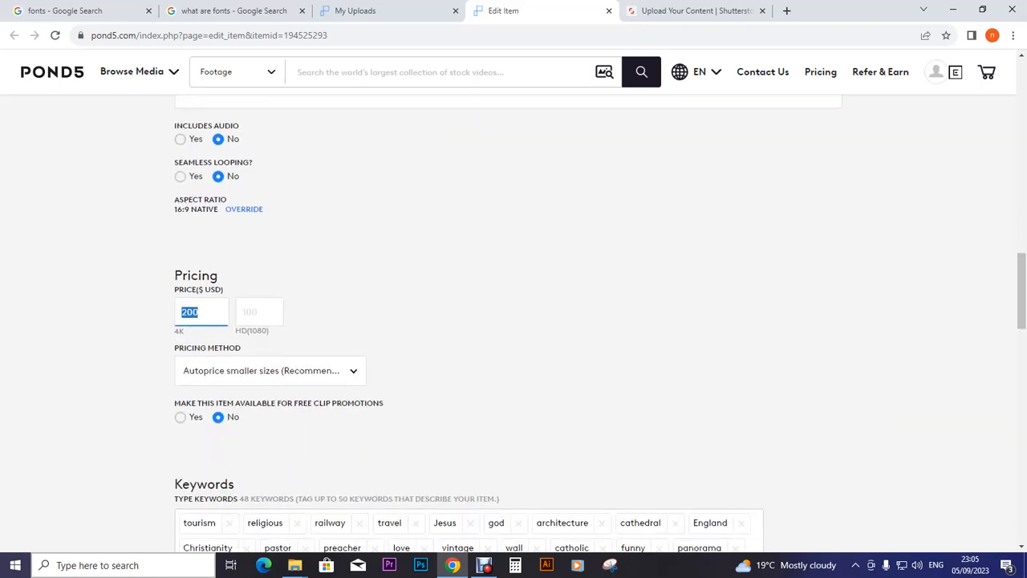
type("50")
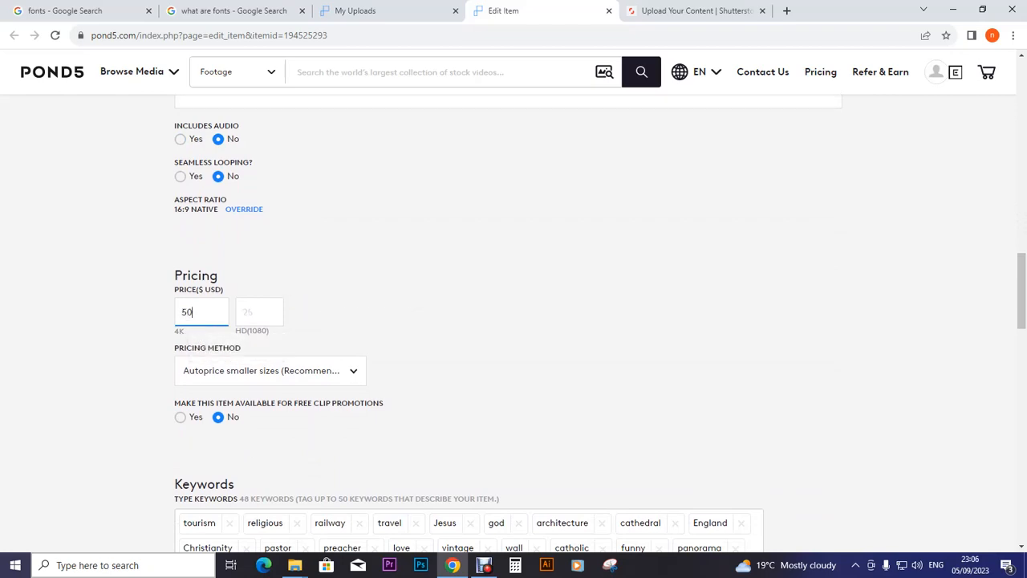
scroll("down", 3)
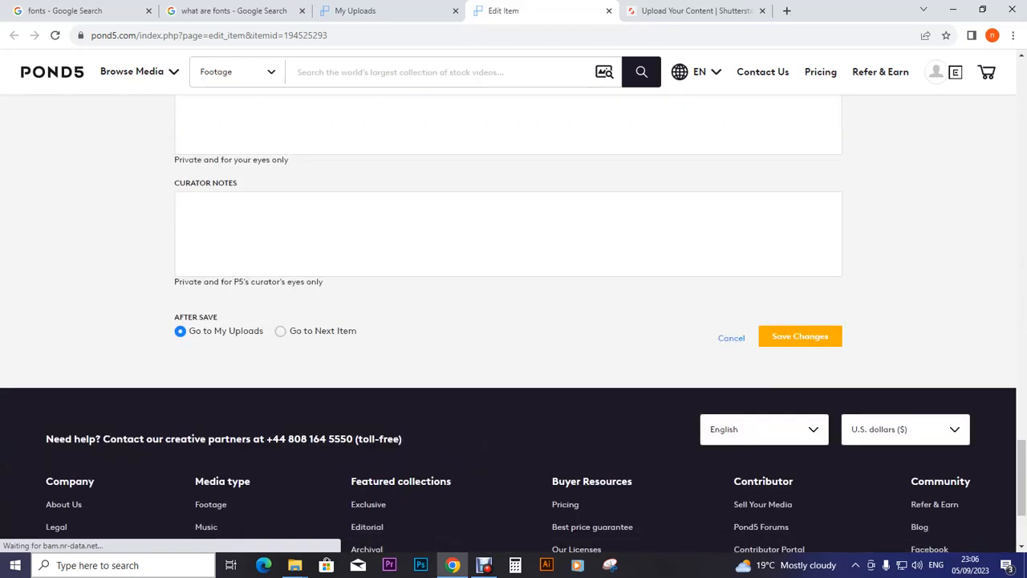
left_click(800, 336)
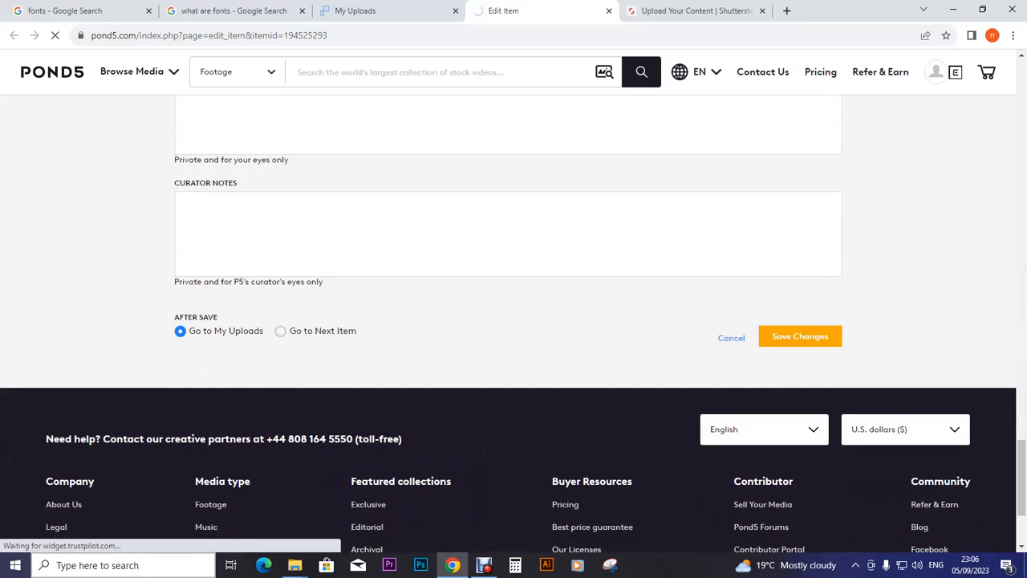
left_click(799, 336)
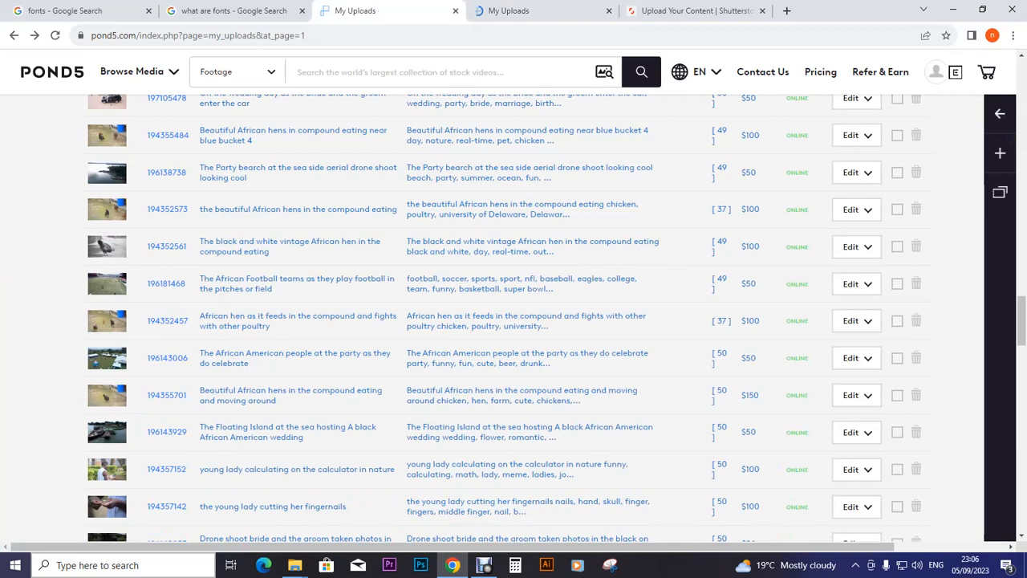
Step: Close the duplicate uploads tab, scroll through the first page, and reopen My Uploads
left_click(54, 35)
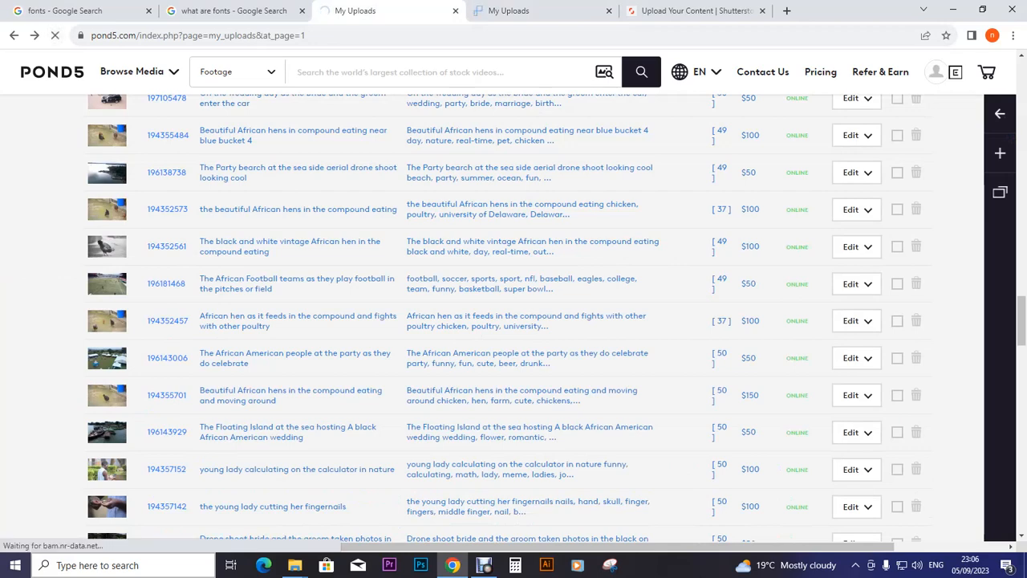
scroll("down", 3)
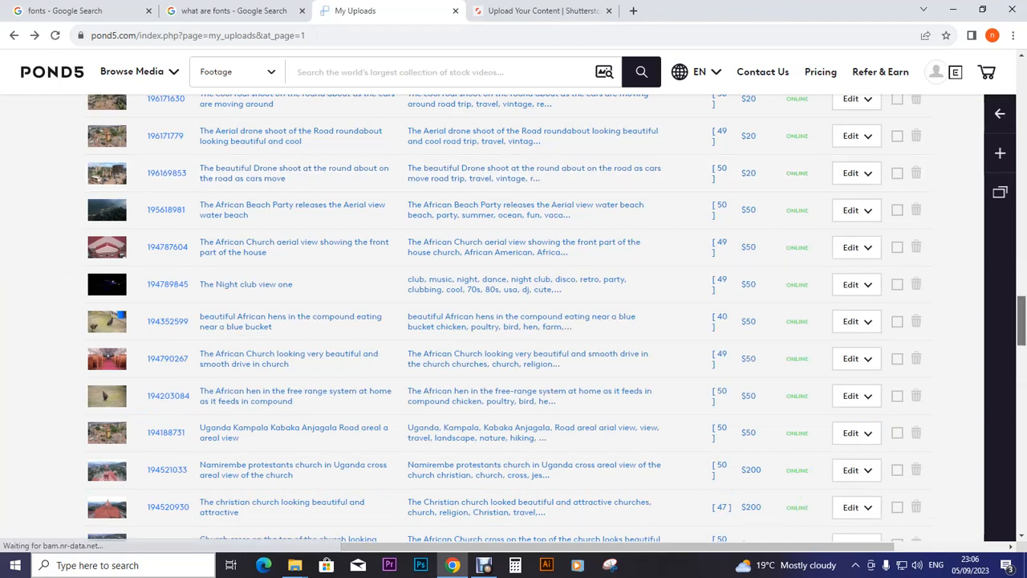
scroll("down", 3)
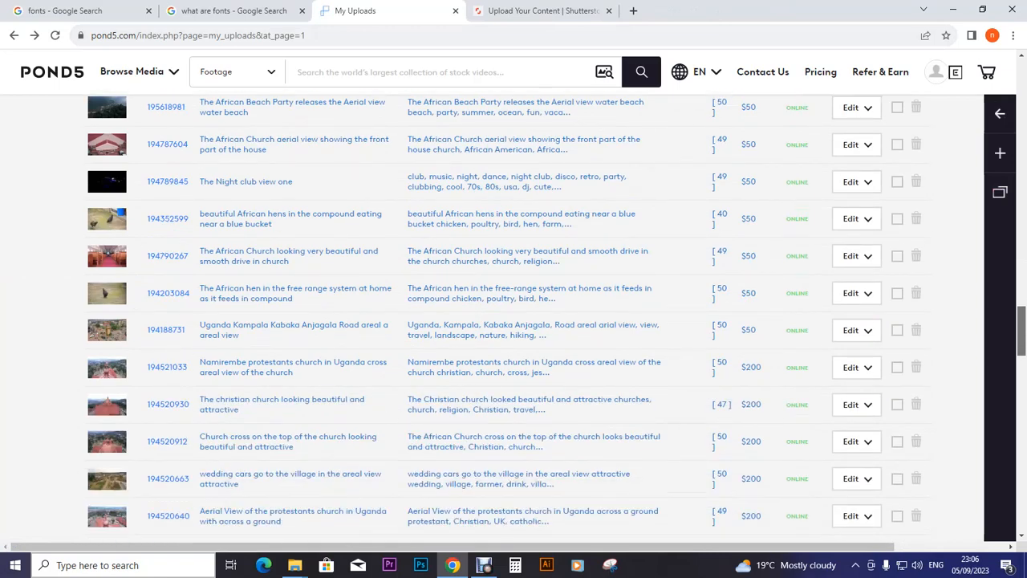
scroll("down", 3)
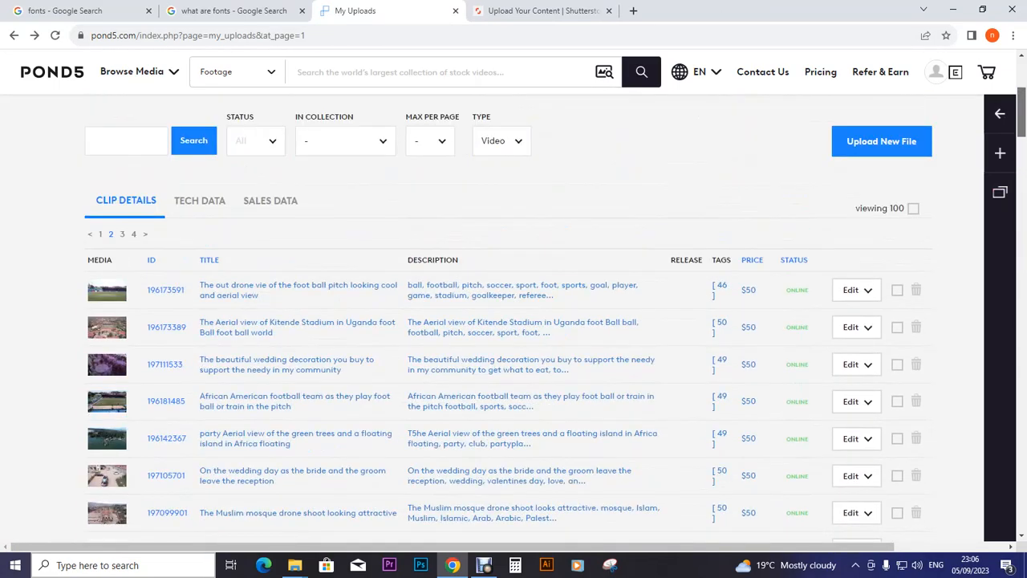
scroll("down", 3)
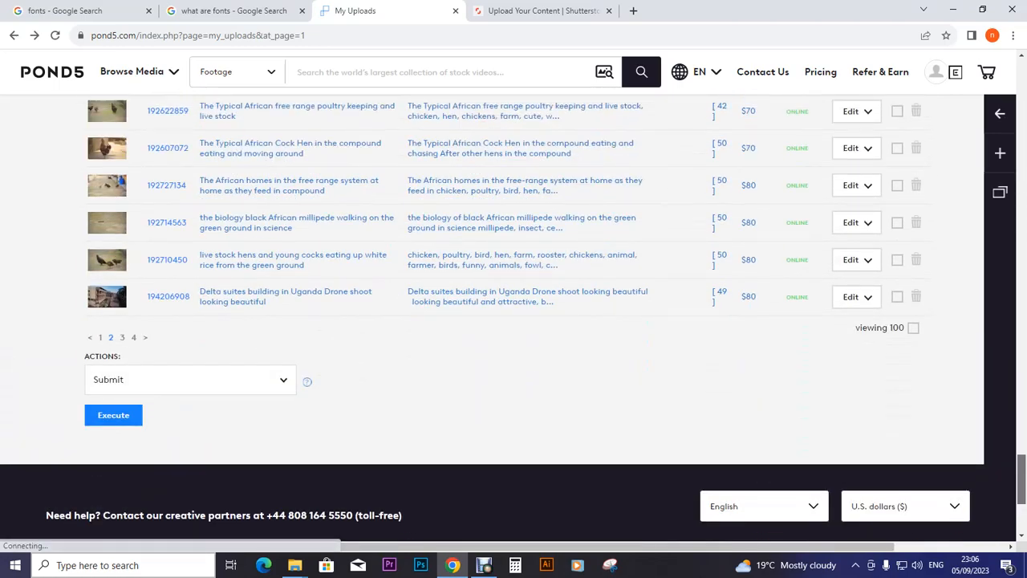
scroll("down", 3)
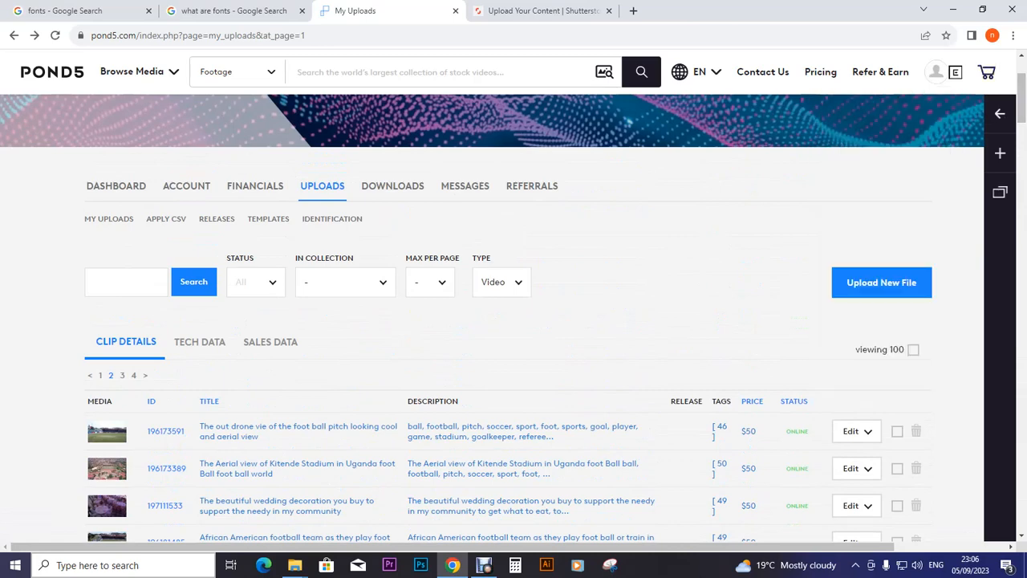
left_click(108, 218)
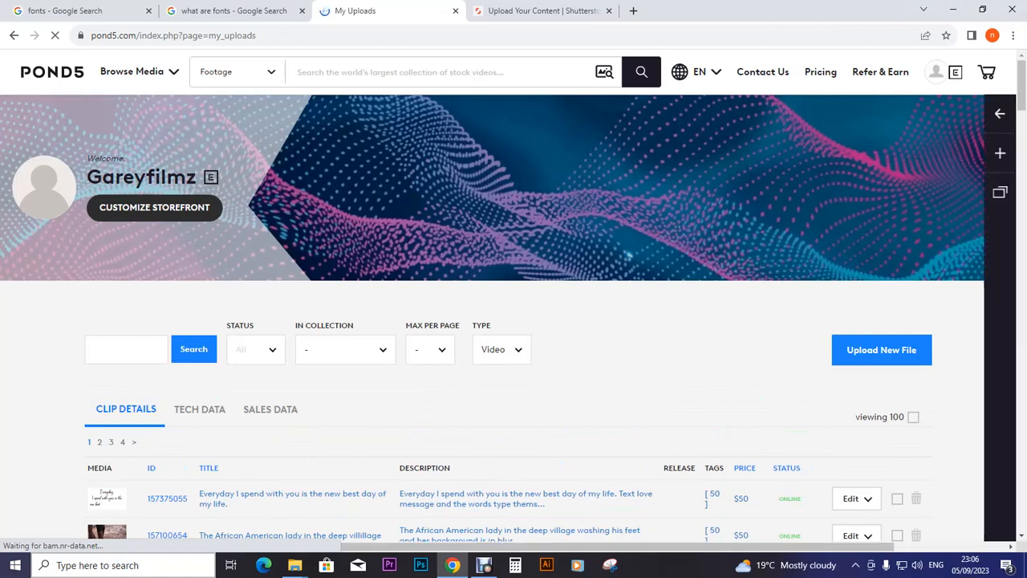
scroll("down", 3)
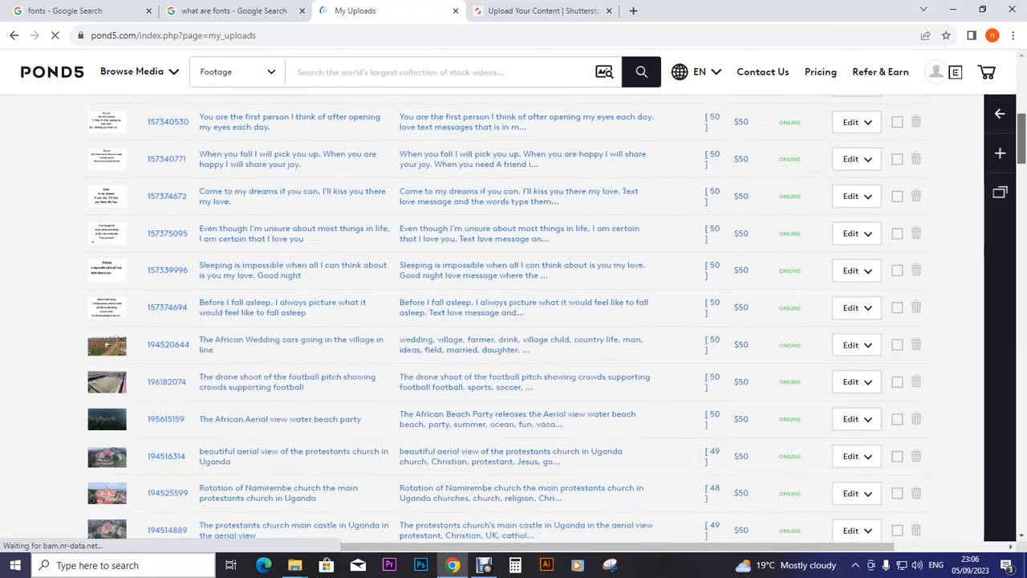
scroll("down", 3)
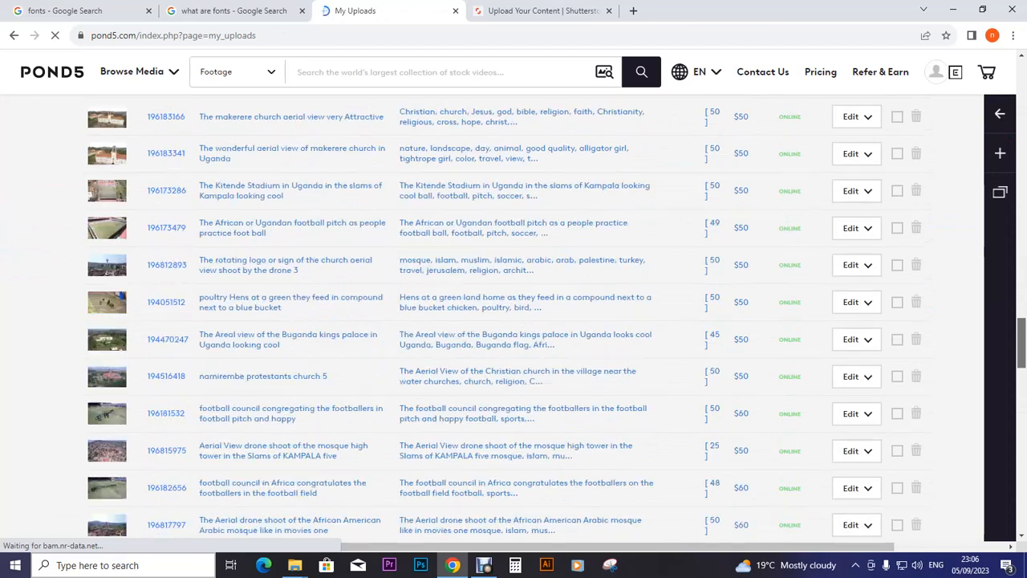
scroll("down", 3)
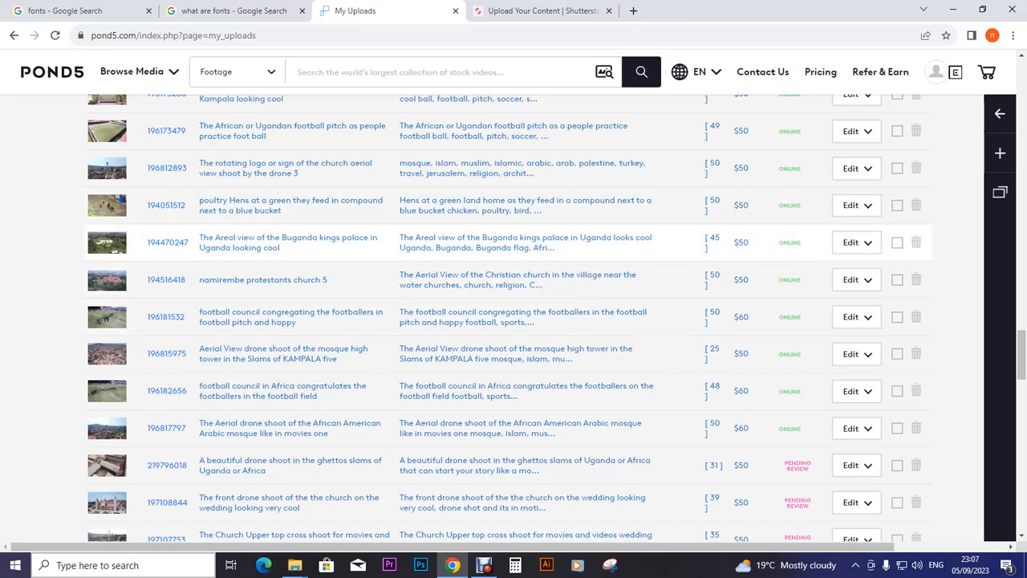
scroll("down", 3)
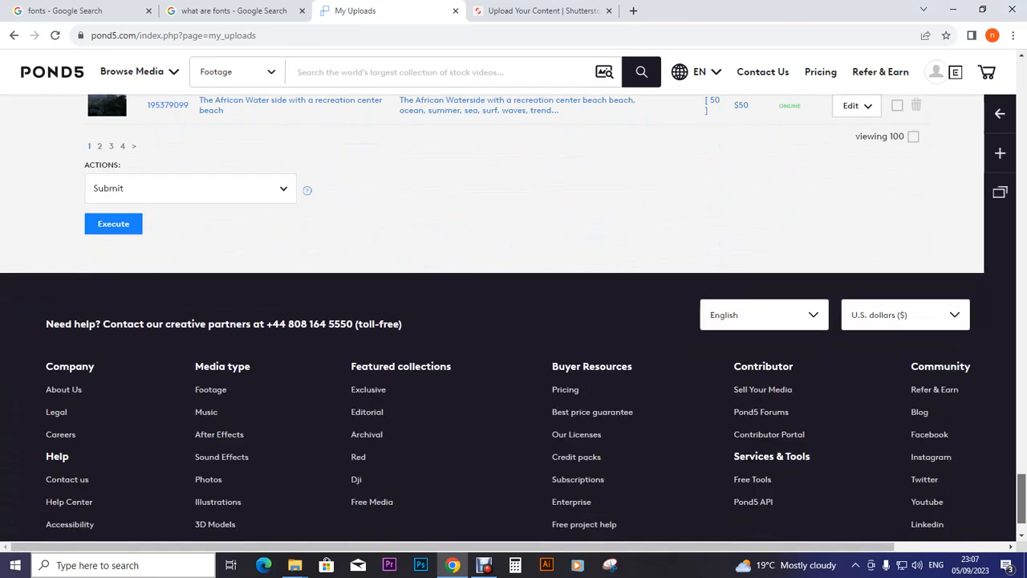
scroll("down", 3)
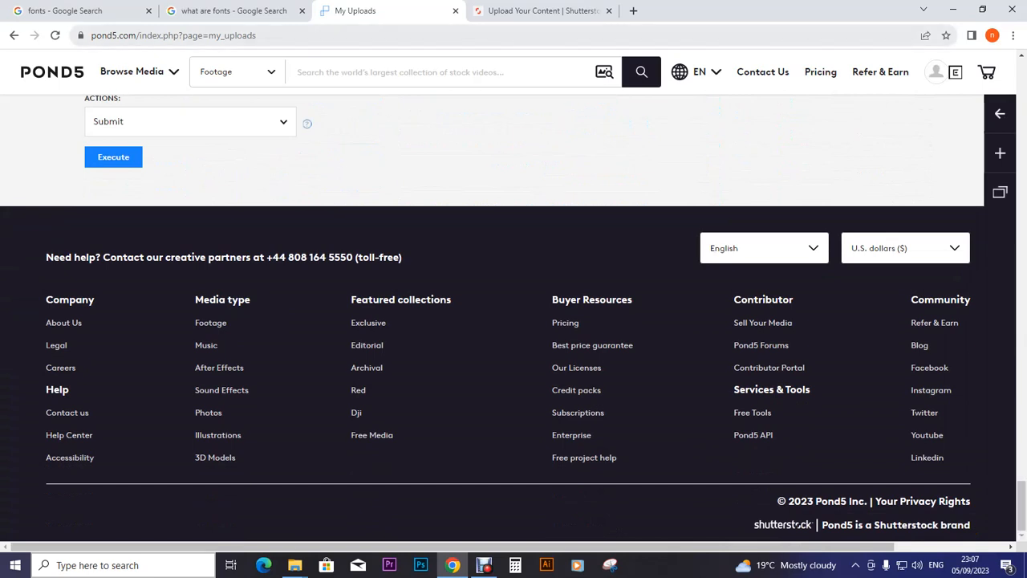